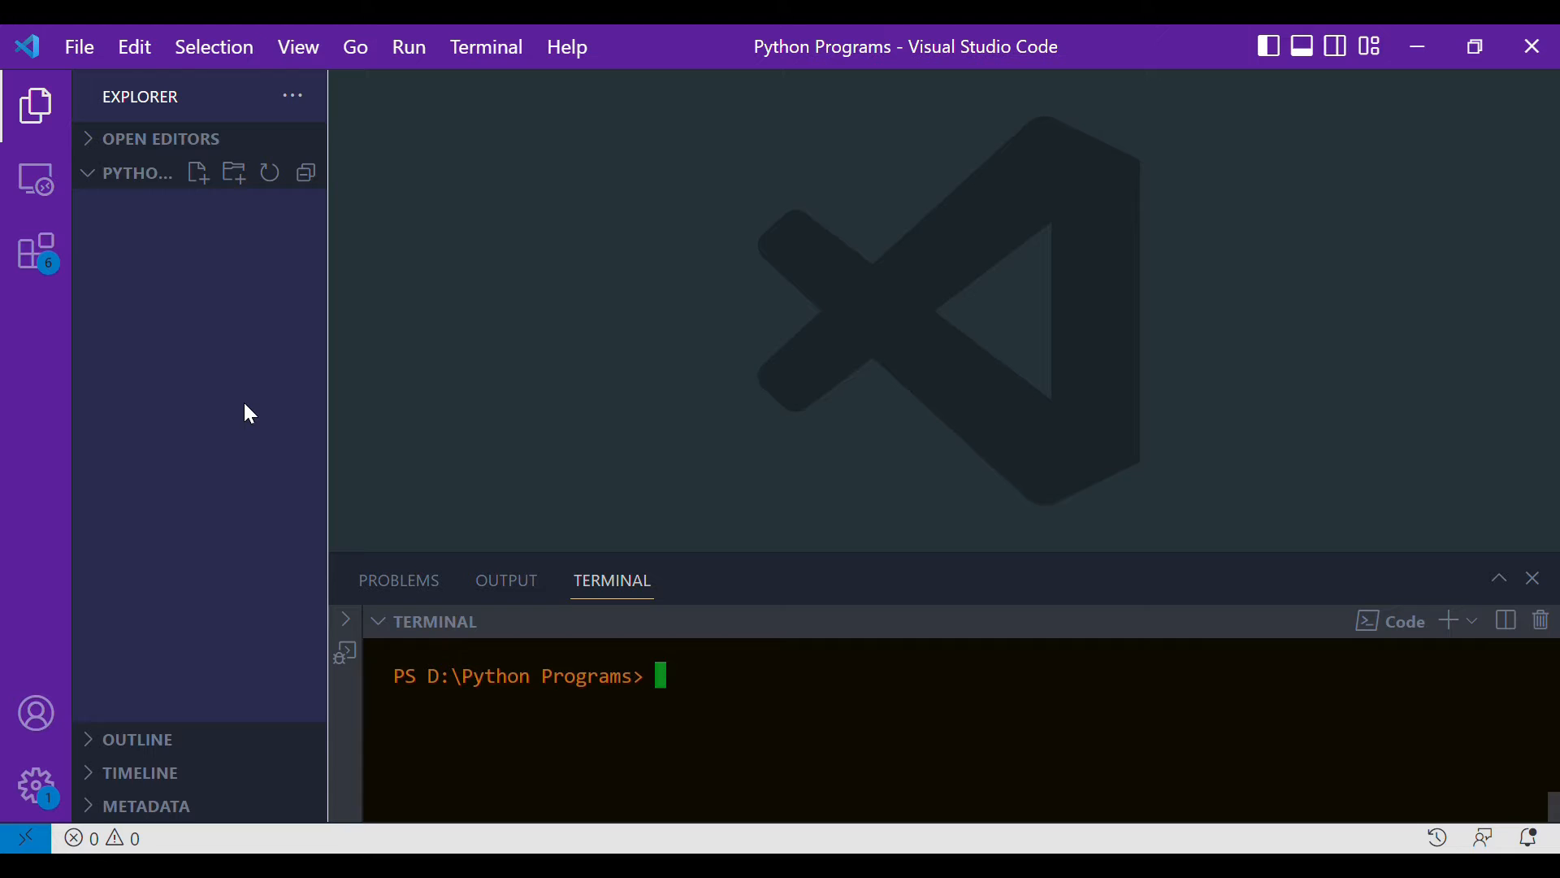
{"action": "mouse_move", "coordinate": [169, 240]}
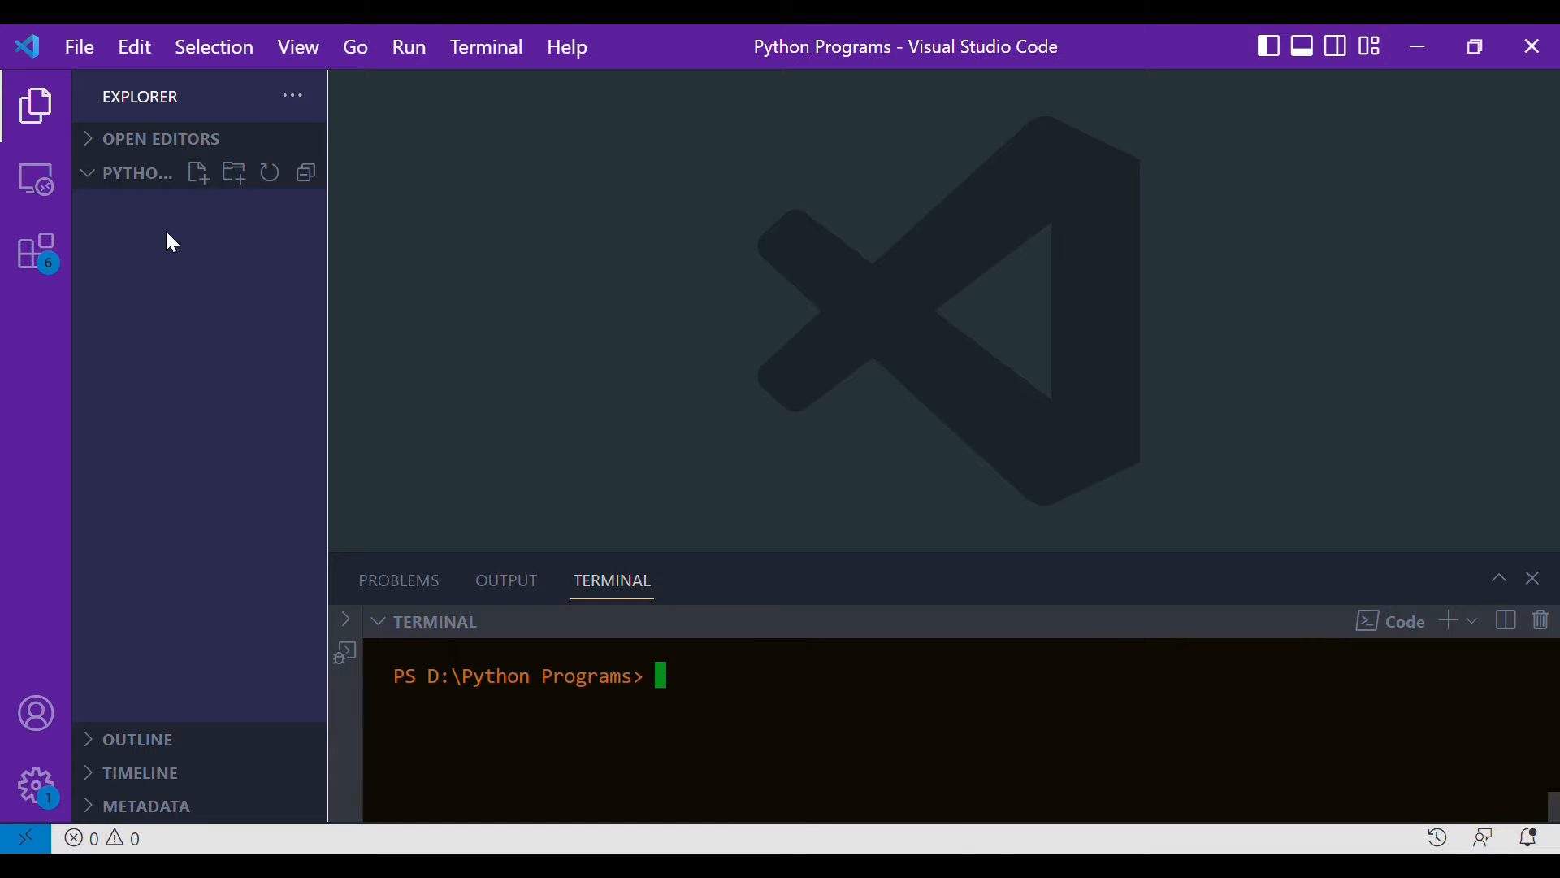
- Create a new file code.py in the Python Programs folder
{"action": "left_click", "coordinate": [197, 172]}
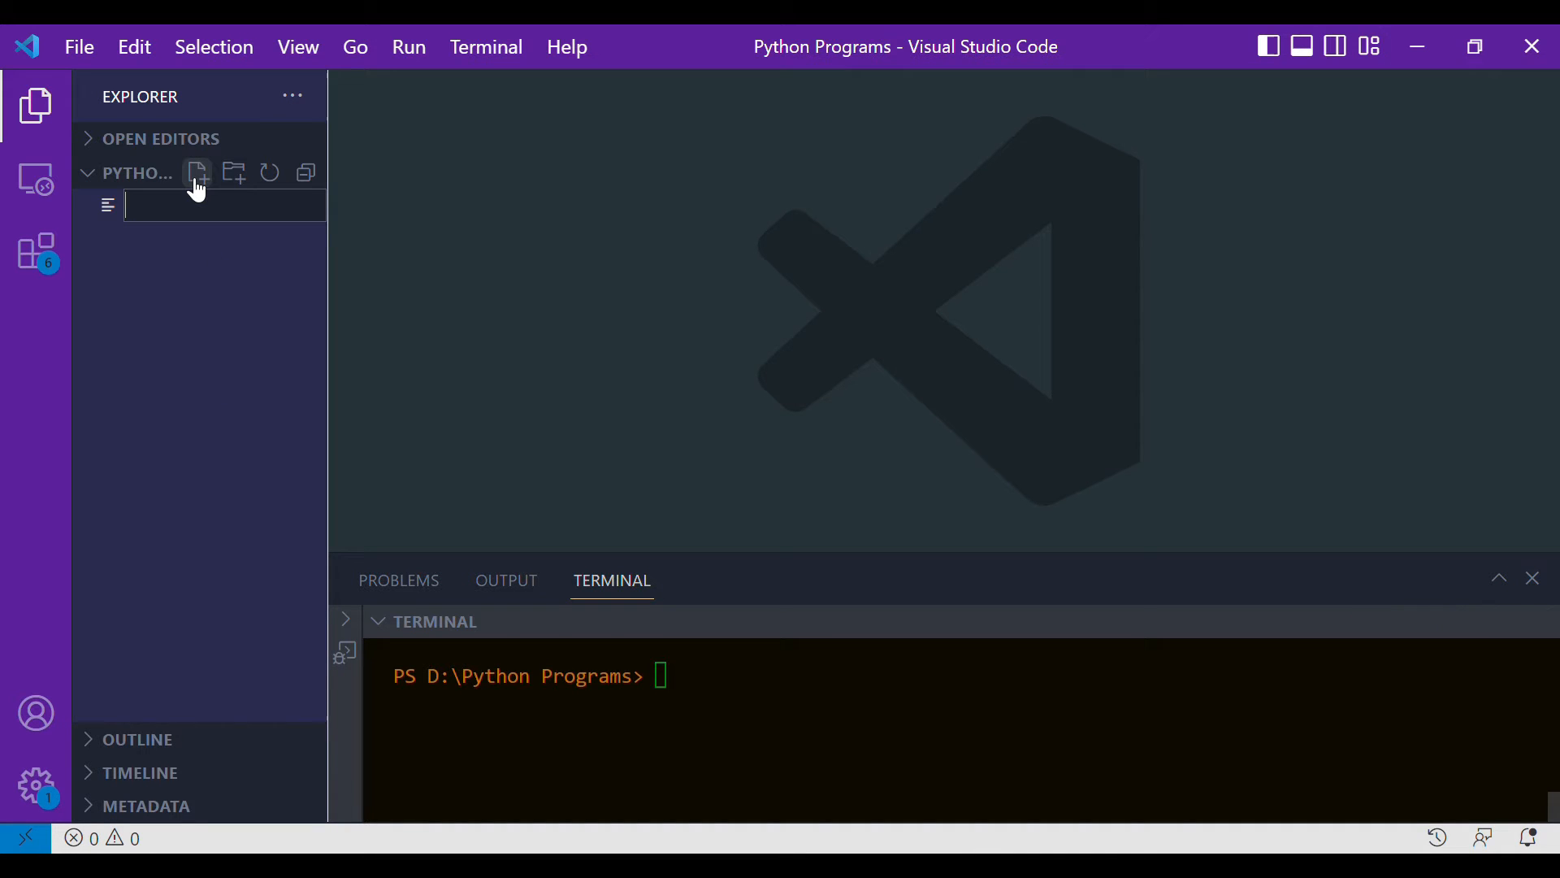
{"action": "type", "text": "code.py"}
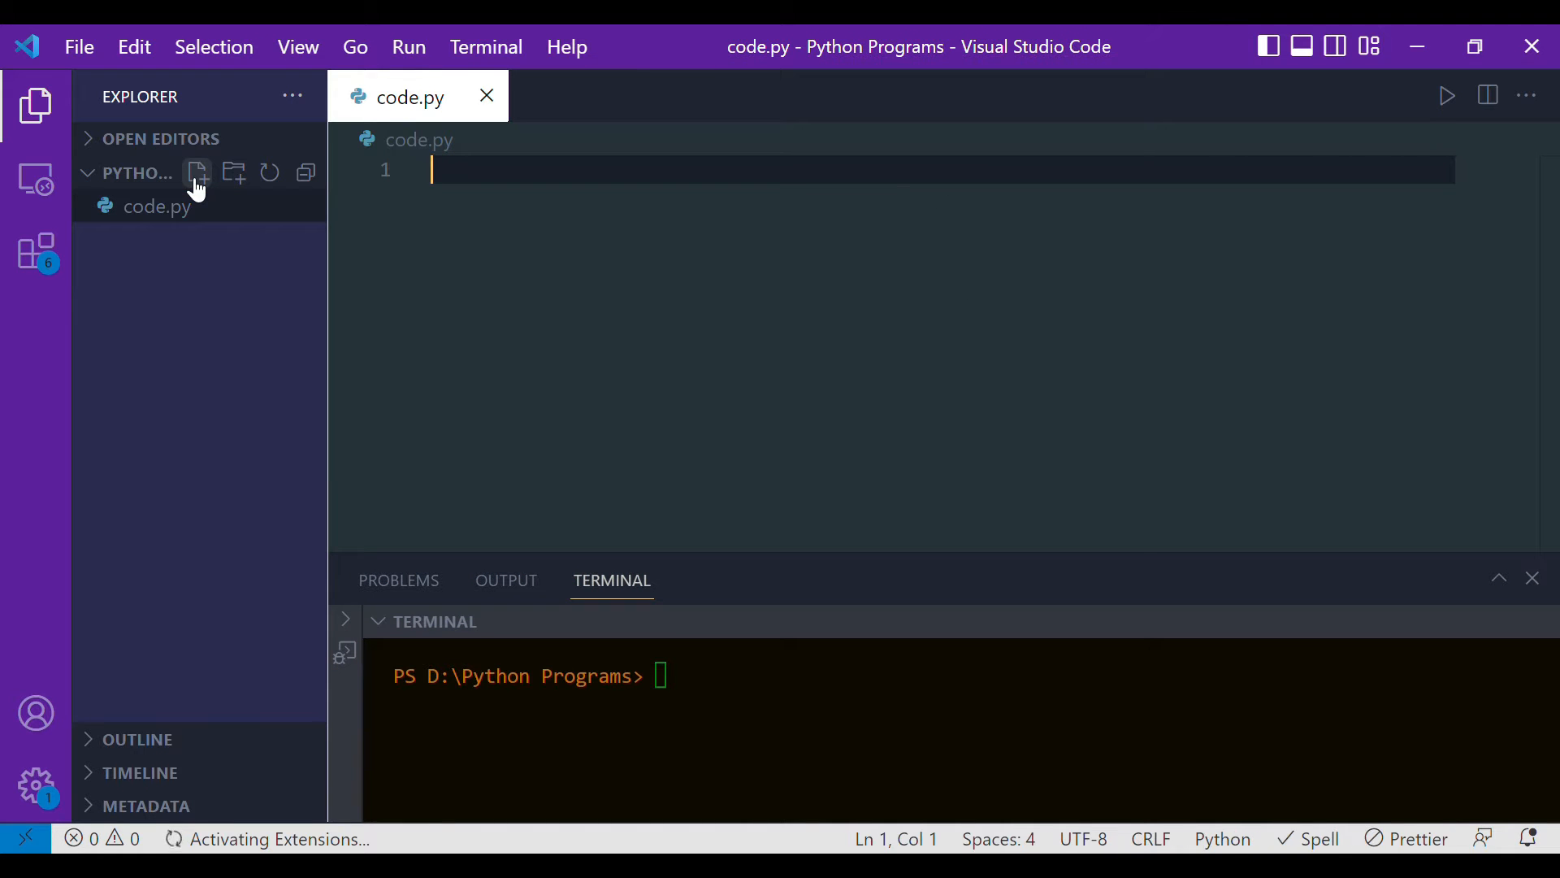
{"action": "mouse_move", "coordinate": [517, 530]}
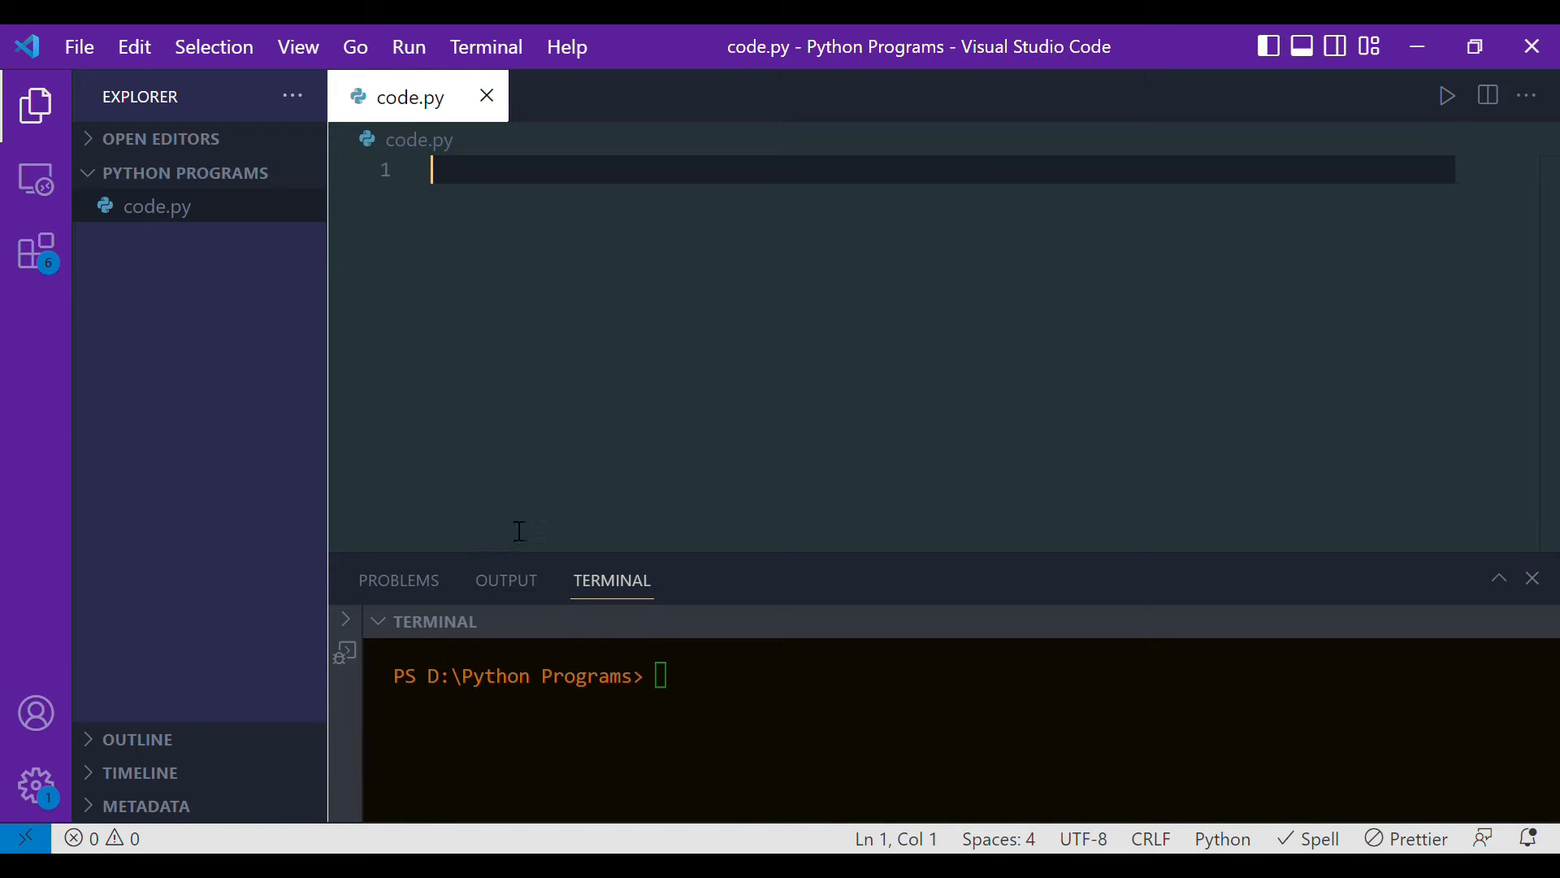
{"action": "mouse_move", "coordinate": [518, 348]}
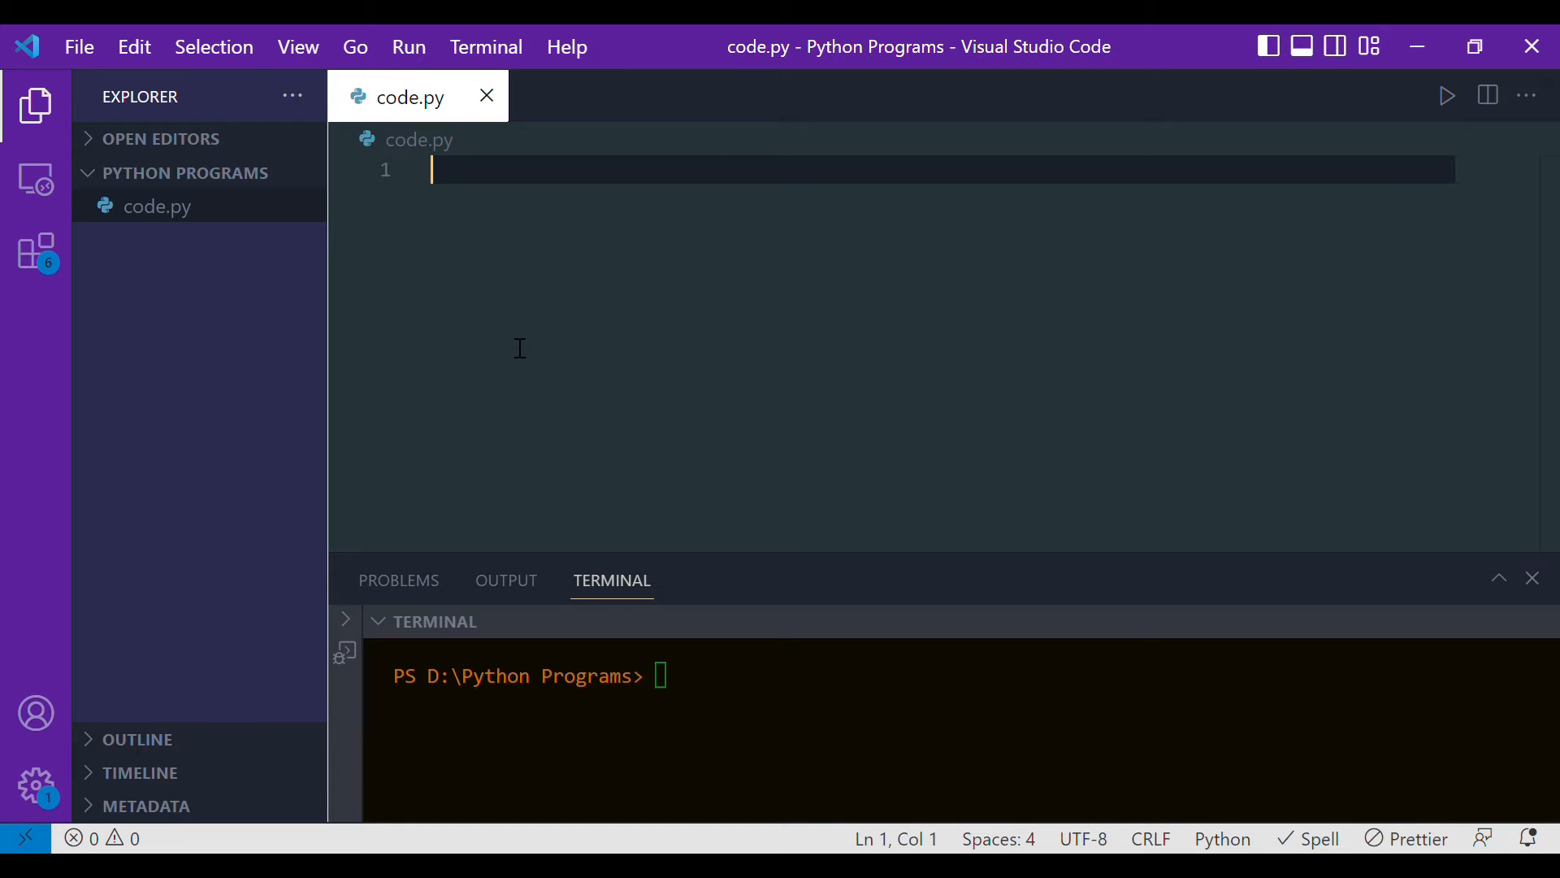
- Write step 1 of the plan: we have to take input from the user
{"action": "type", "text": "step"}
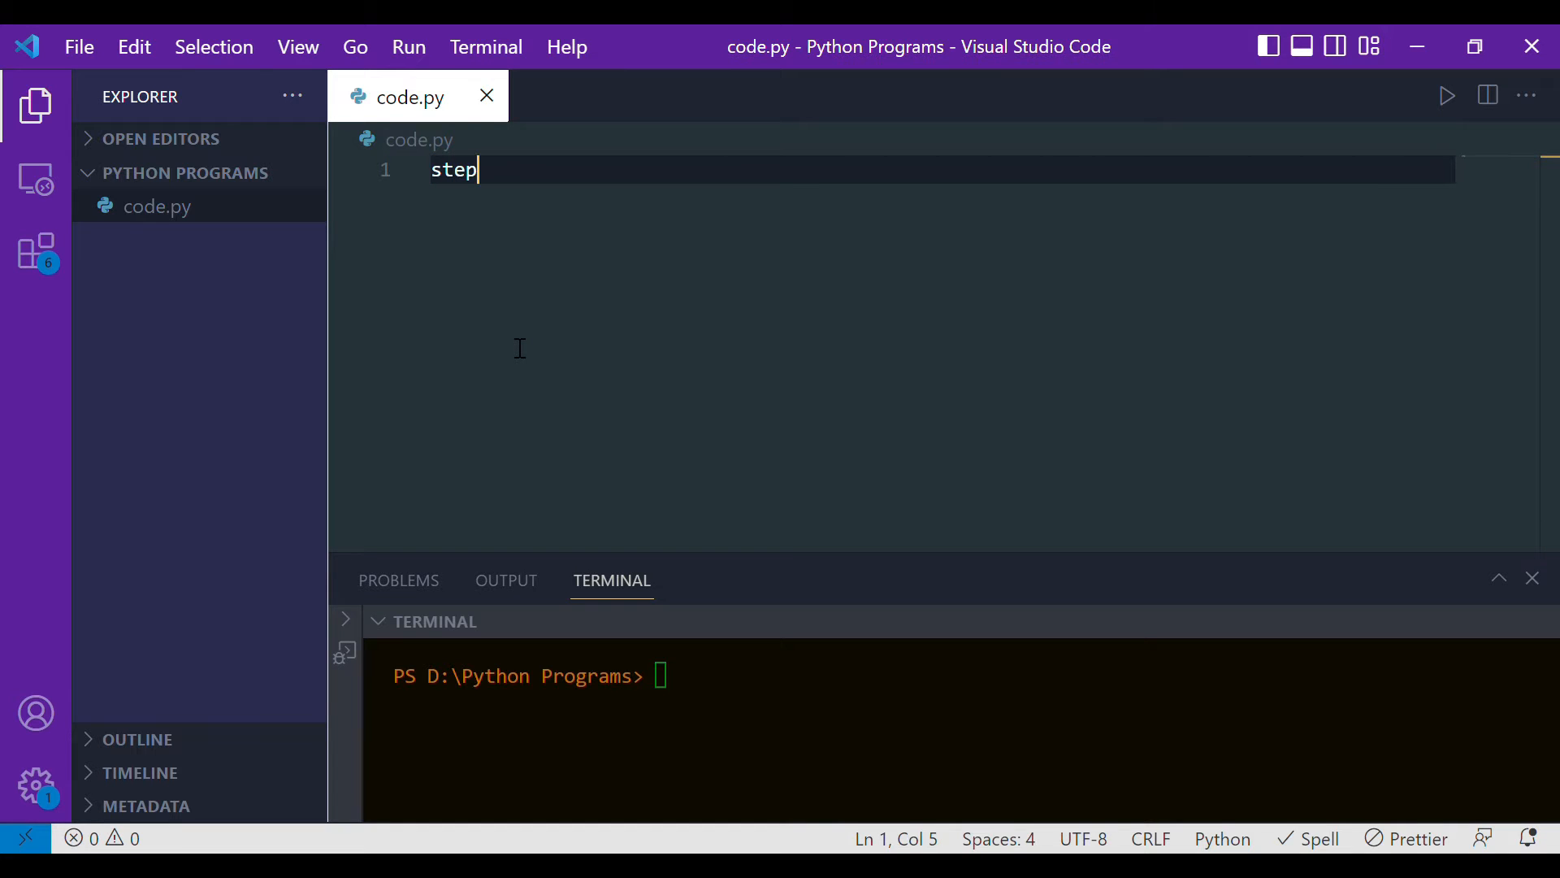
{"action": "type", "text": "1->"}
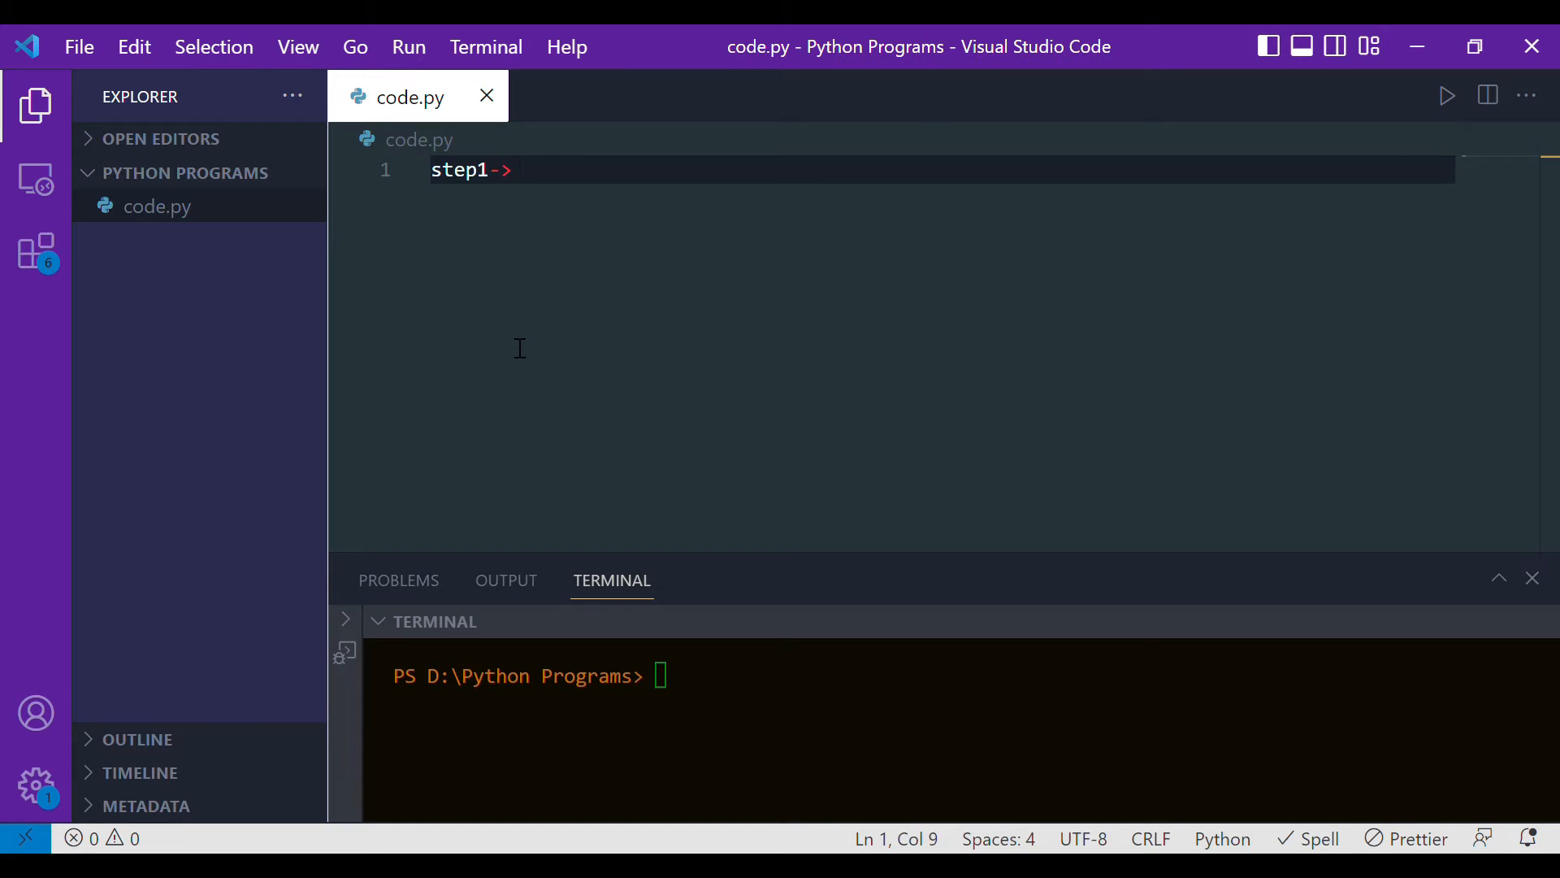
{"action": "type", "text": "we have to take"}
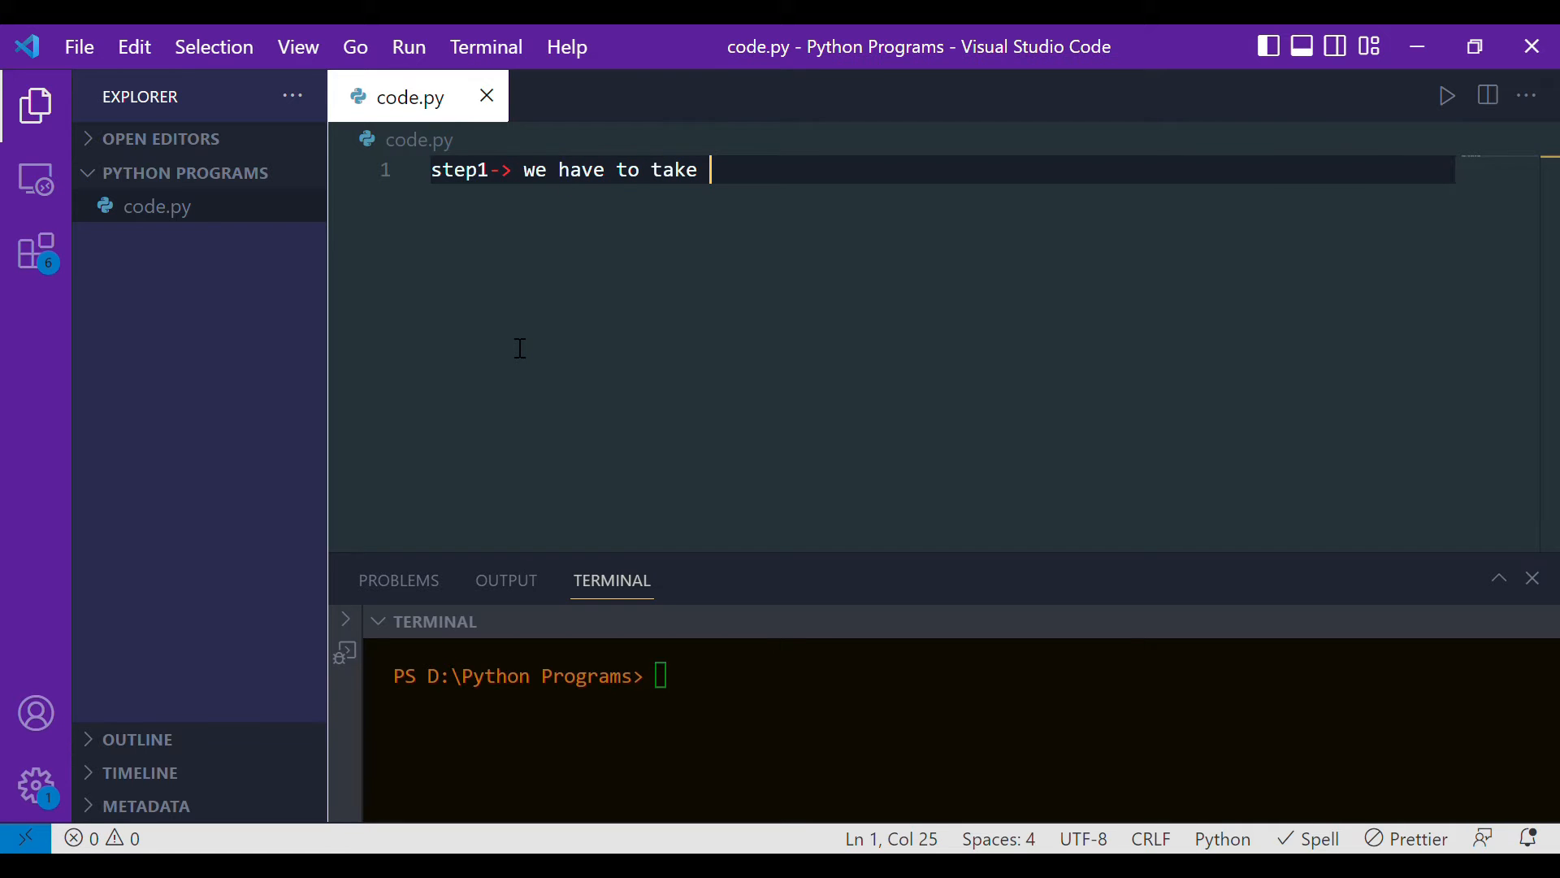
{"action": "type", "text": "input from the user"}
{"action": "type", "text": "step"}
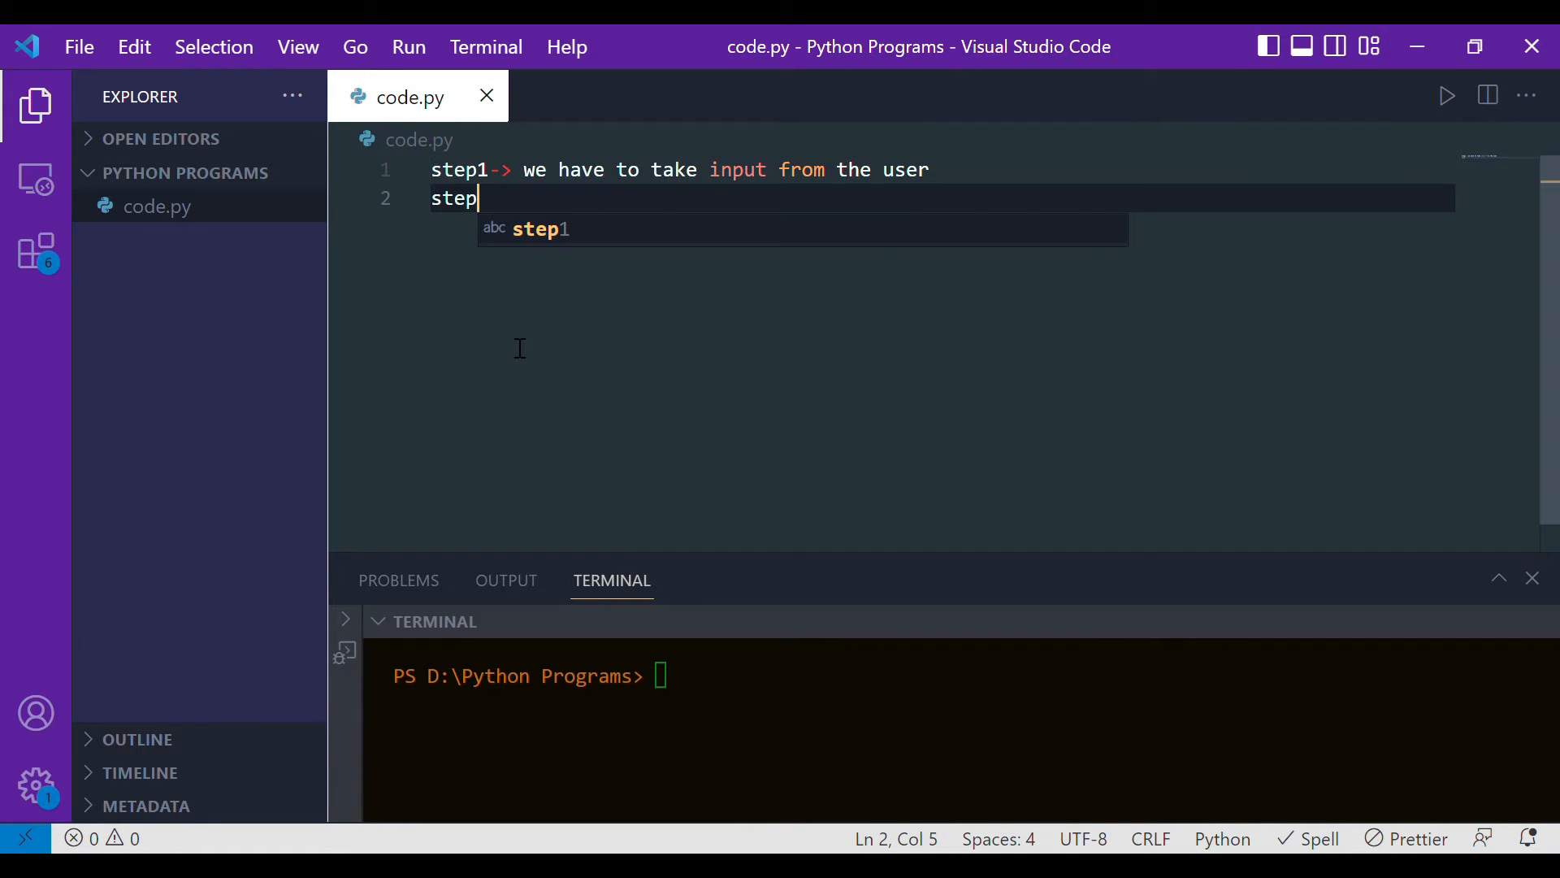
- Write steps 2 and 3: square that number, then print the square
{"action": "type", "text": "2-> squ"}
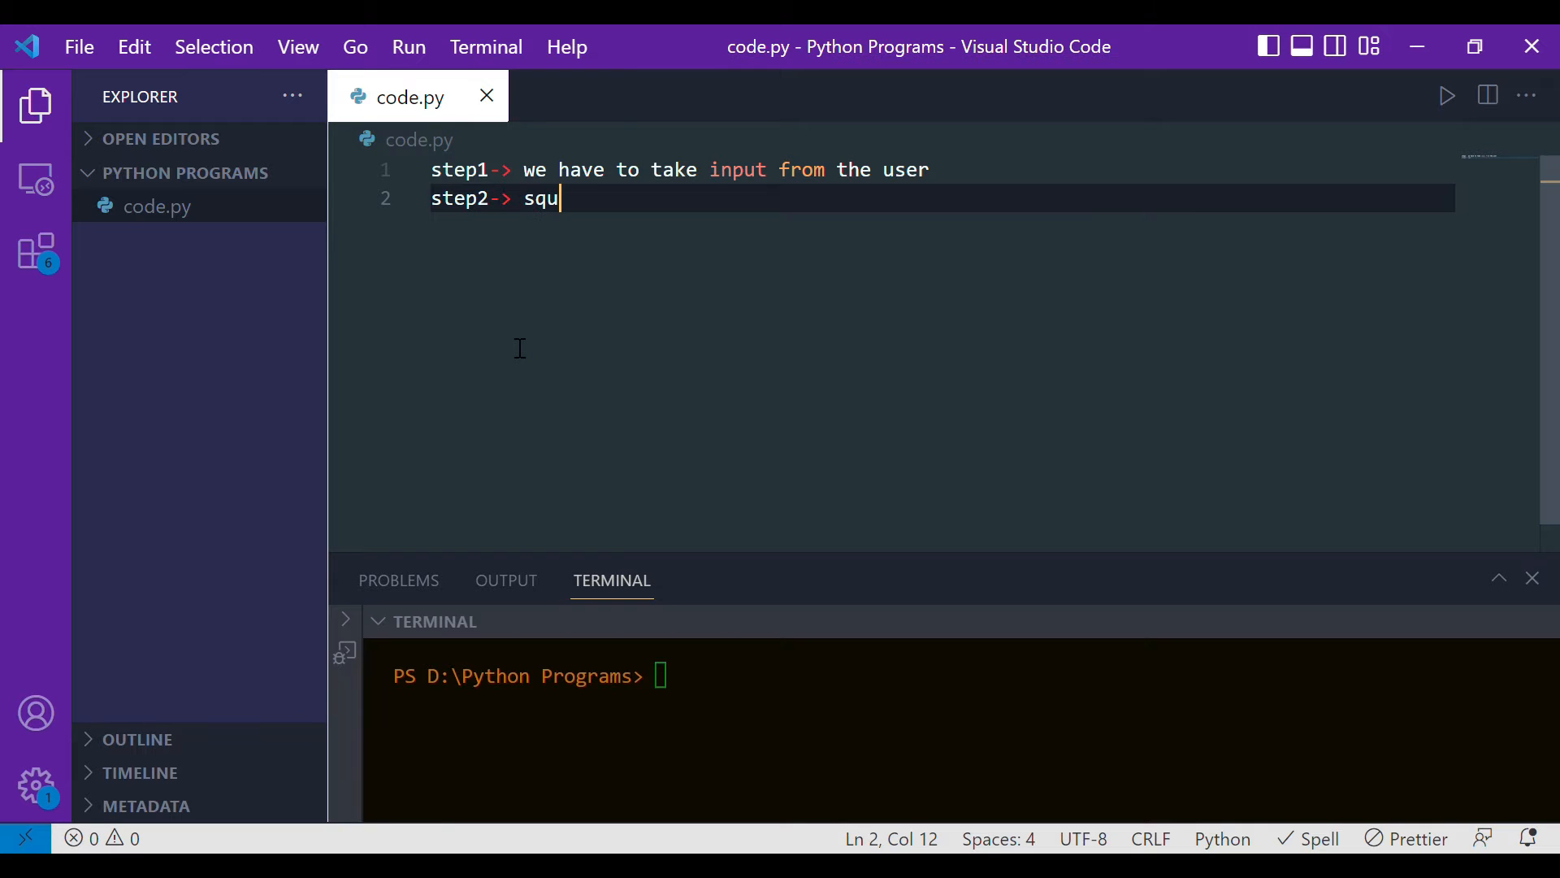
{"action": "type", "text": "are that number"}
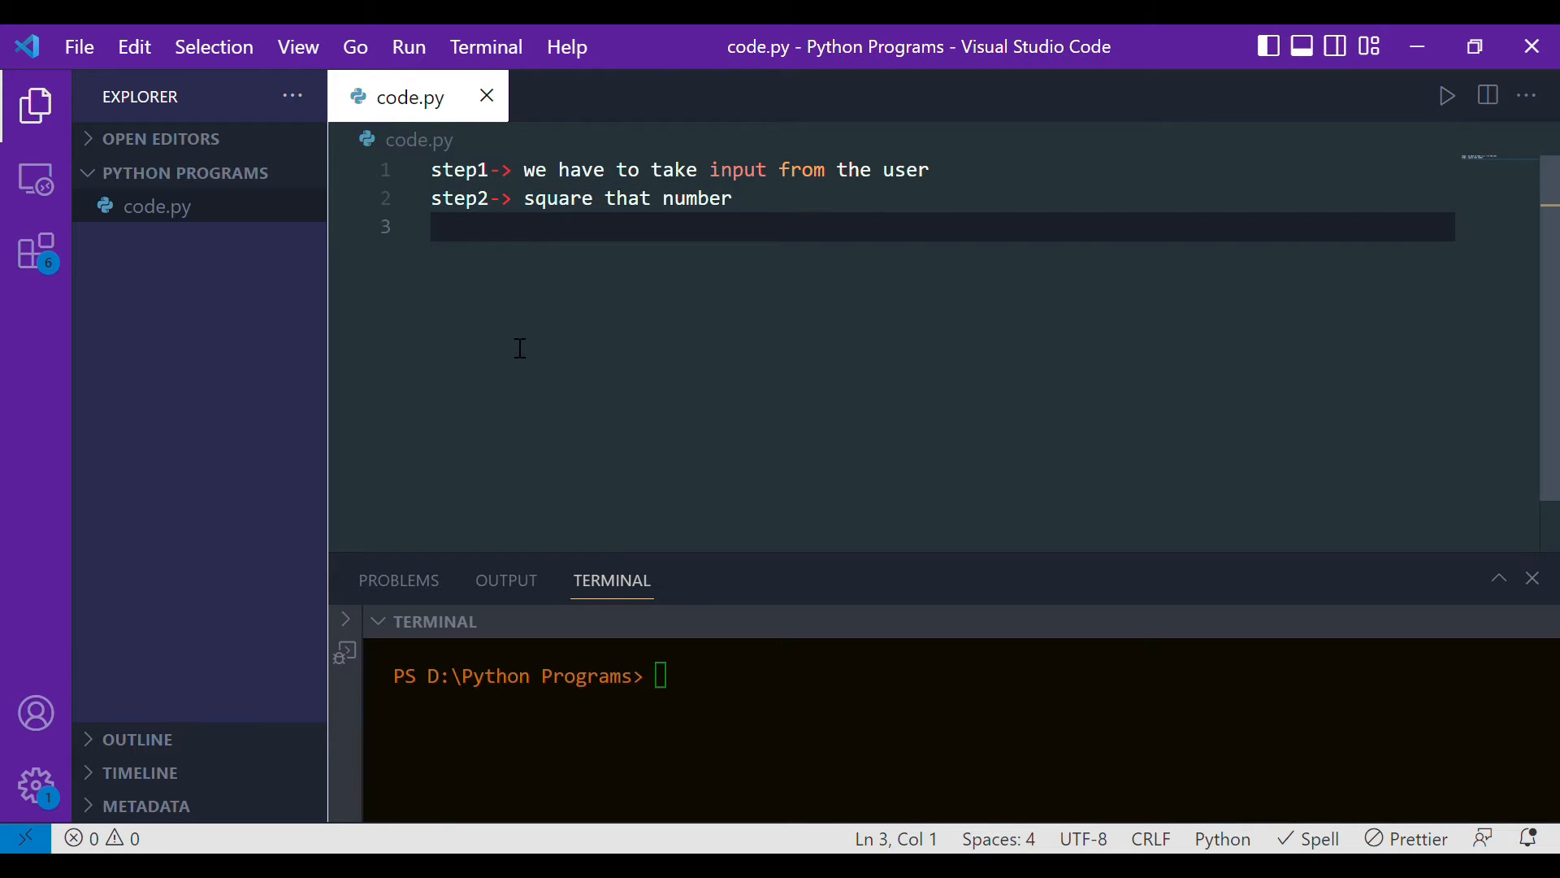
{"action": "type", "text": "step3-"}
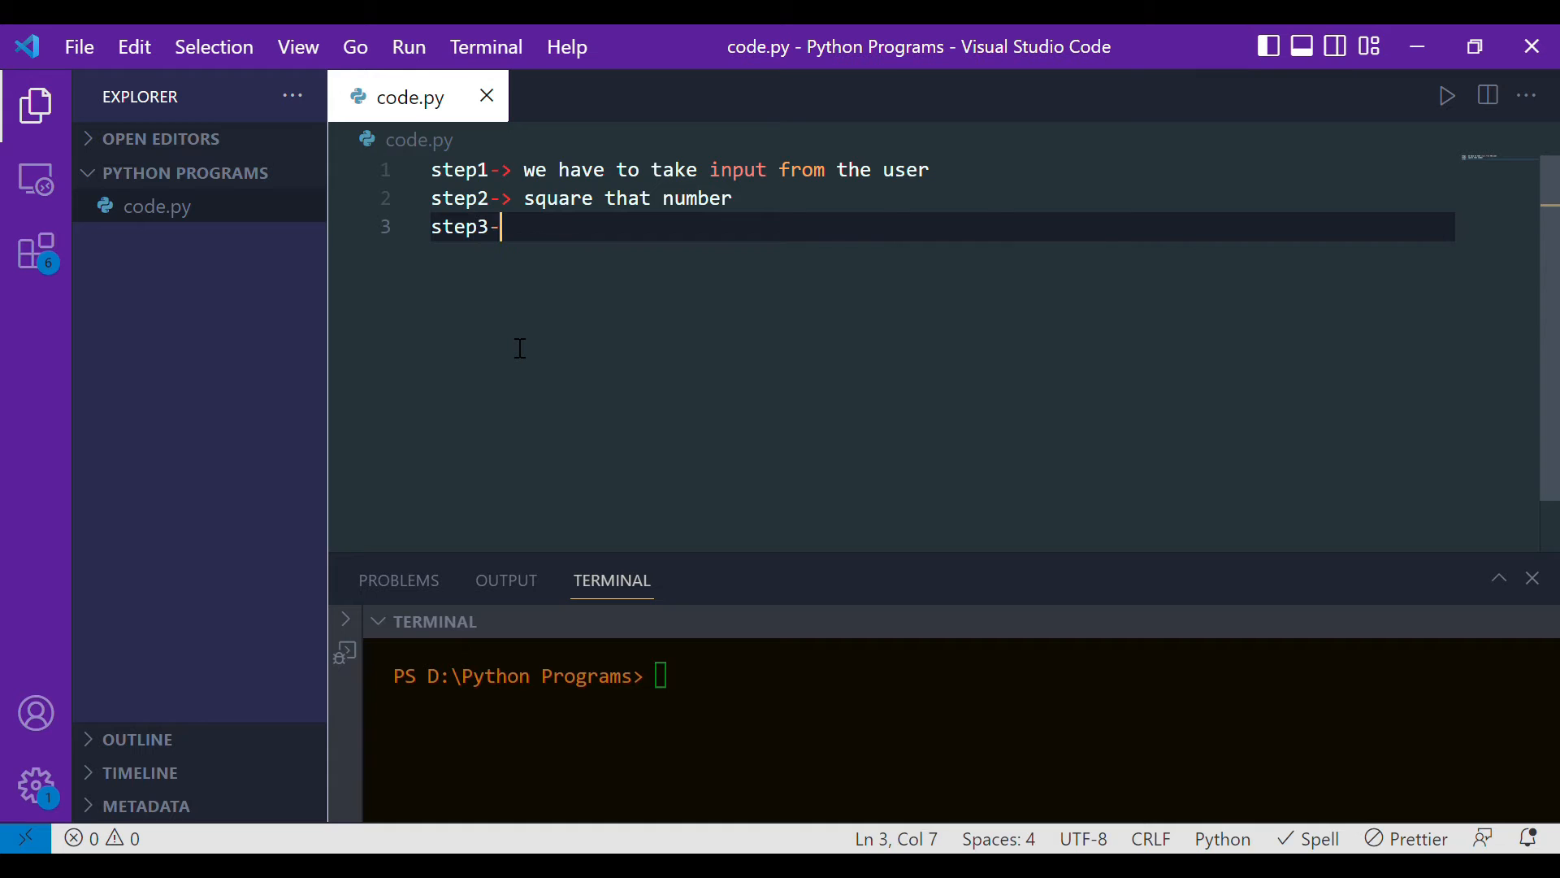
{"action": "type", "text": "> we have to"}
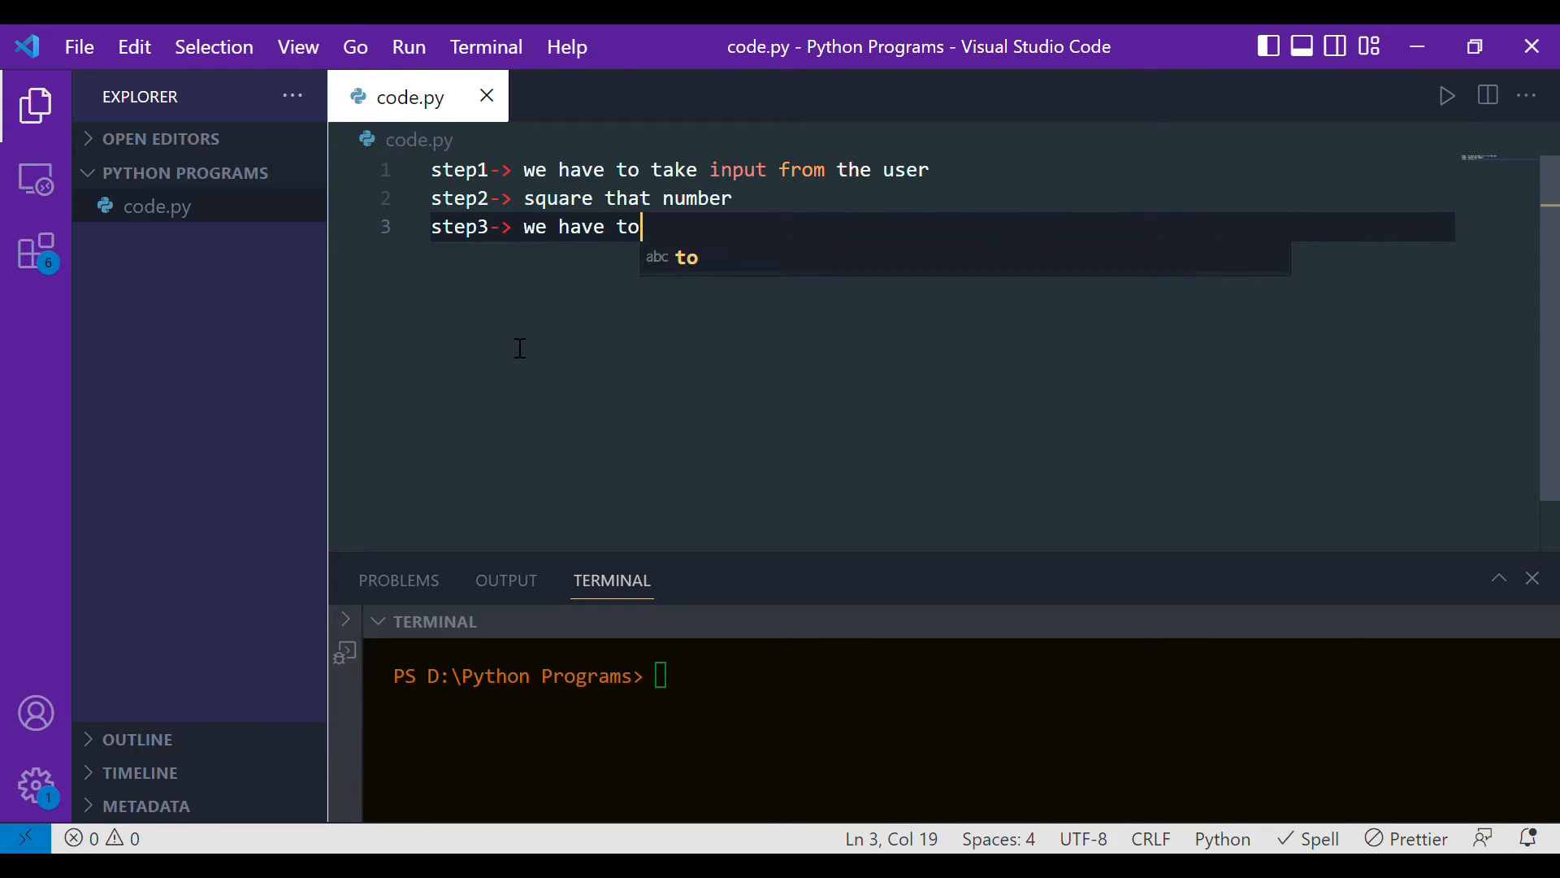
{"action": "type", "text": "print the square"}
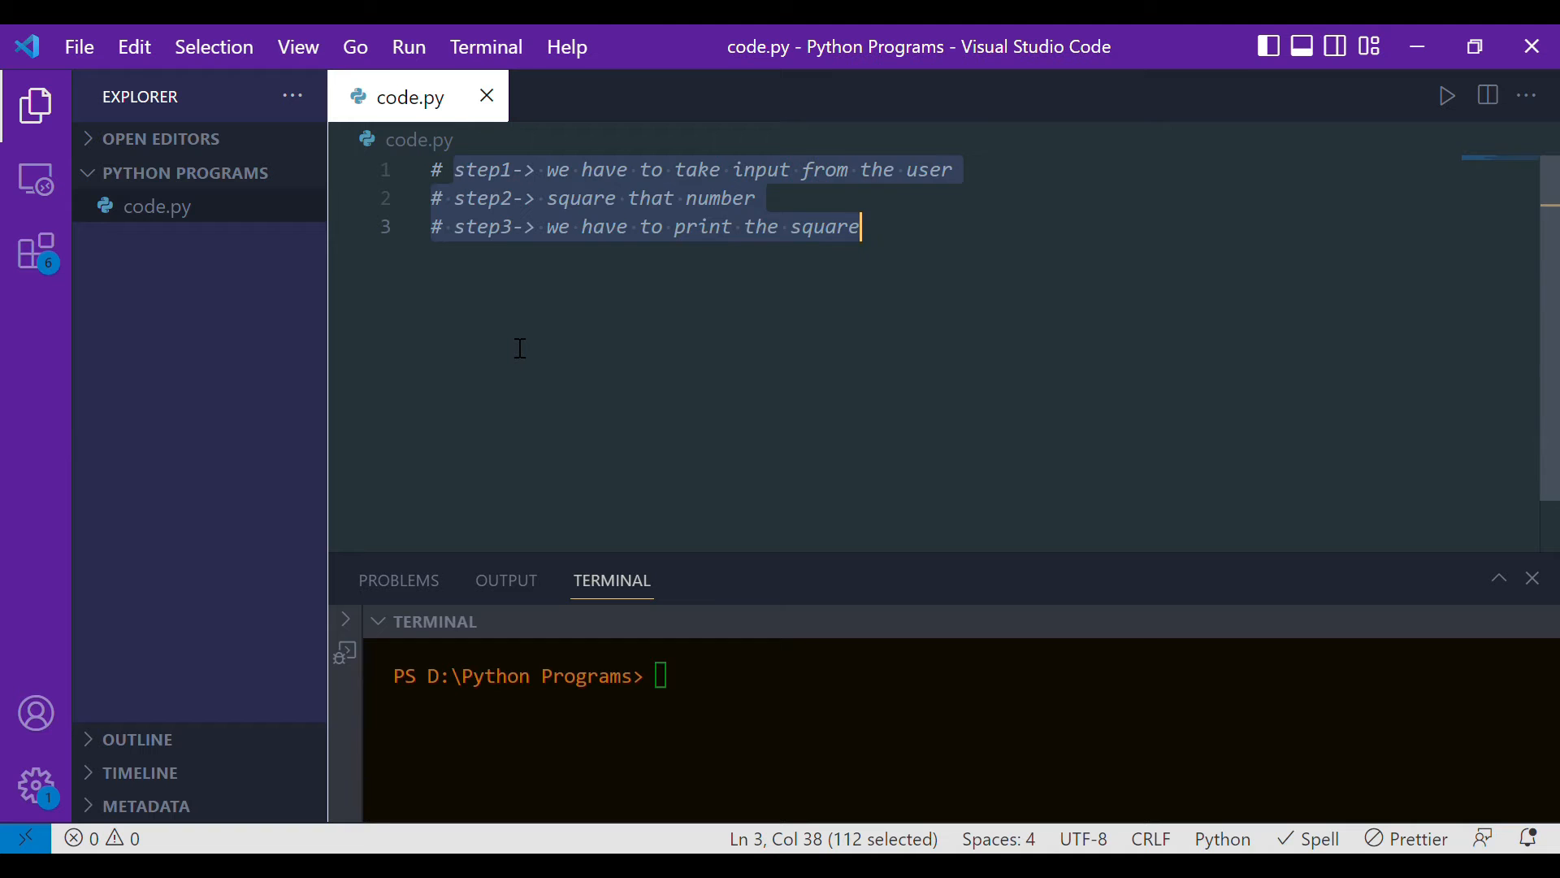
{"action": "mouse_move", "coordinate": [953, 248]}
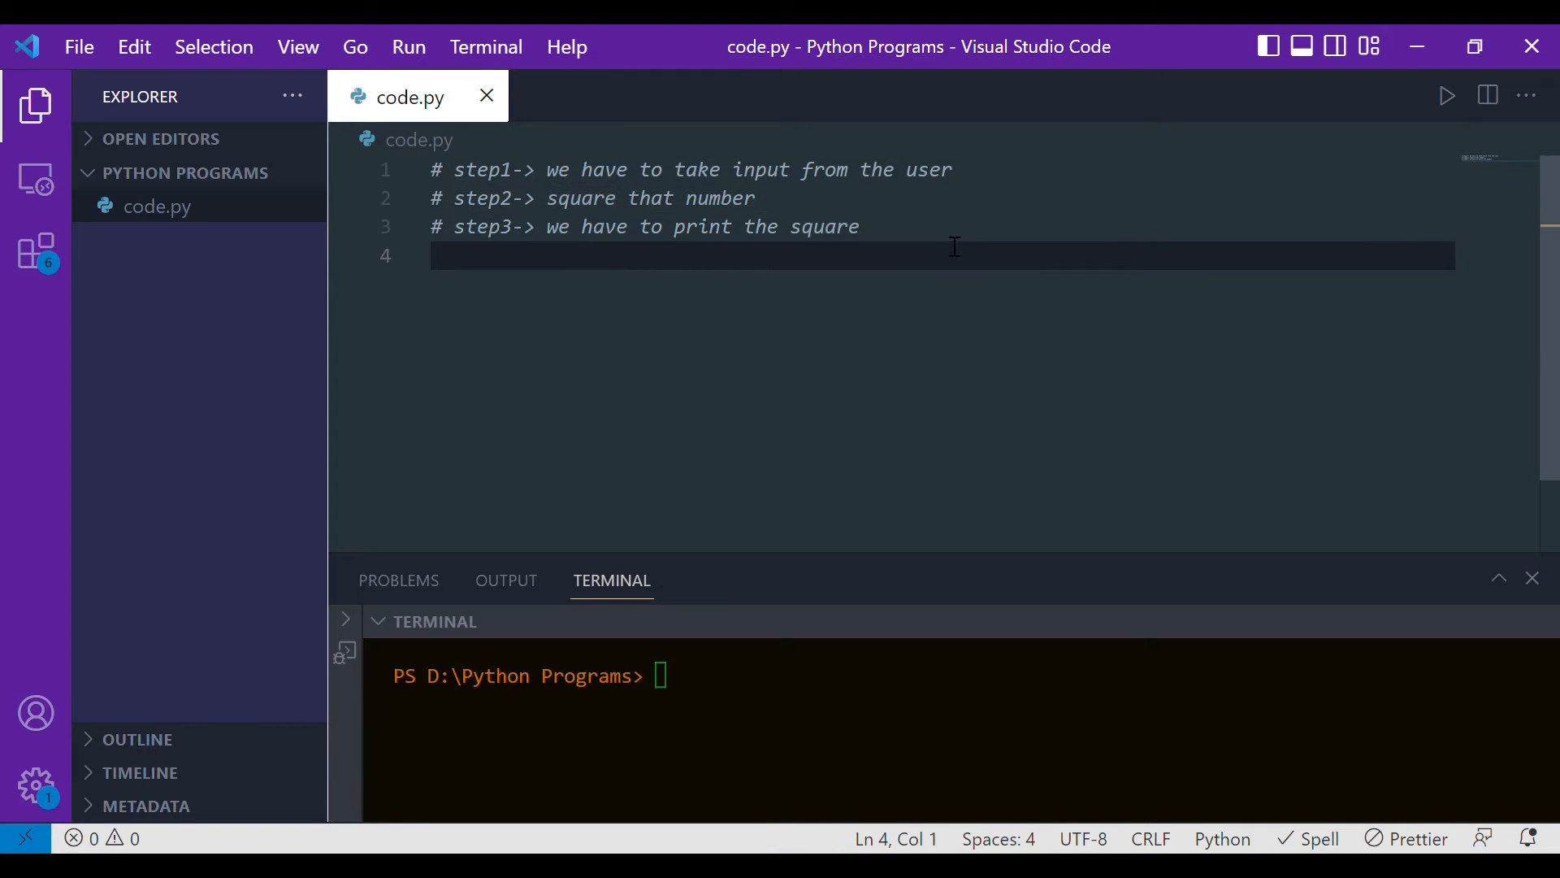
{"action": "mouse_move", "coordinate": [440, 232]}
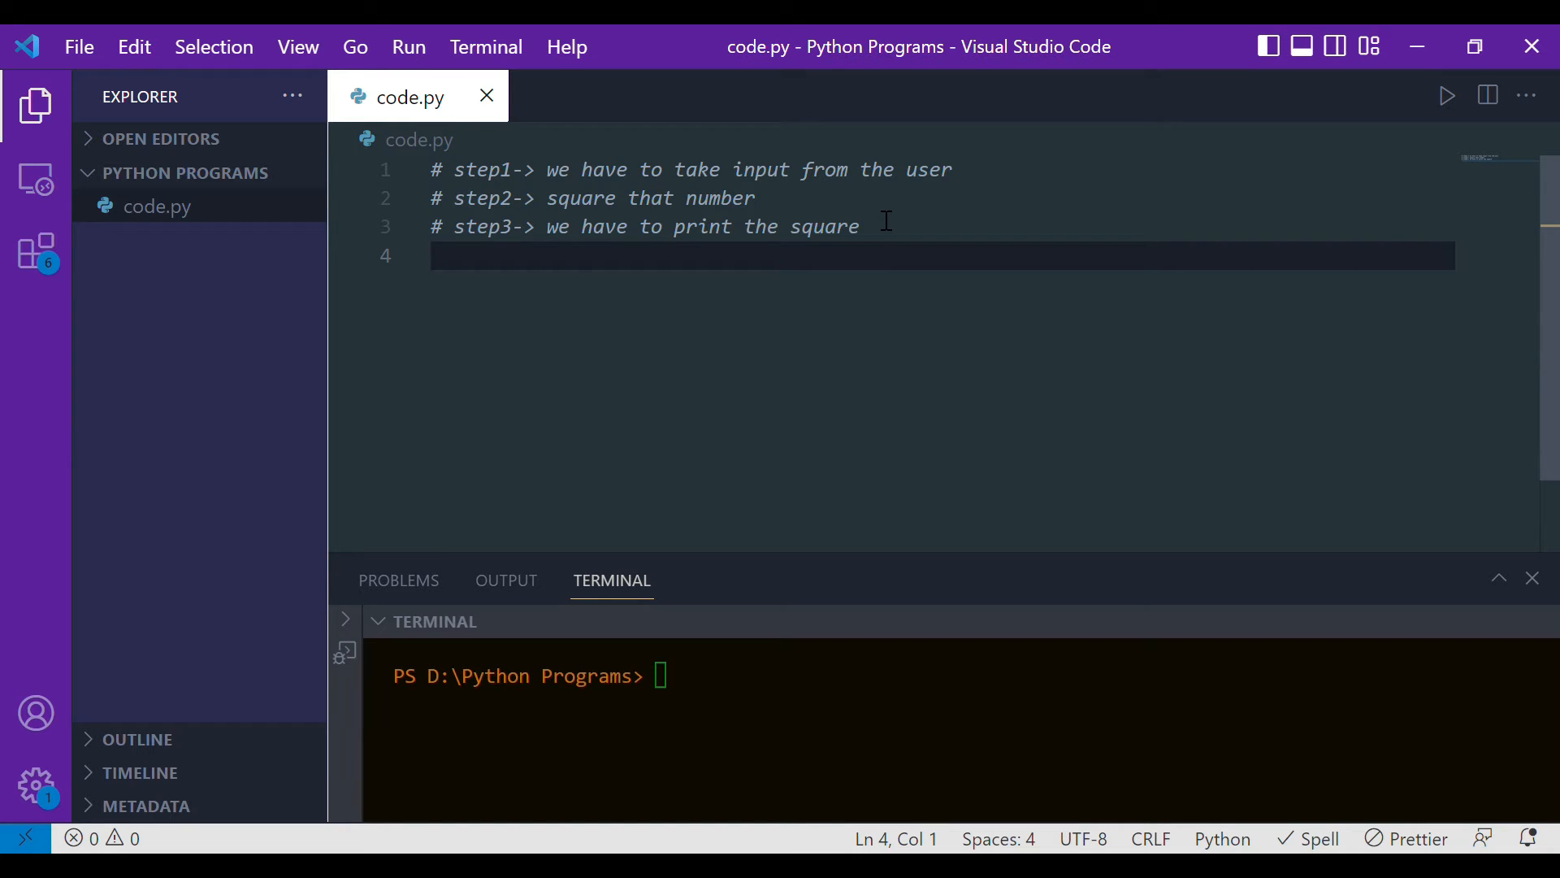
- Write num = input("Enter a number") on line 4
{"action": "type", "text": "num"}
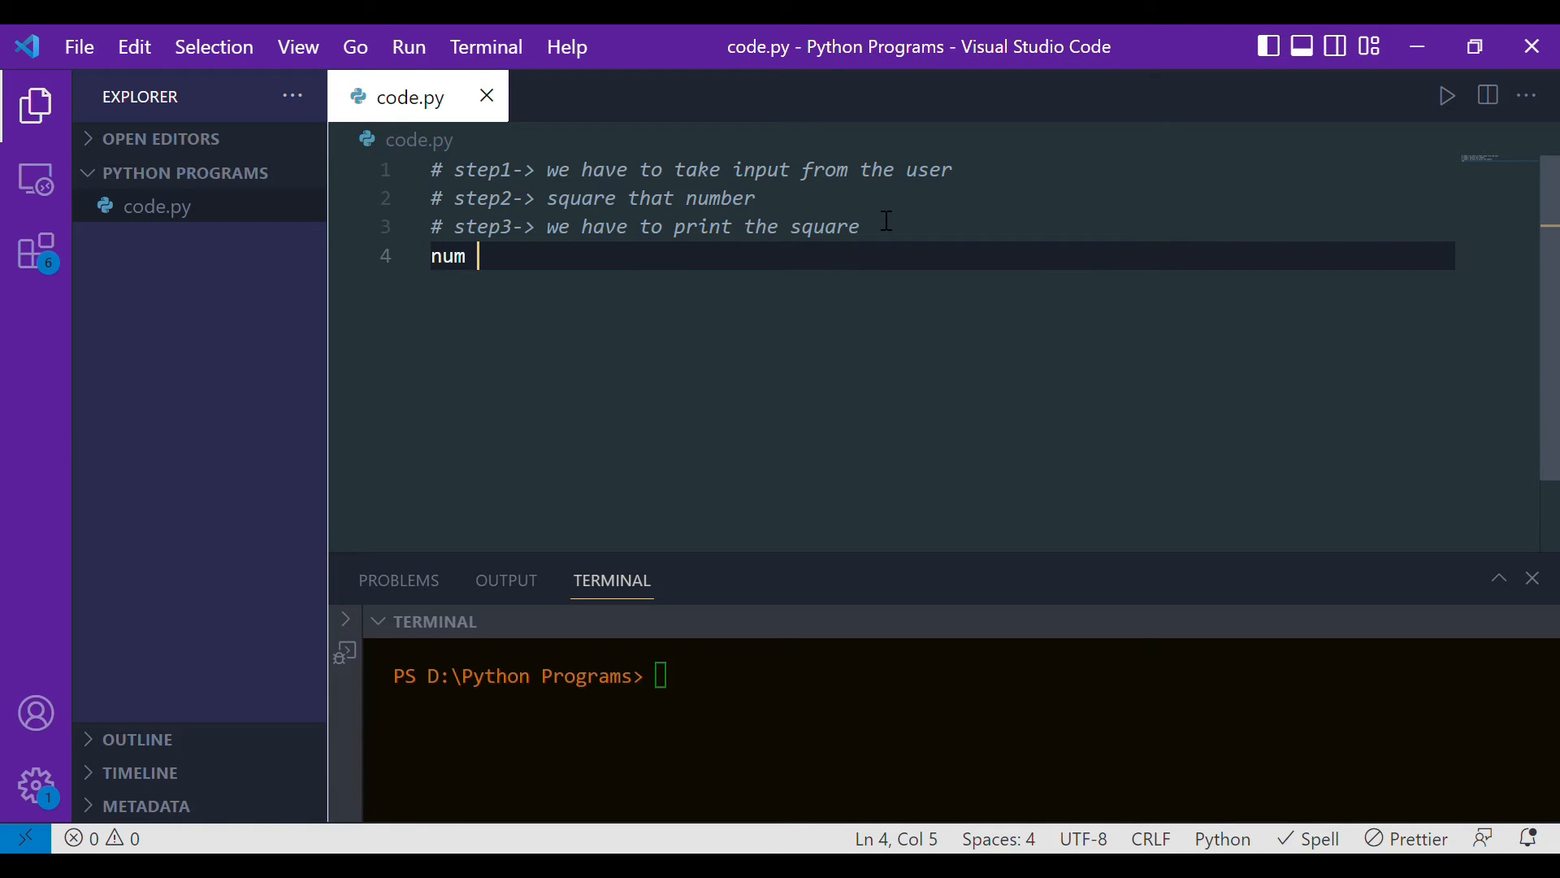
{"action": "type", "text": "="}
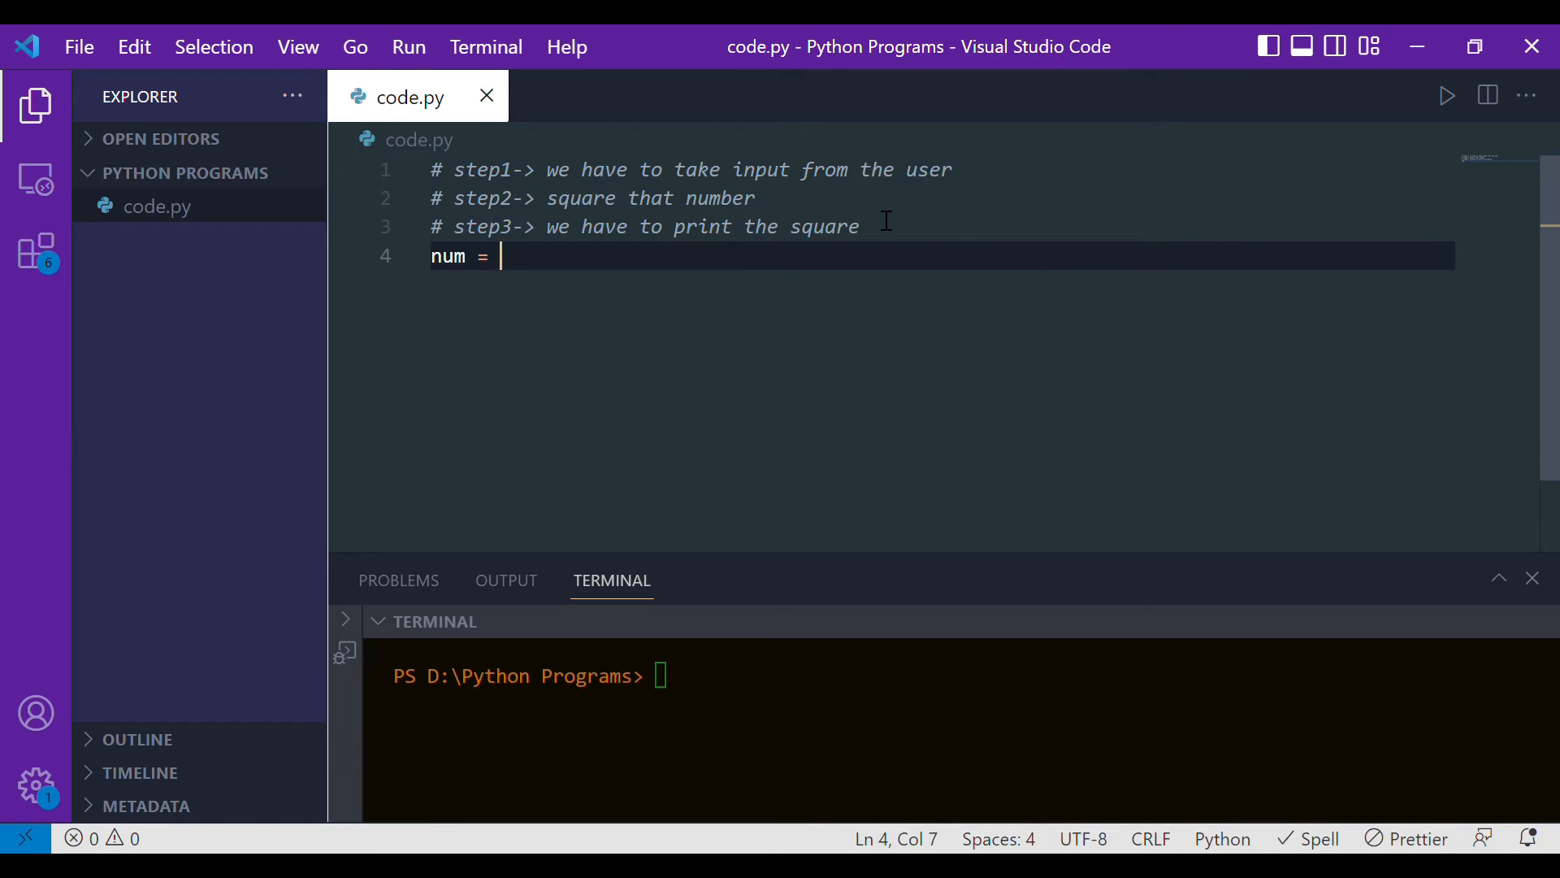
{"action": "type", "text": "input(\"Enter a"}
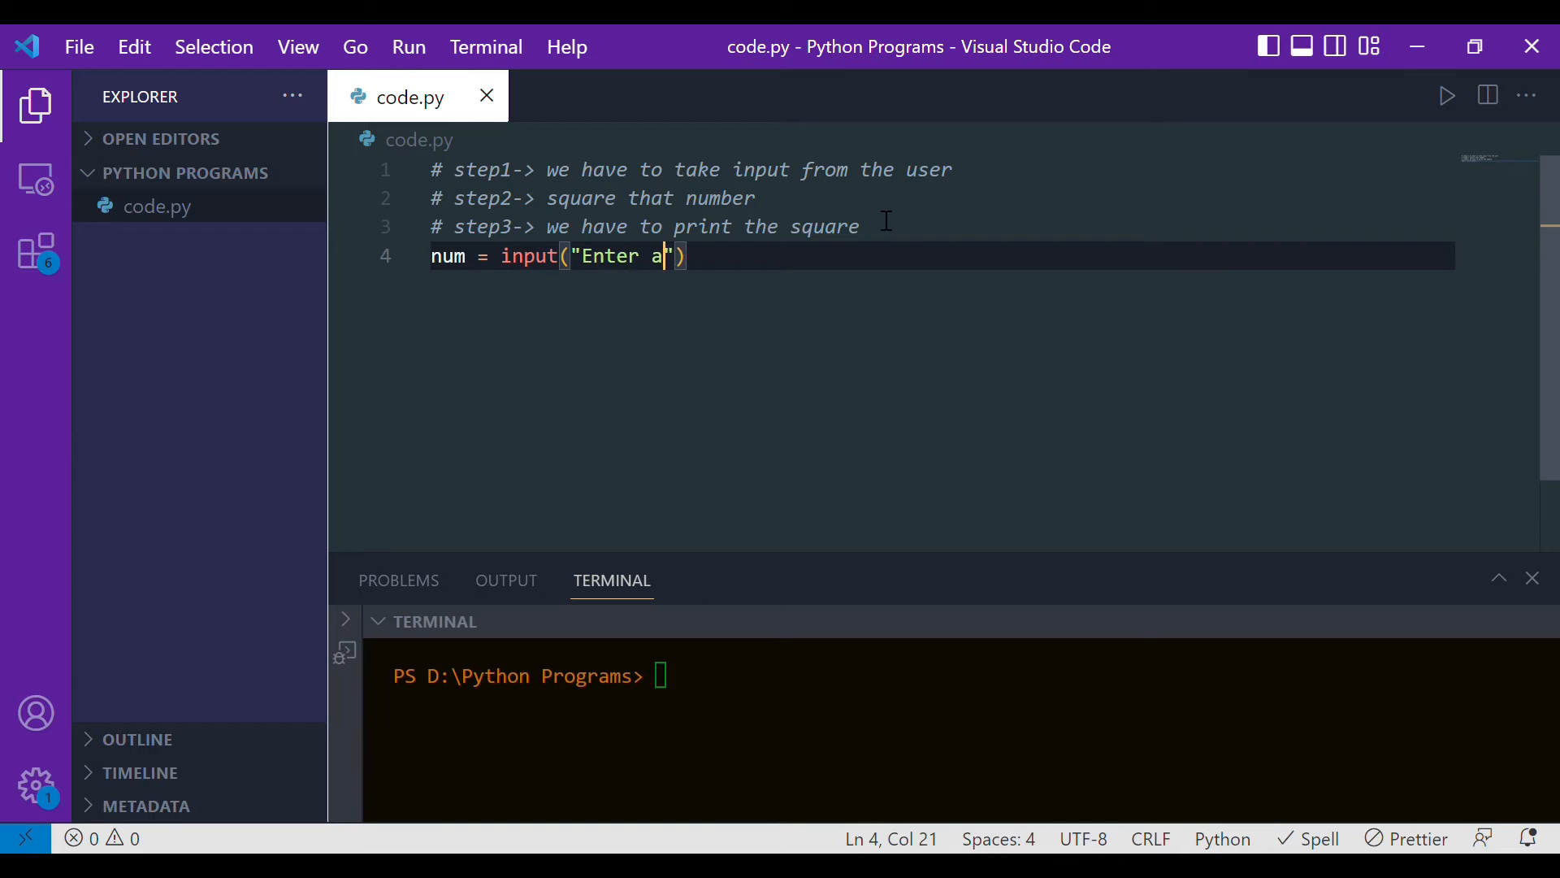
{"action": "type", "text": "num"}
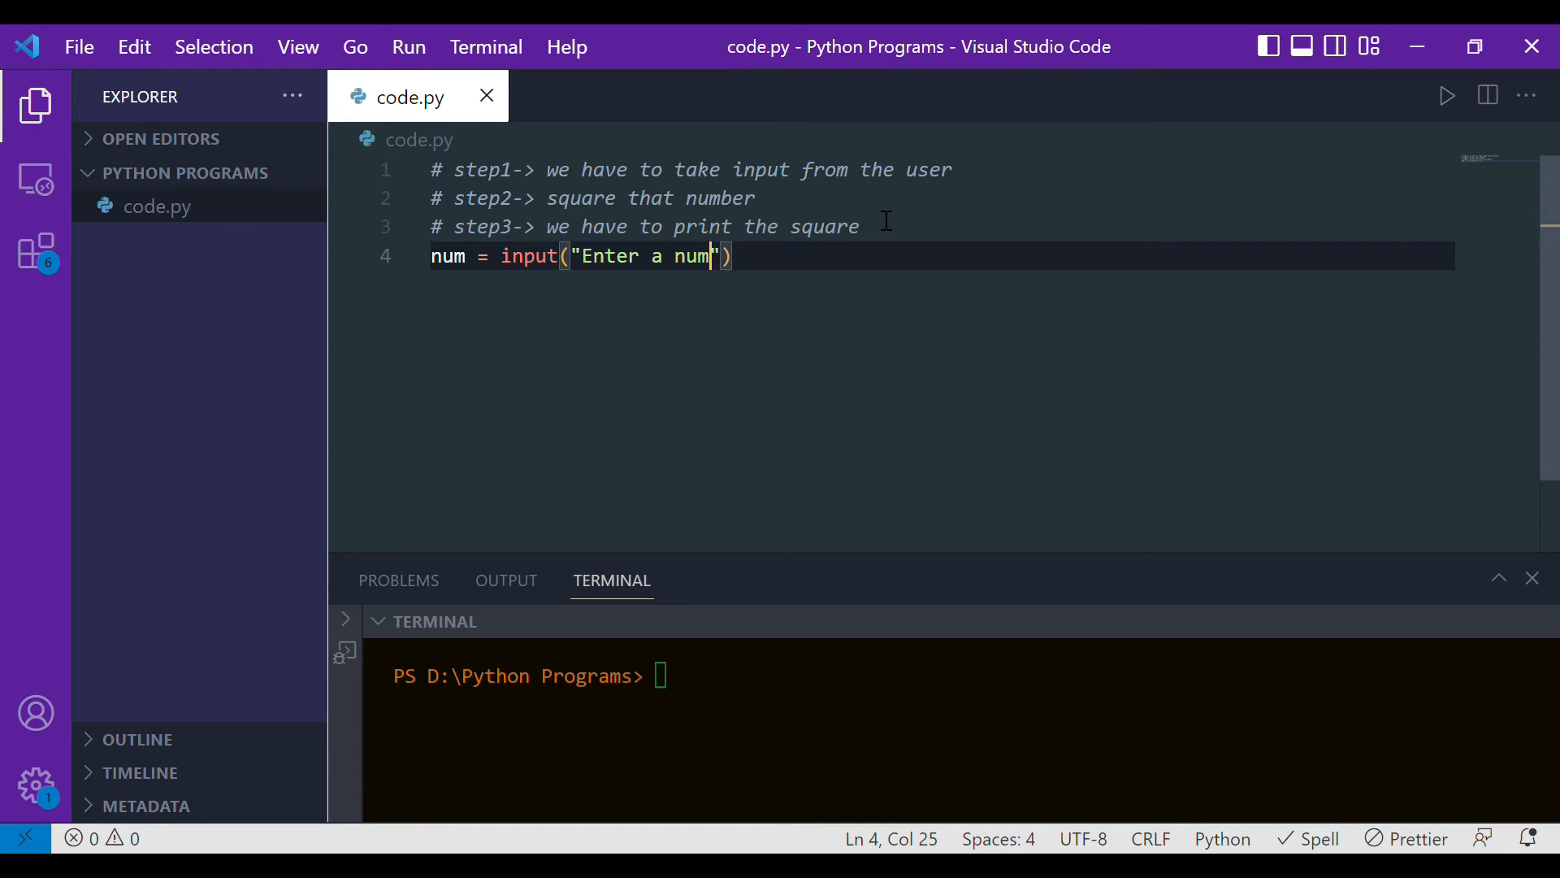
{"action": "type", "text": "ber"}
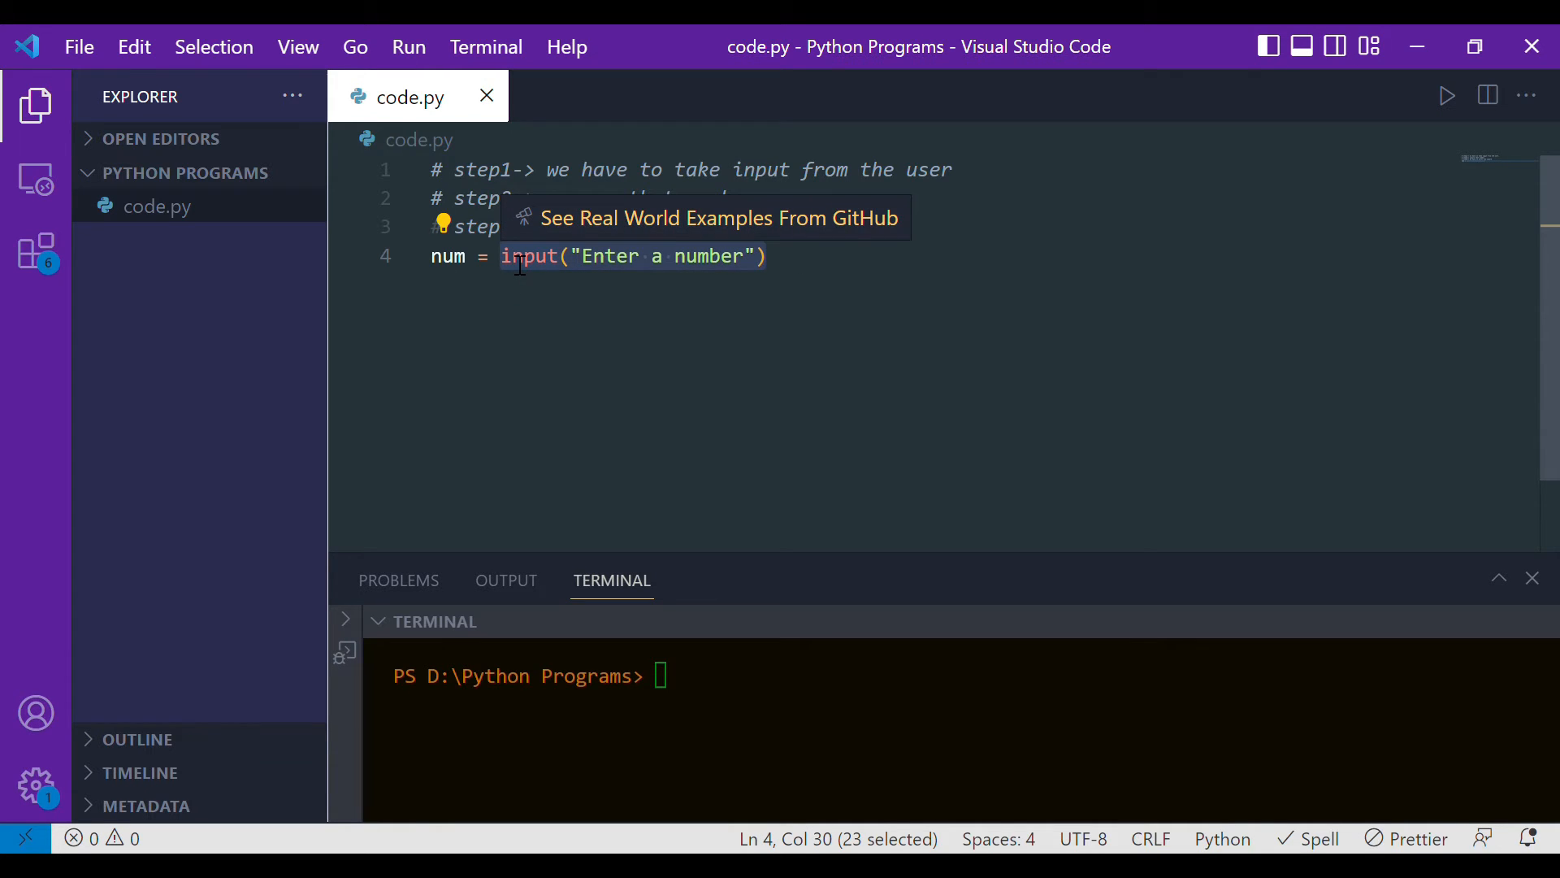
- Wrap the input call in int() so num becomes int(input("Enter a number"))
{"action": "type", "text": "int("}
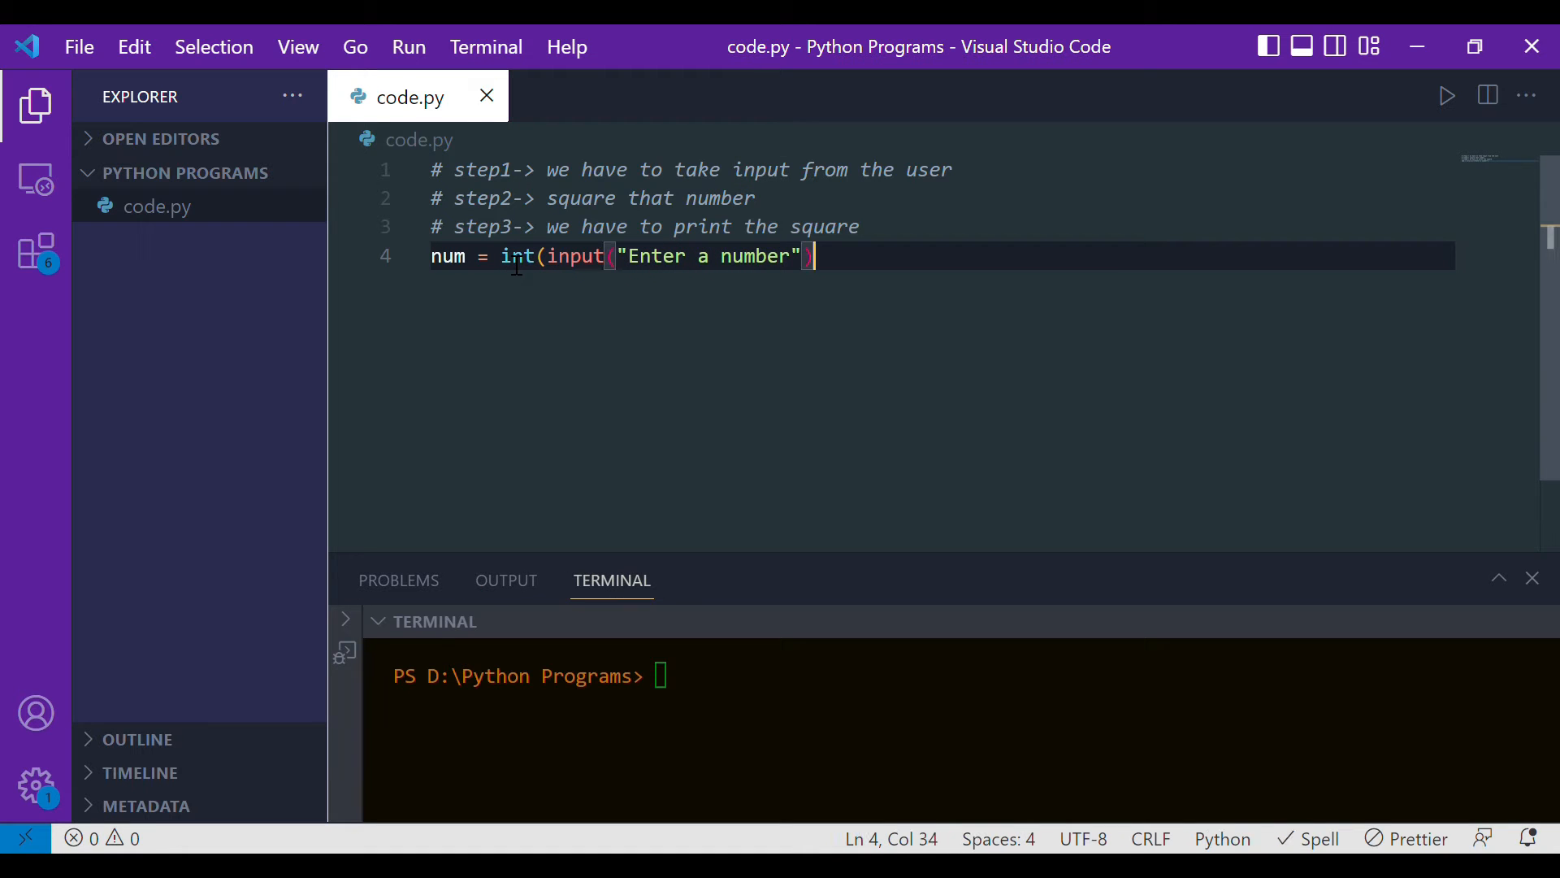
{"action": "type", "text": ")"}
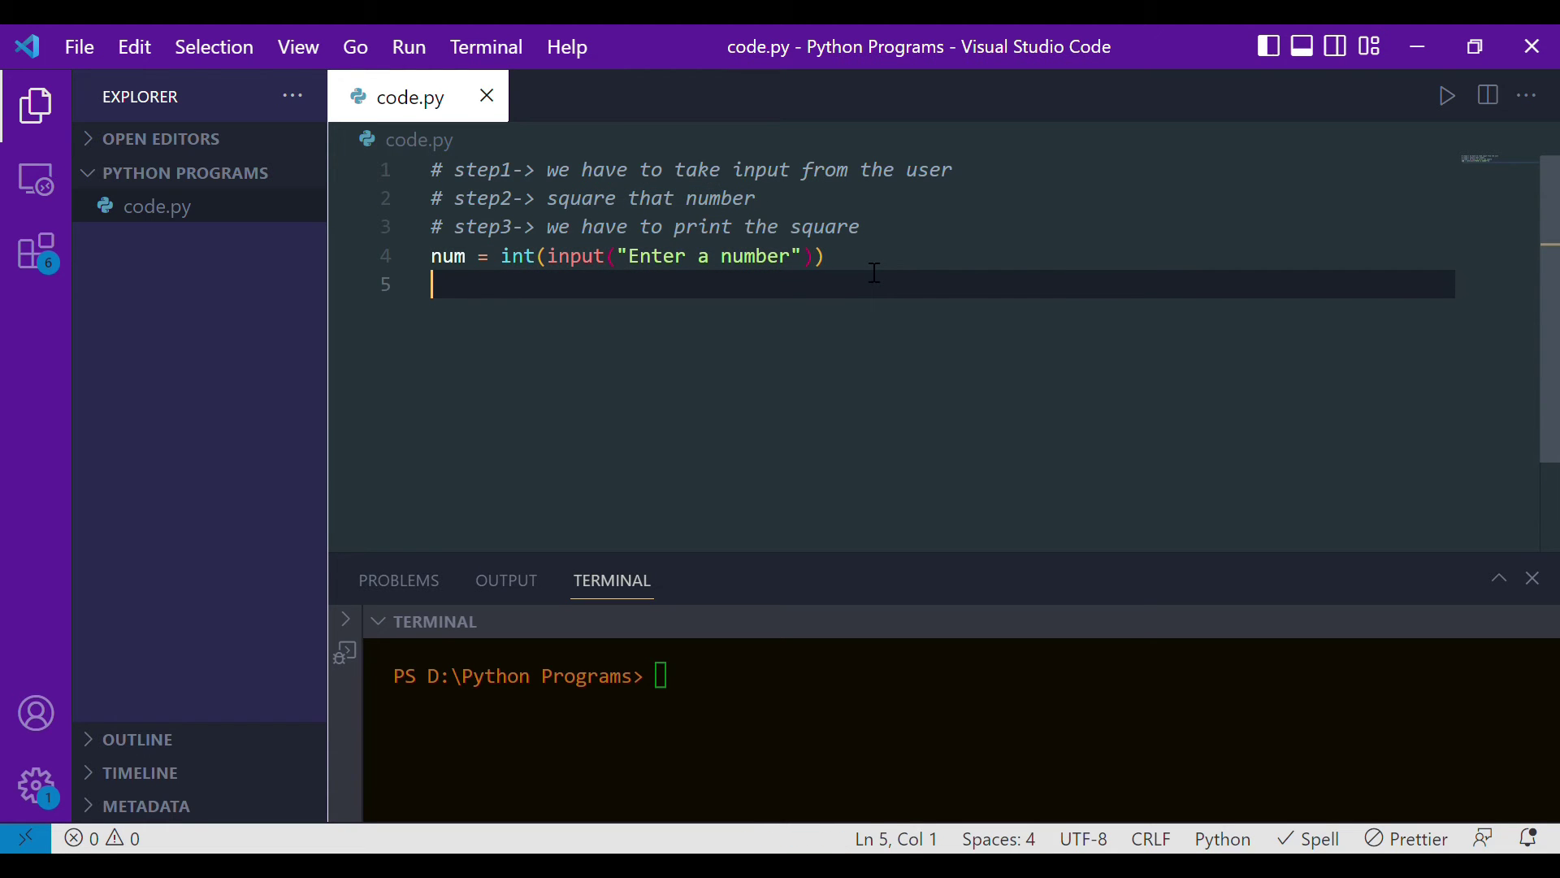
{"action": "type", "text": "**"}
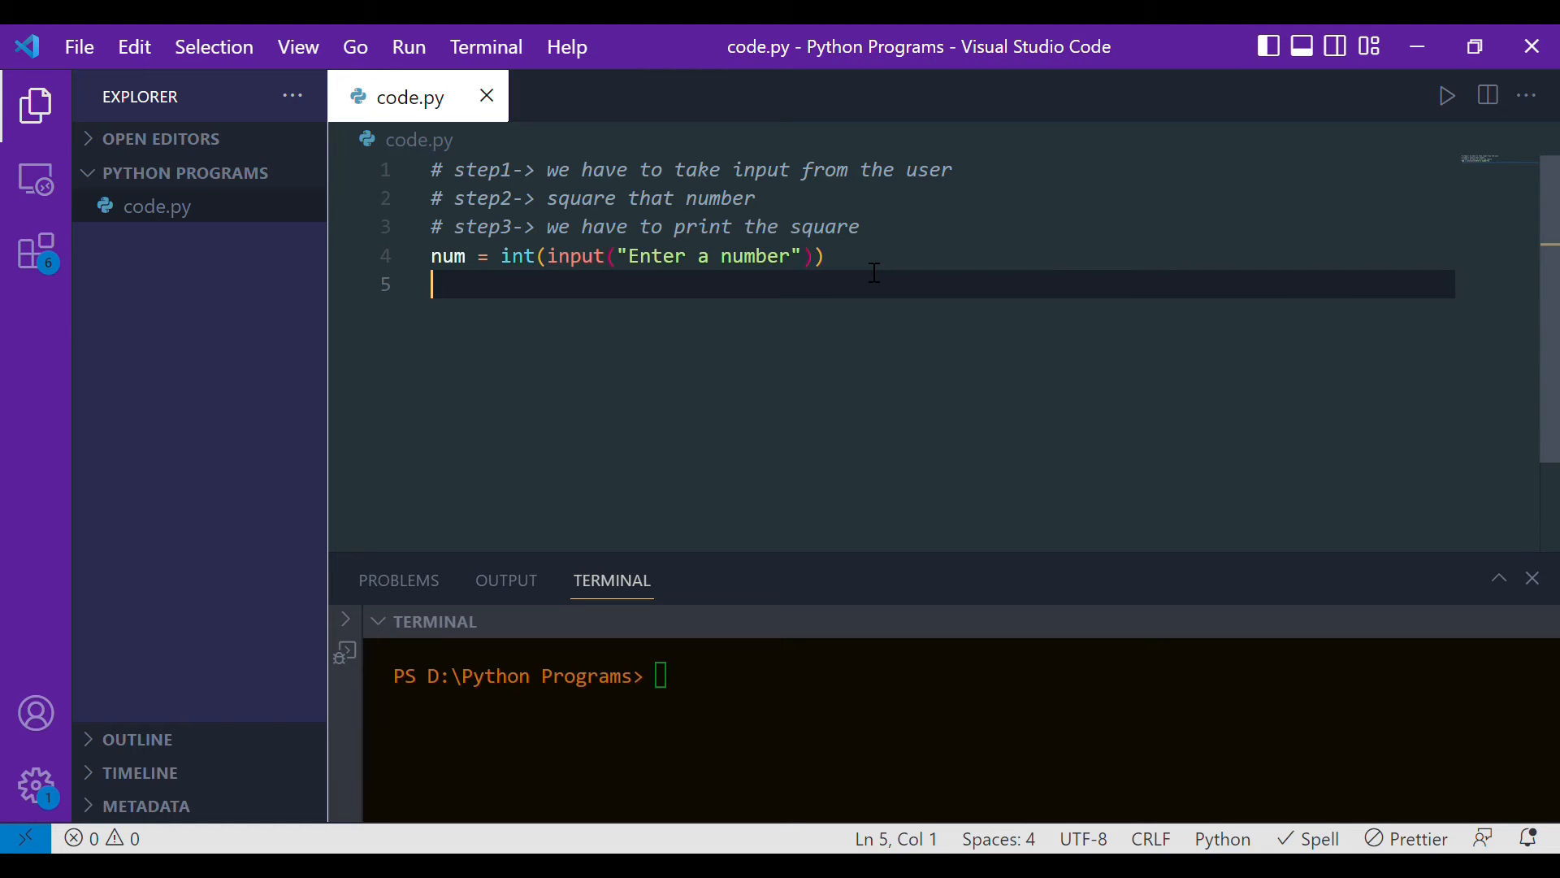
{"action": "mouse_move", "coordinate": [910, 379]}
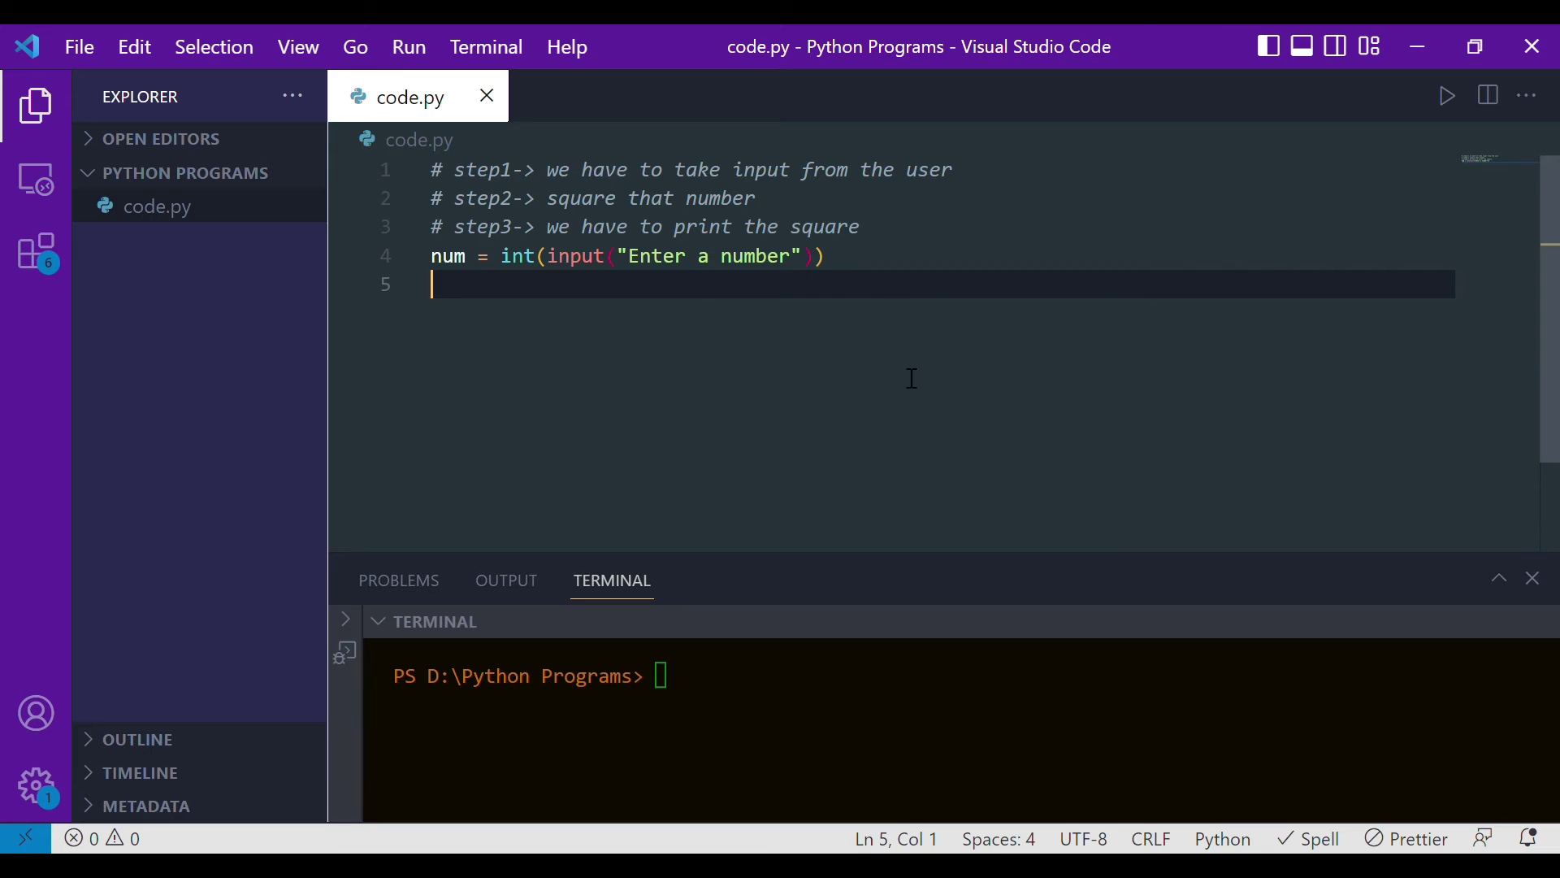
{"action": "mouse_move", "coordinate": [889, 304]}
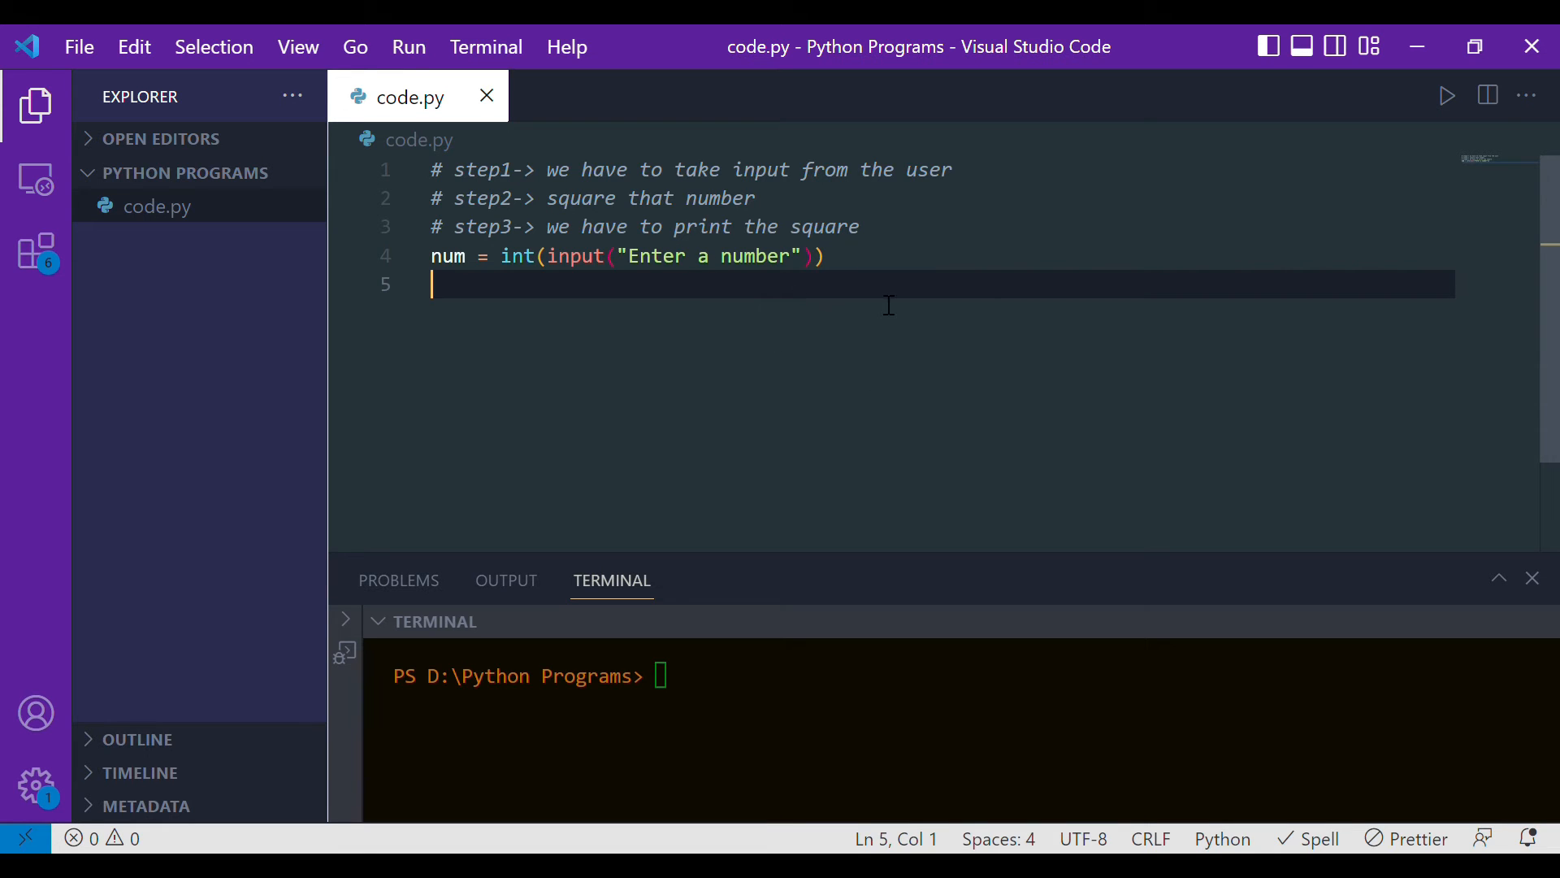
- Jot a throwaway 2 ** 3 -> 8 example on line 5, then clear it and begin with n
{"action": "type", "text": "2"}
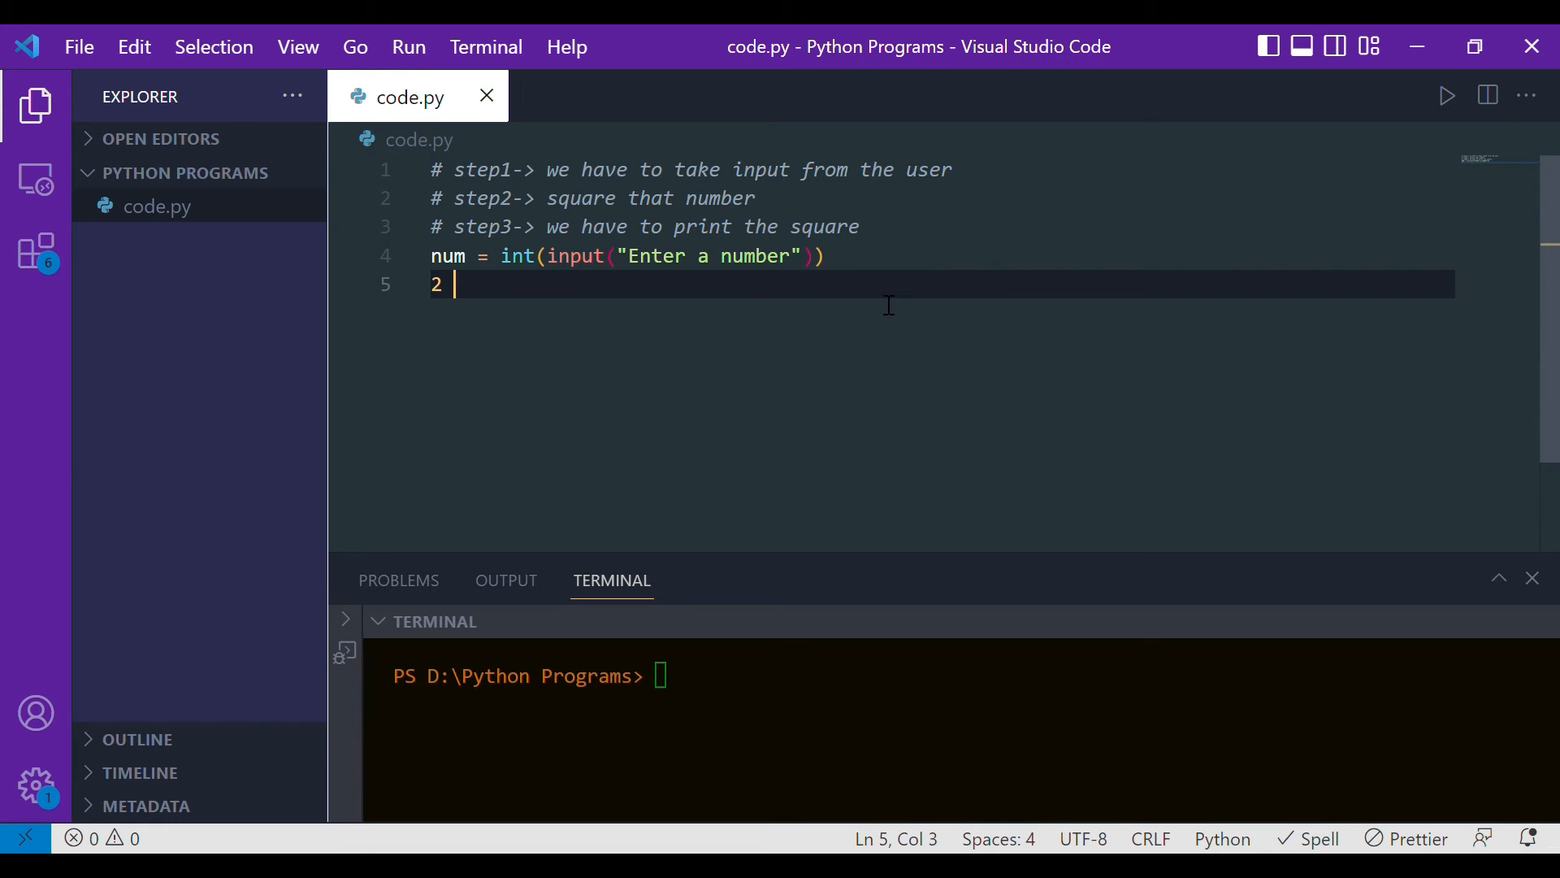
{"action": "type", "text": "** 3"}
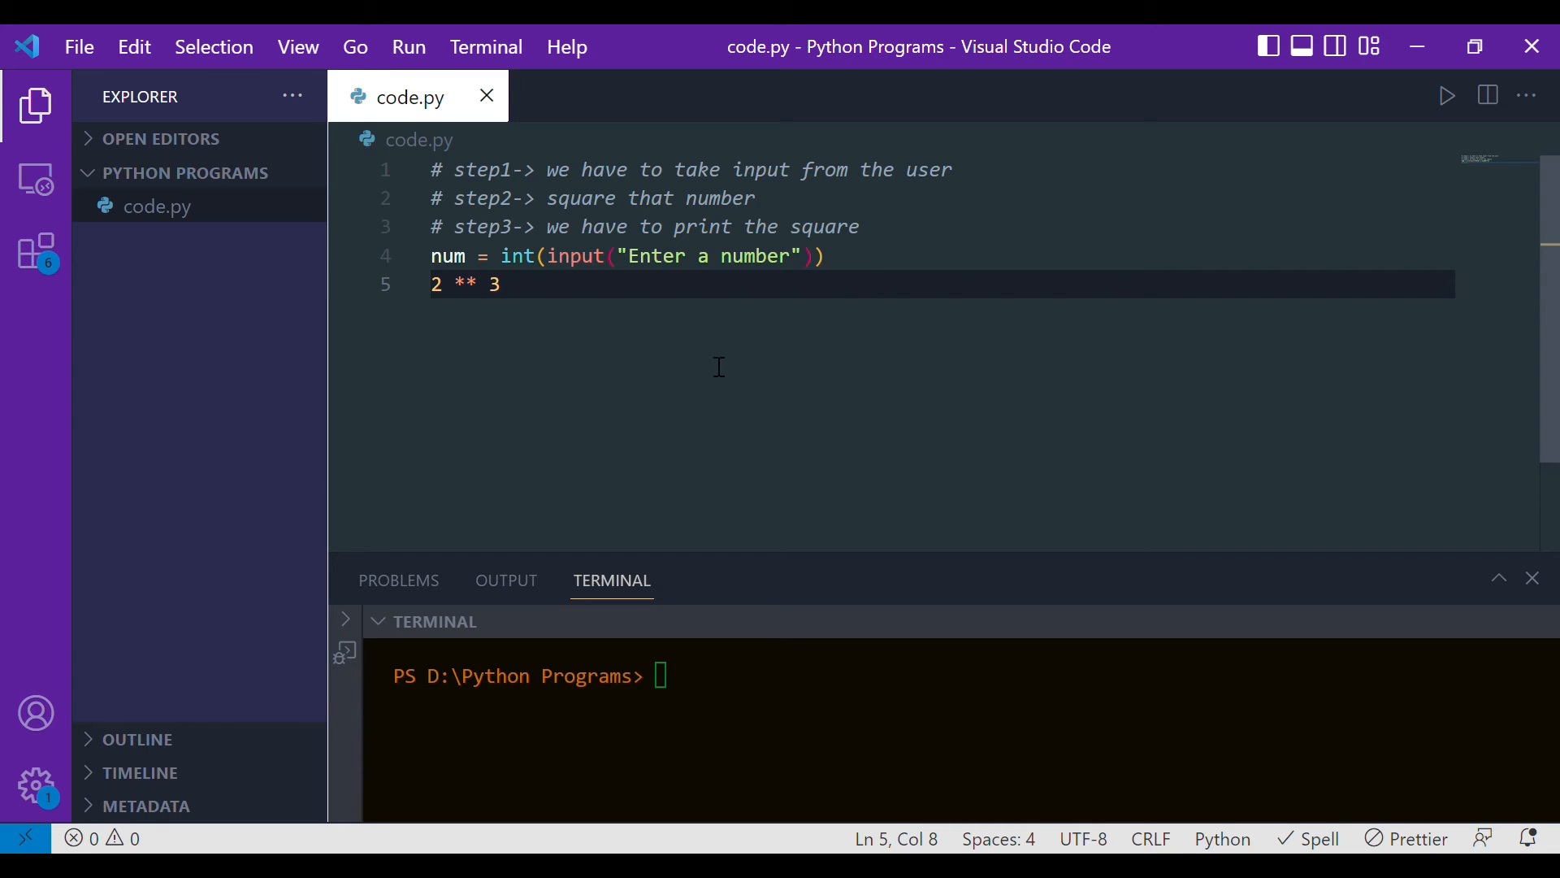
{"action": "type", "text": "->"}
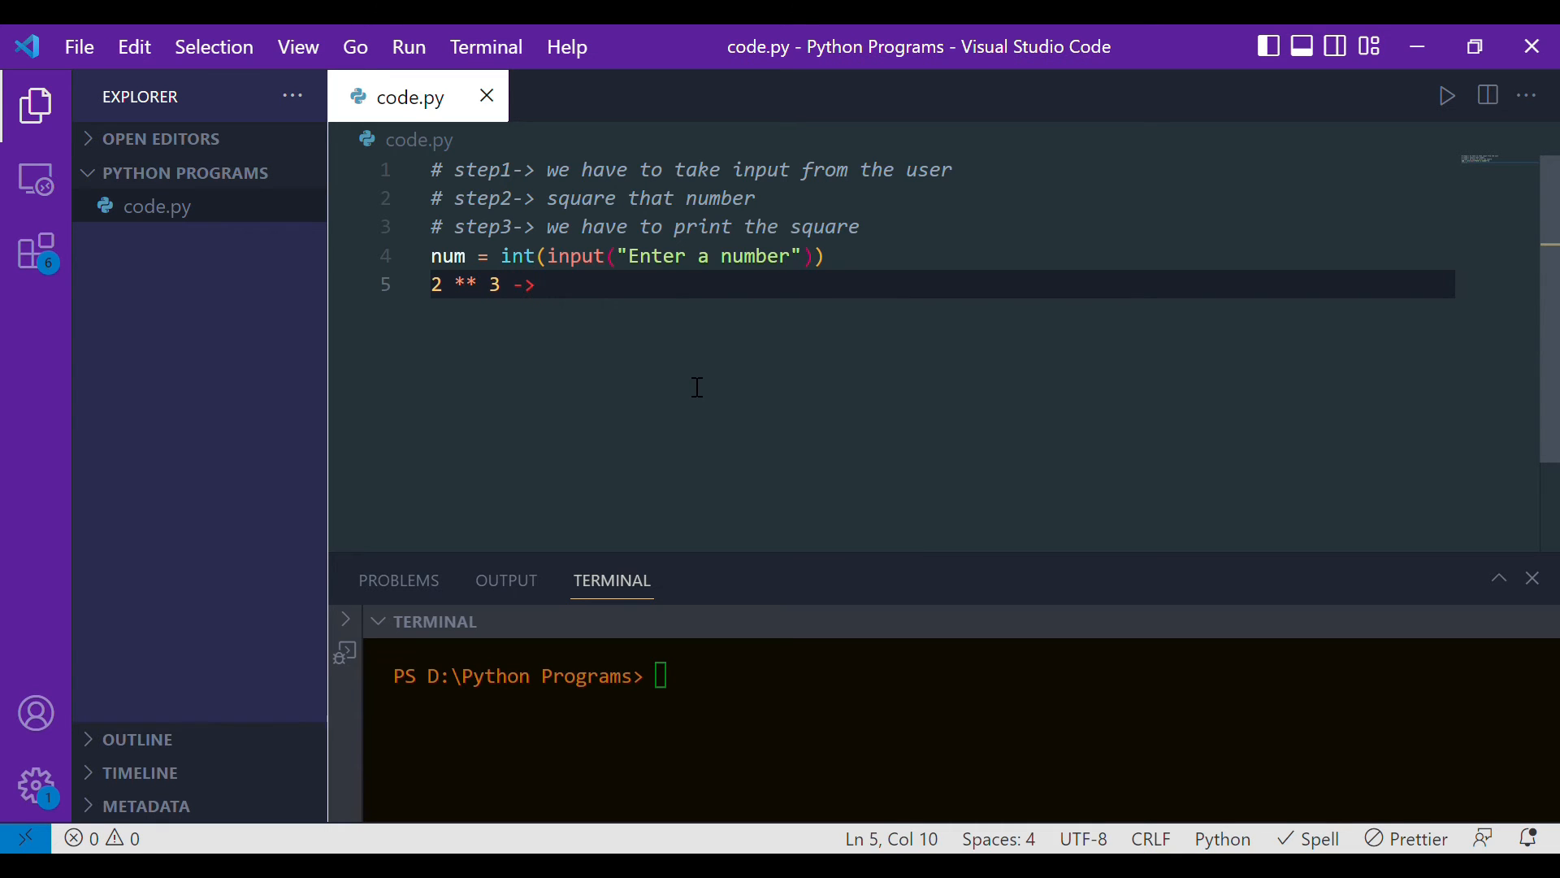
{"action": "type", "text": "8"}
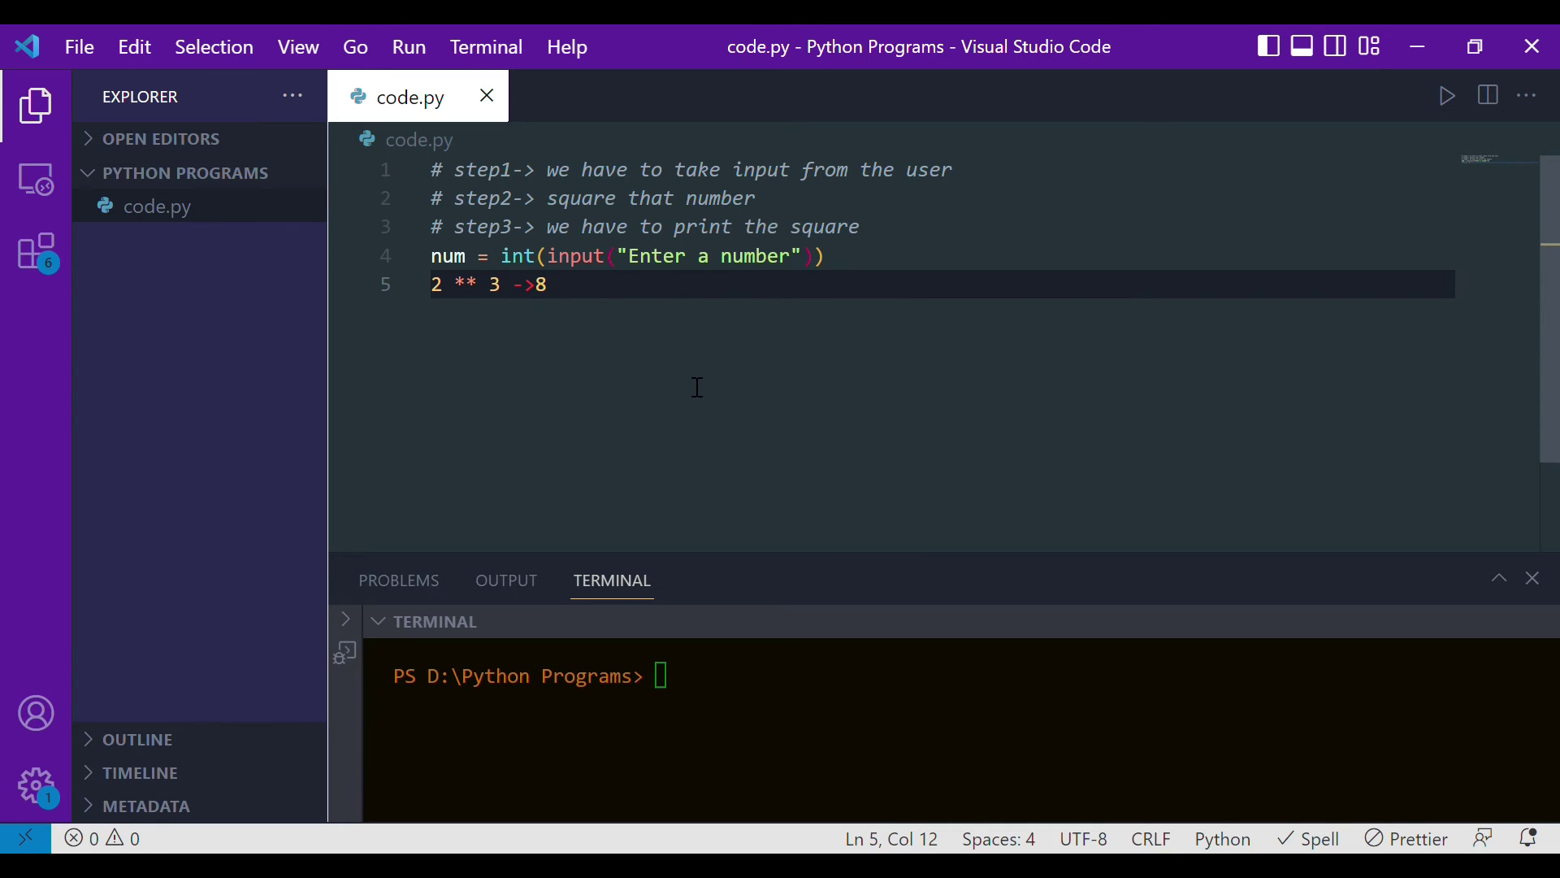
{"action": "type", "text": "n"}
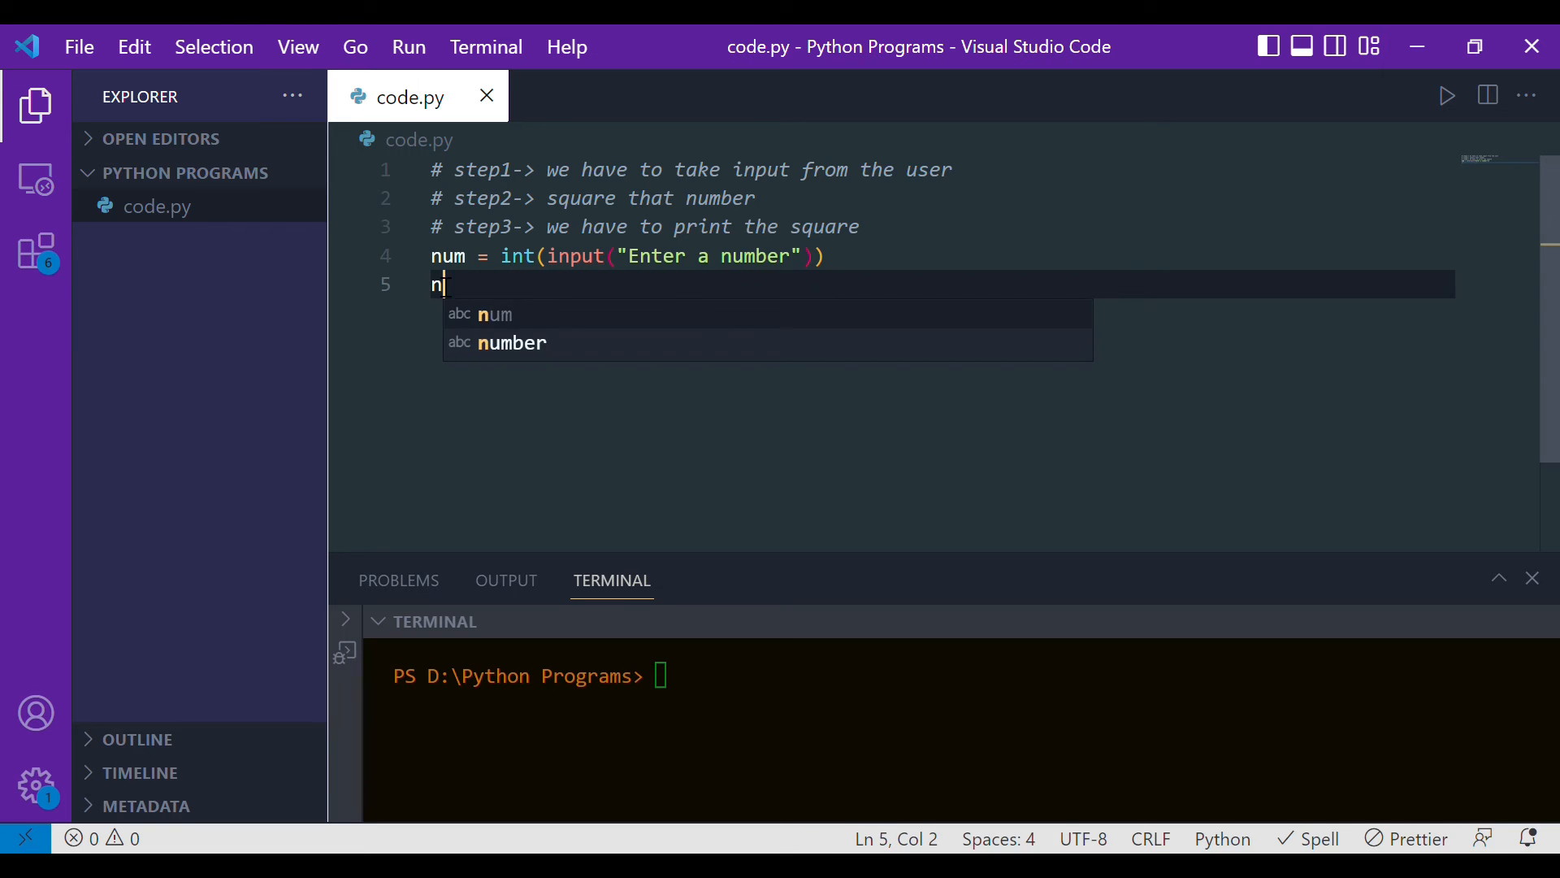
- Complete line 5 as square = num**2
{"action": "type", "text": "um**"}
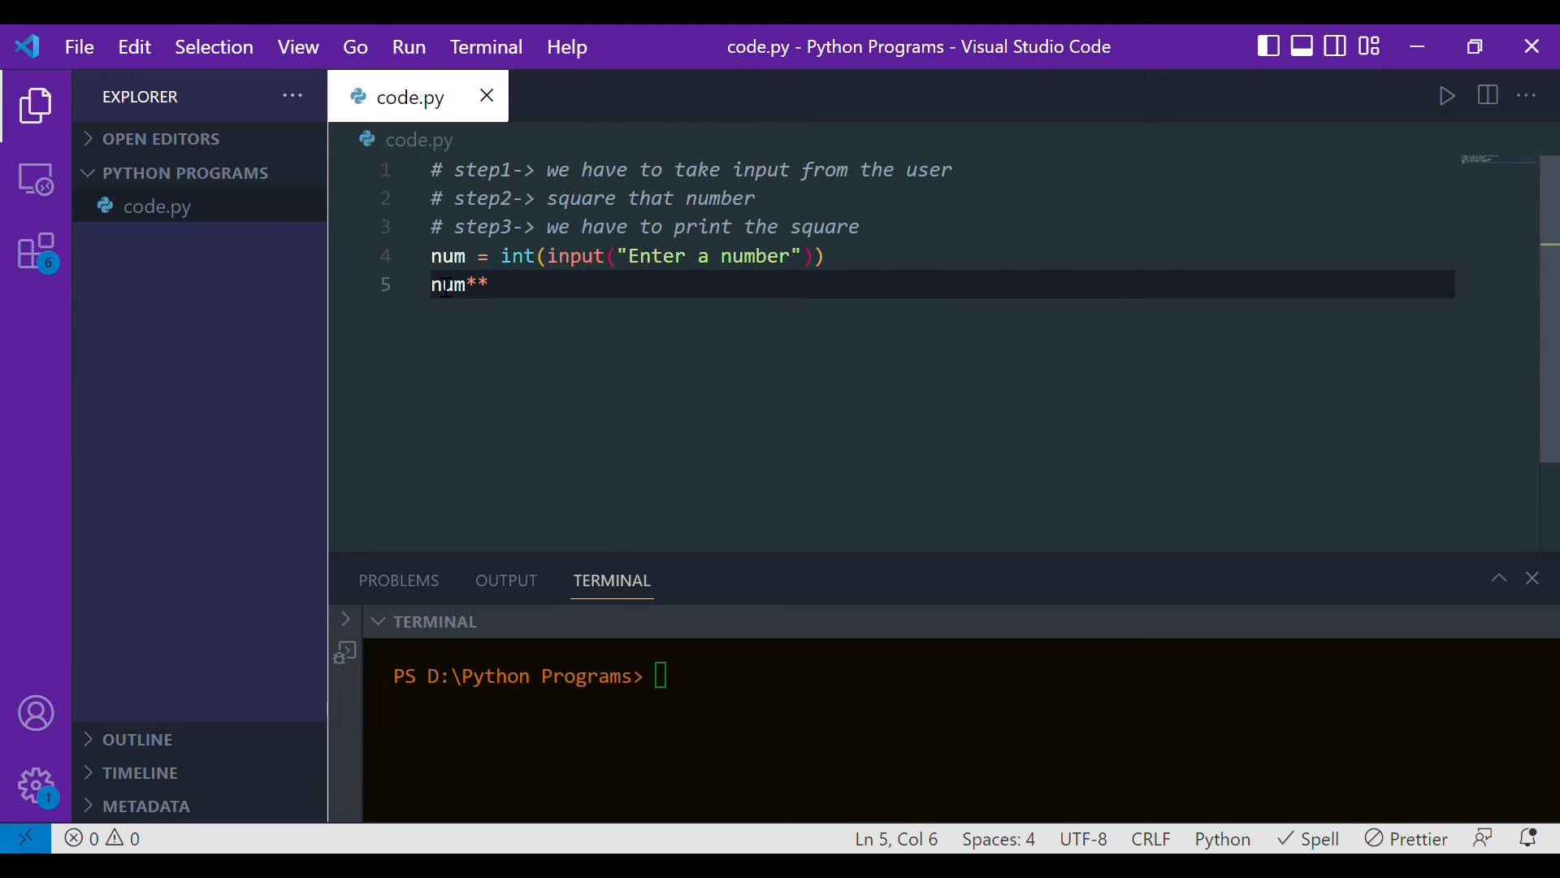
{"action": "type", "text": "2"}
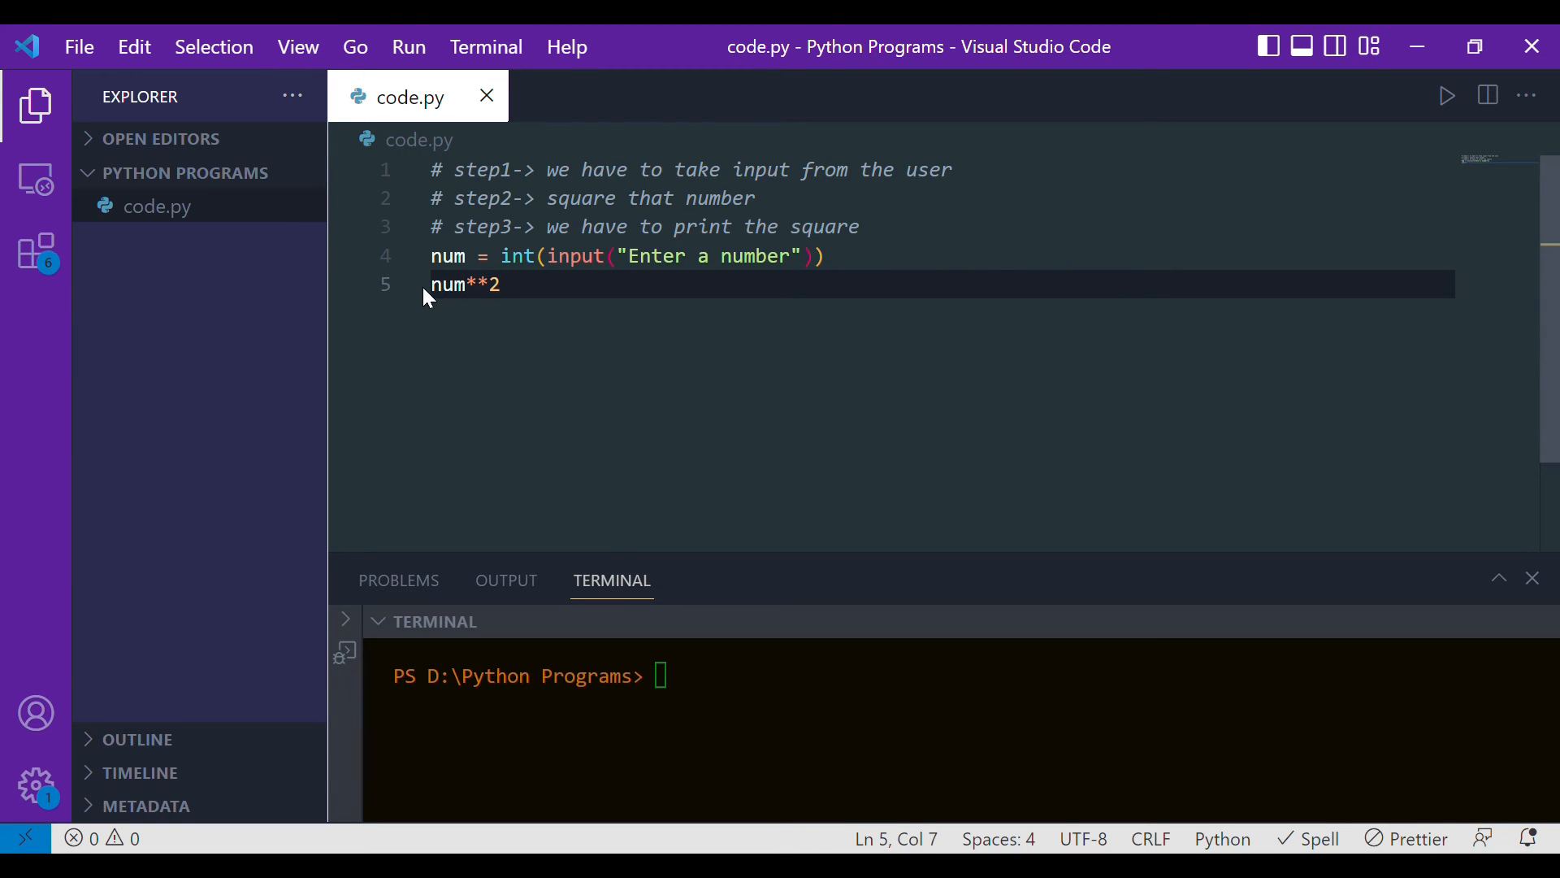
{"action": "mouse_move", "coordinate": [492, 289]}
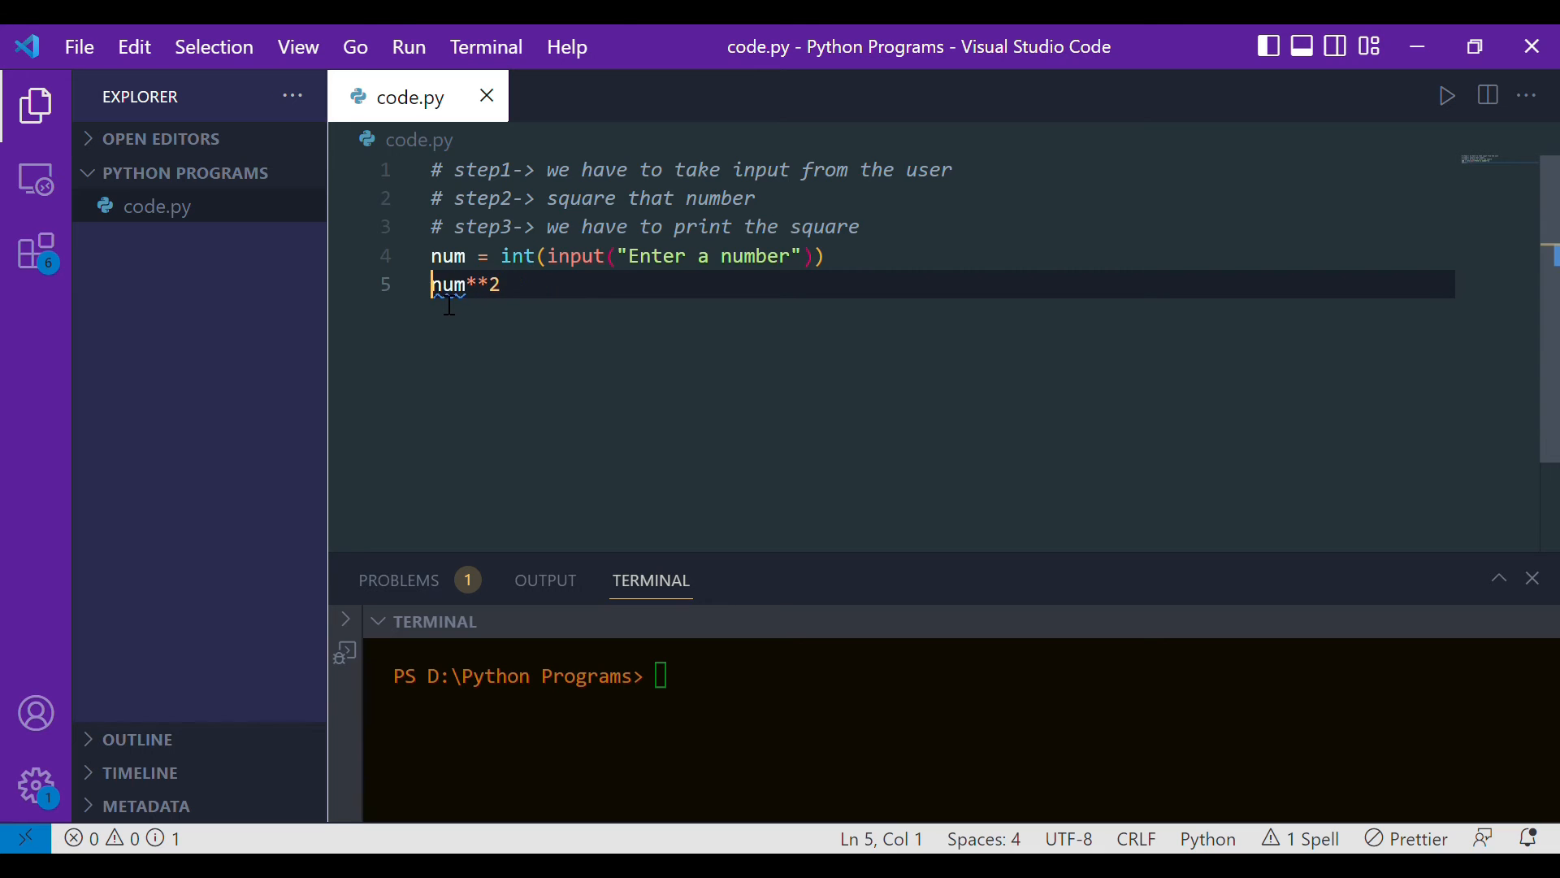
{"action": "type", "text": "square="}
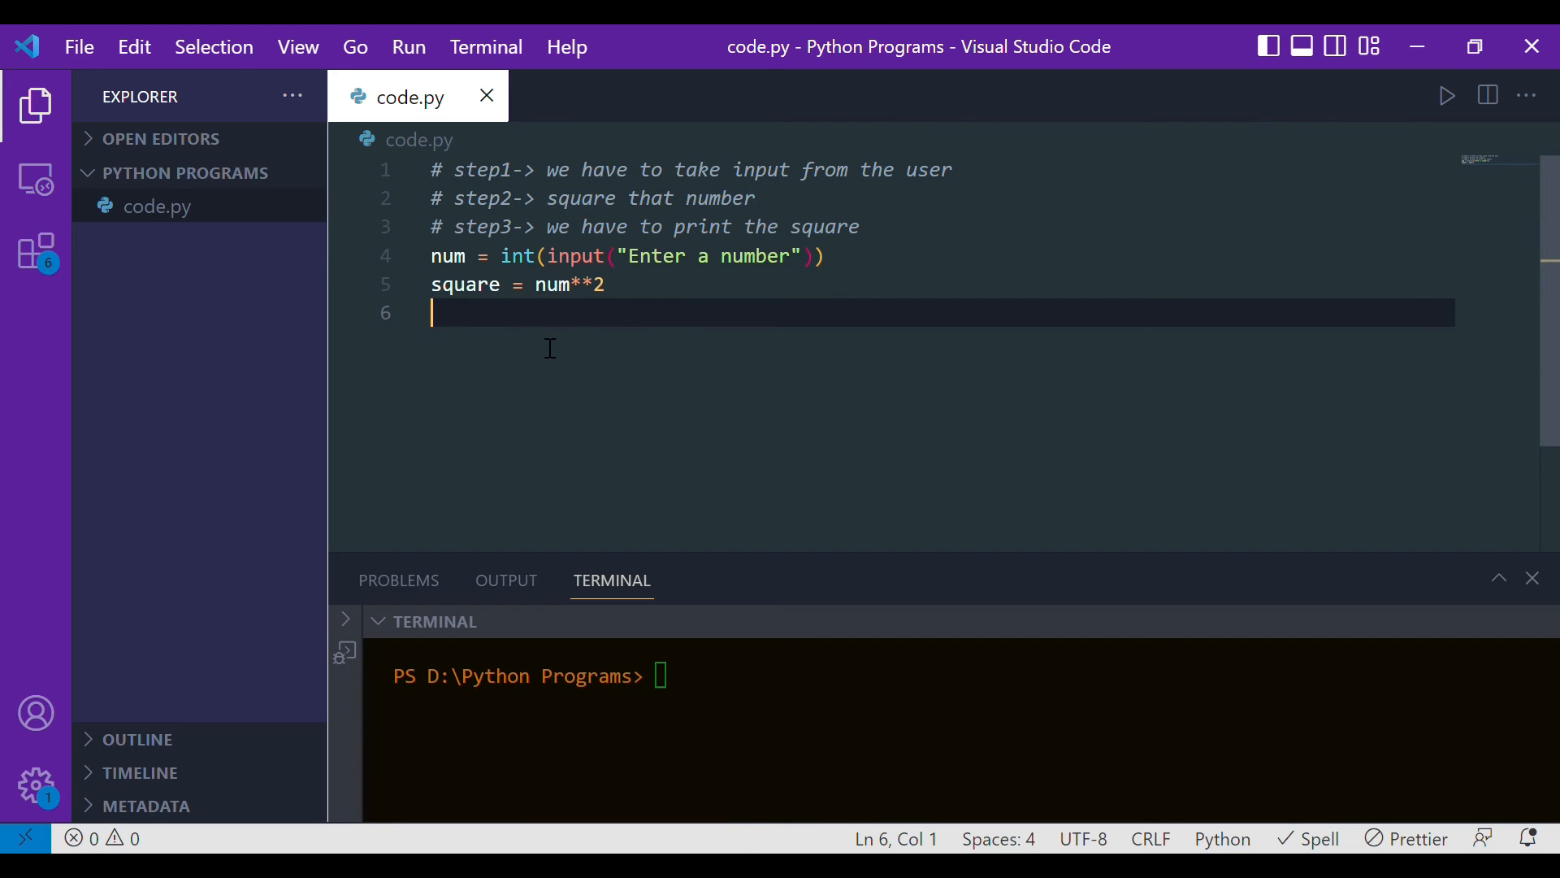
- Write print("Square of number is ",square) on line 6
{"action": "type", "text": "print"}
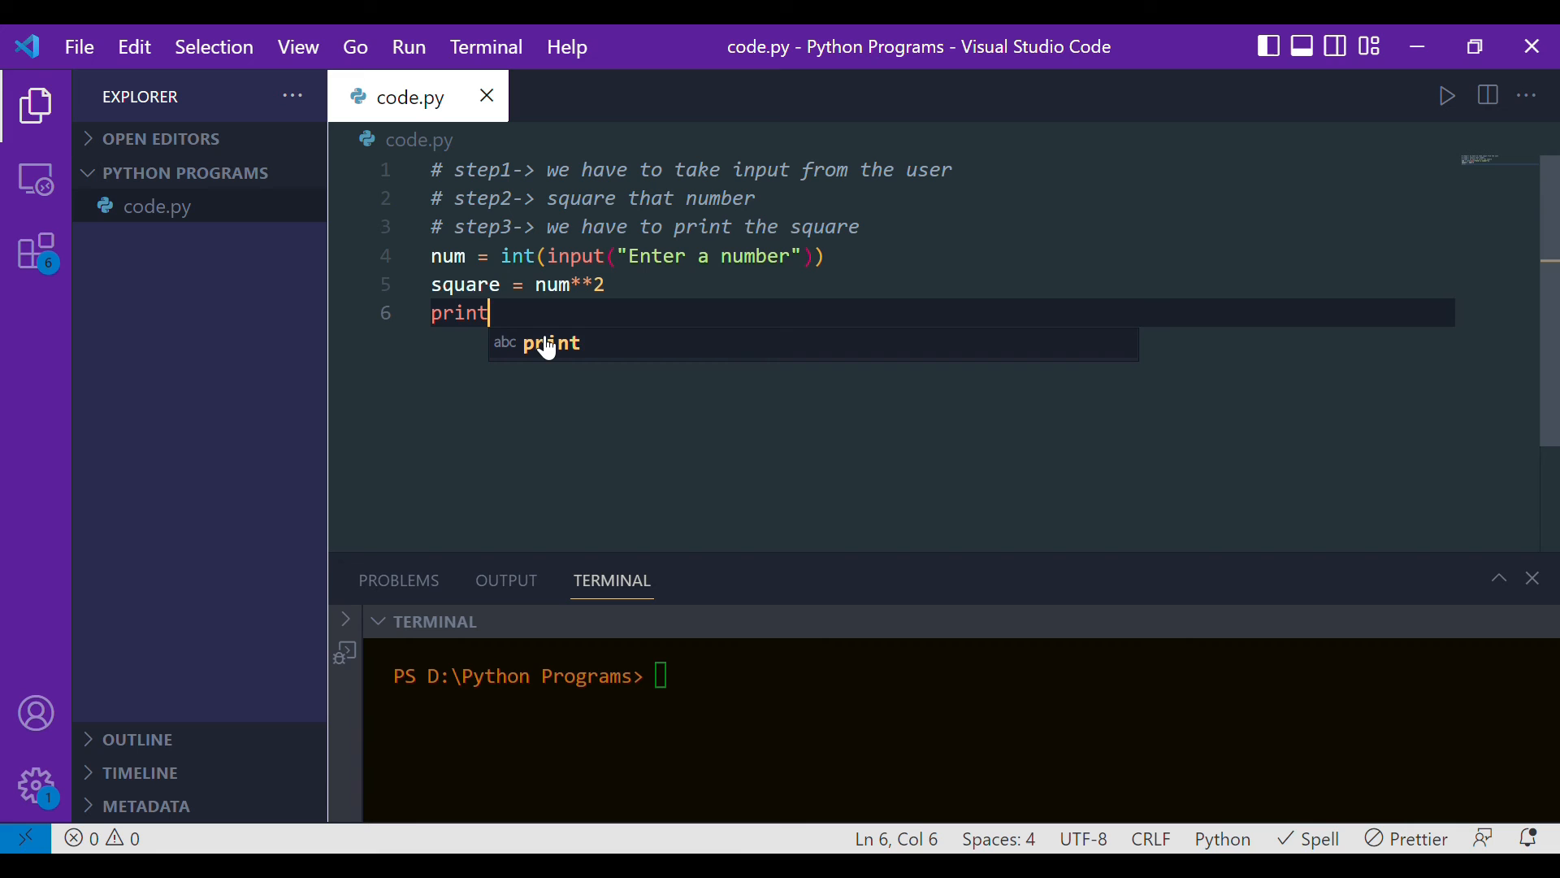
{"action": "type", "text": "(\"Squa\""}
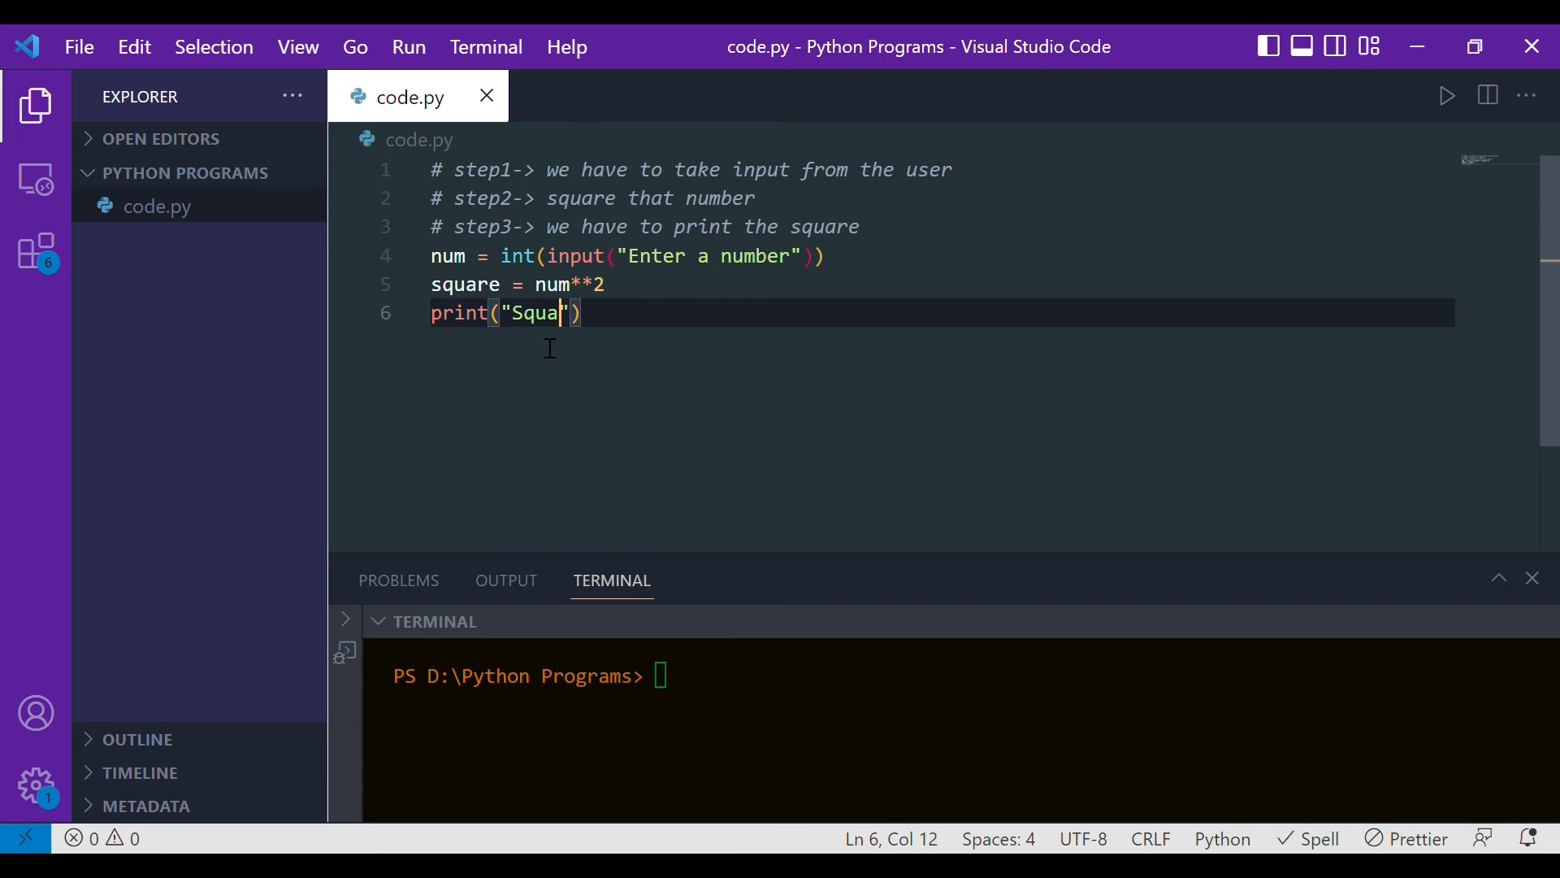
{"action": "type", "text": "re of number is"}
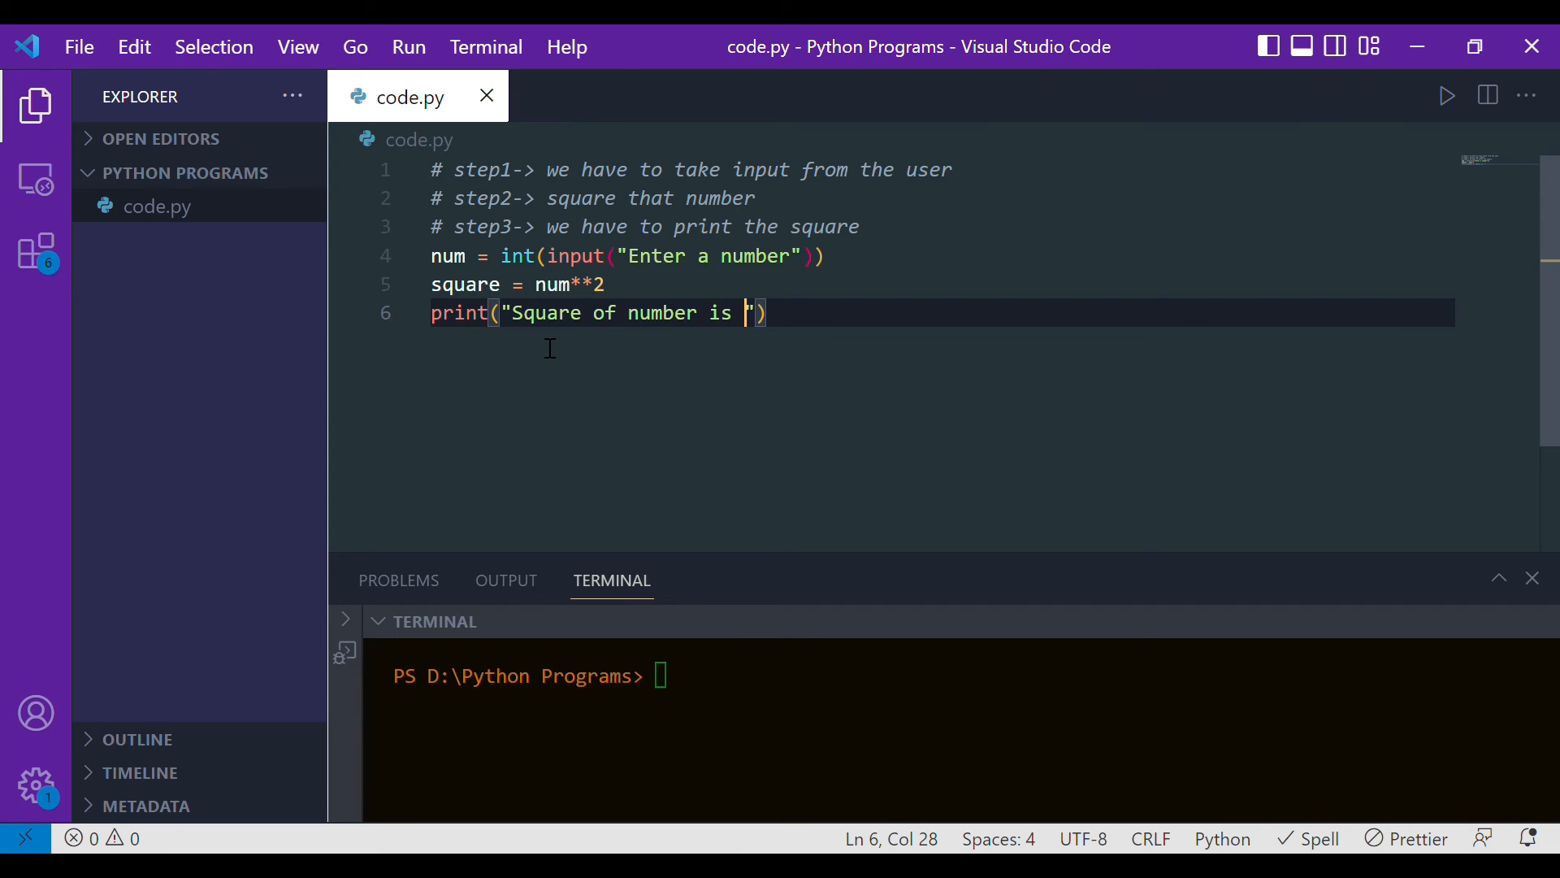
{"action": "type", "text": ","}
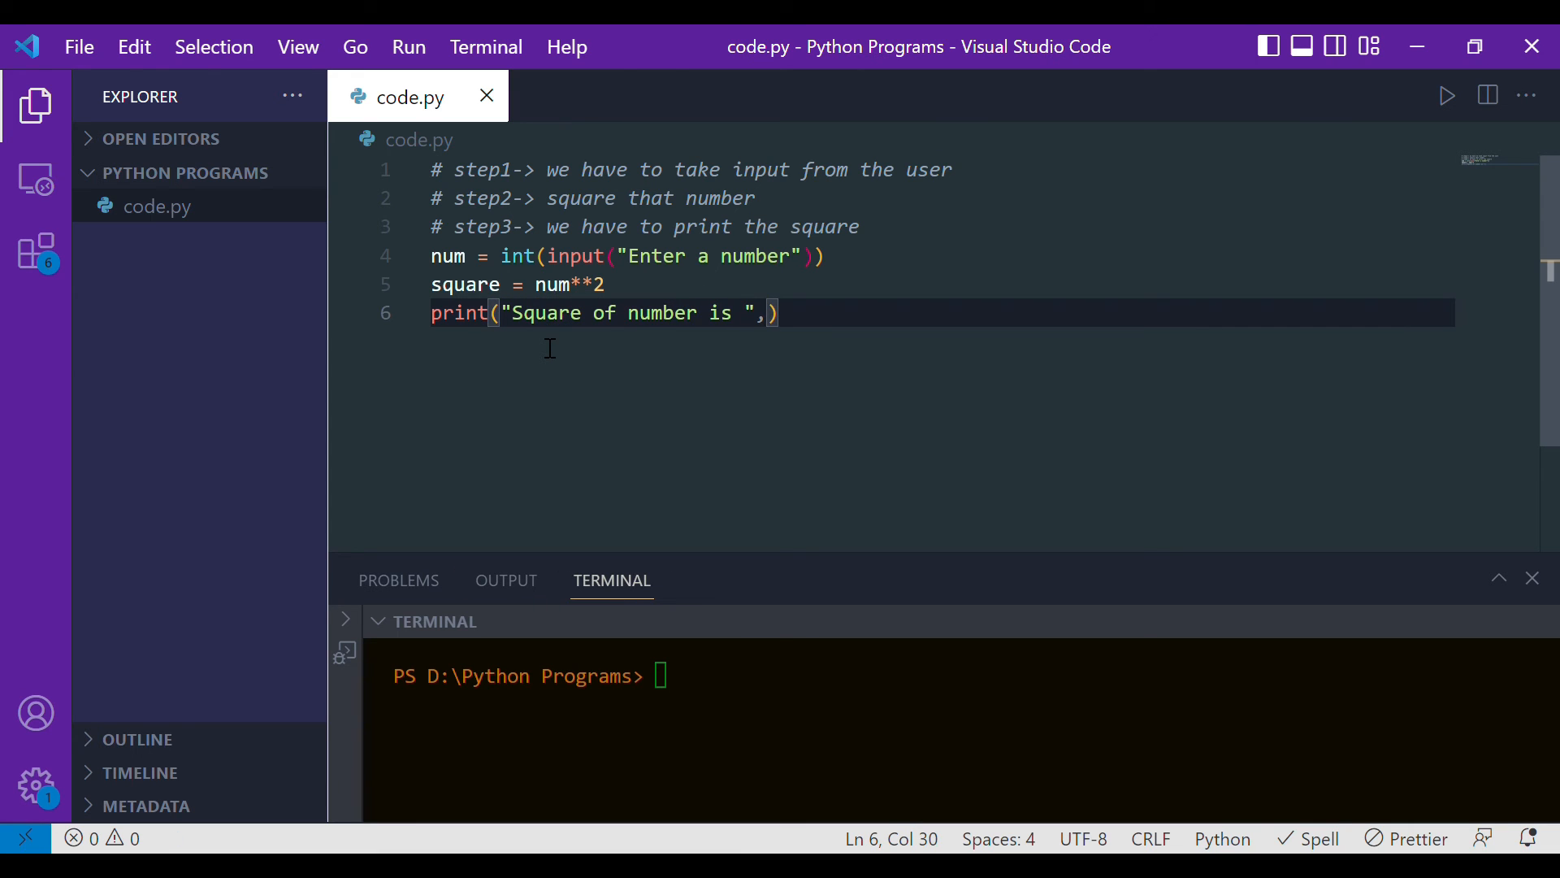
{"action": "type", "text": "square"}
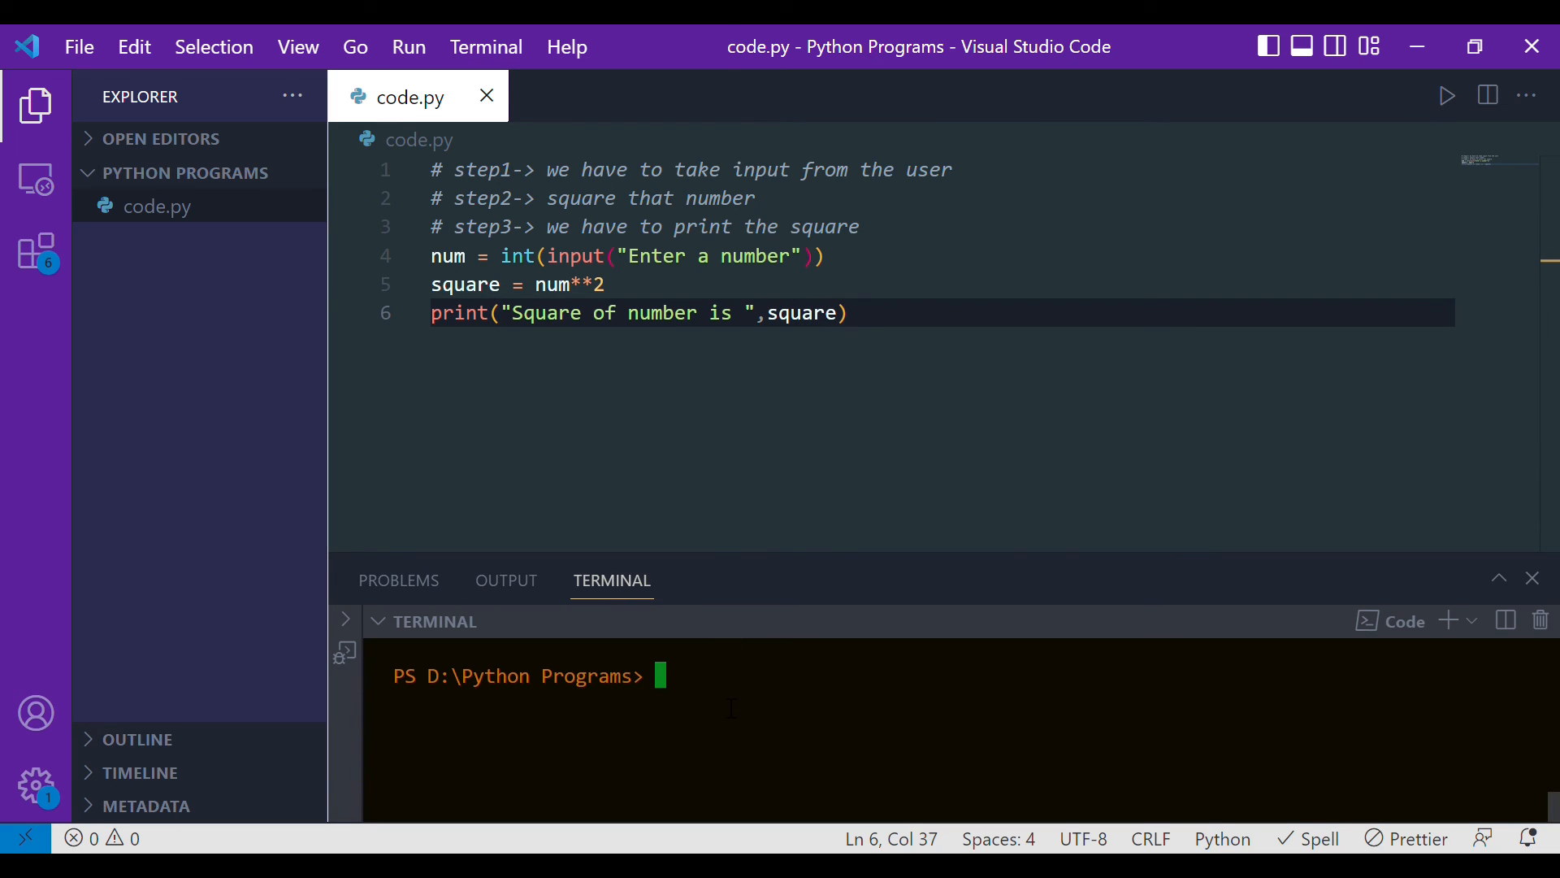
- Run python .\code.py in the terminal with input 5, giving 25
{"action": "type", "text": "python .\\code.py"}
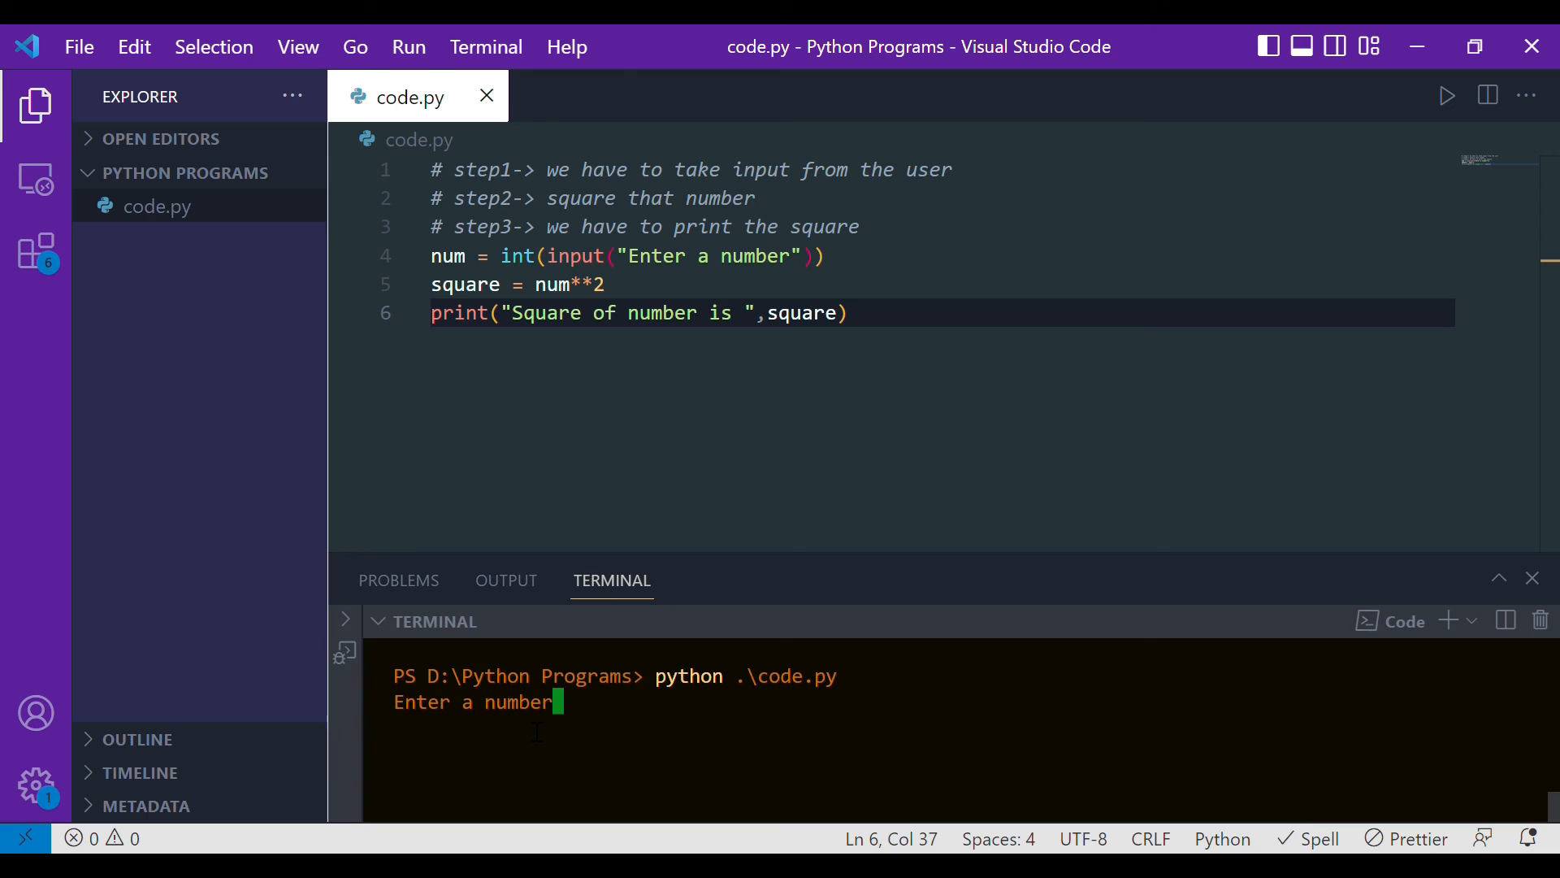
{"action": "type", "text": "5"}
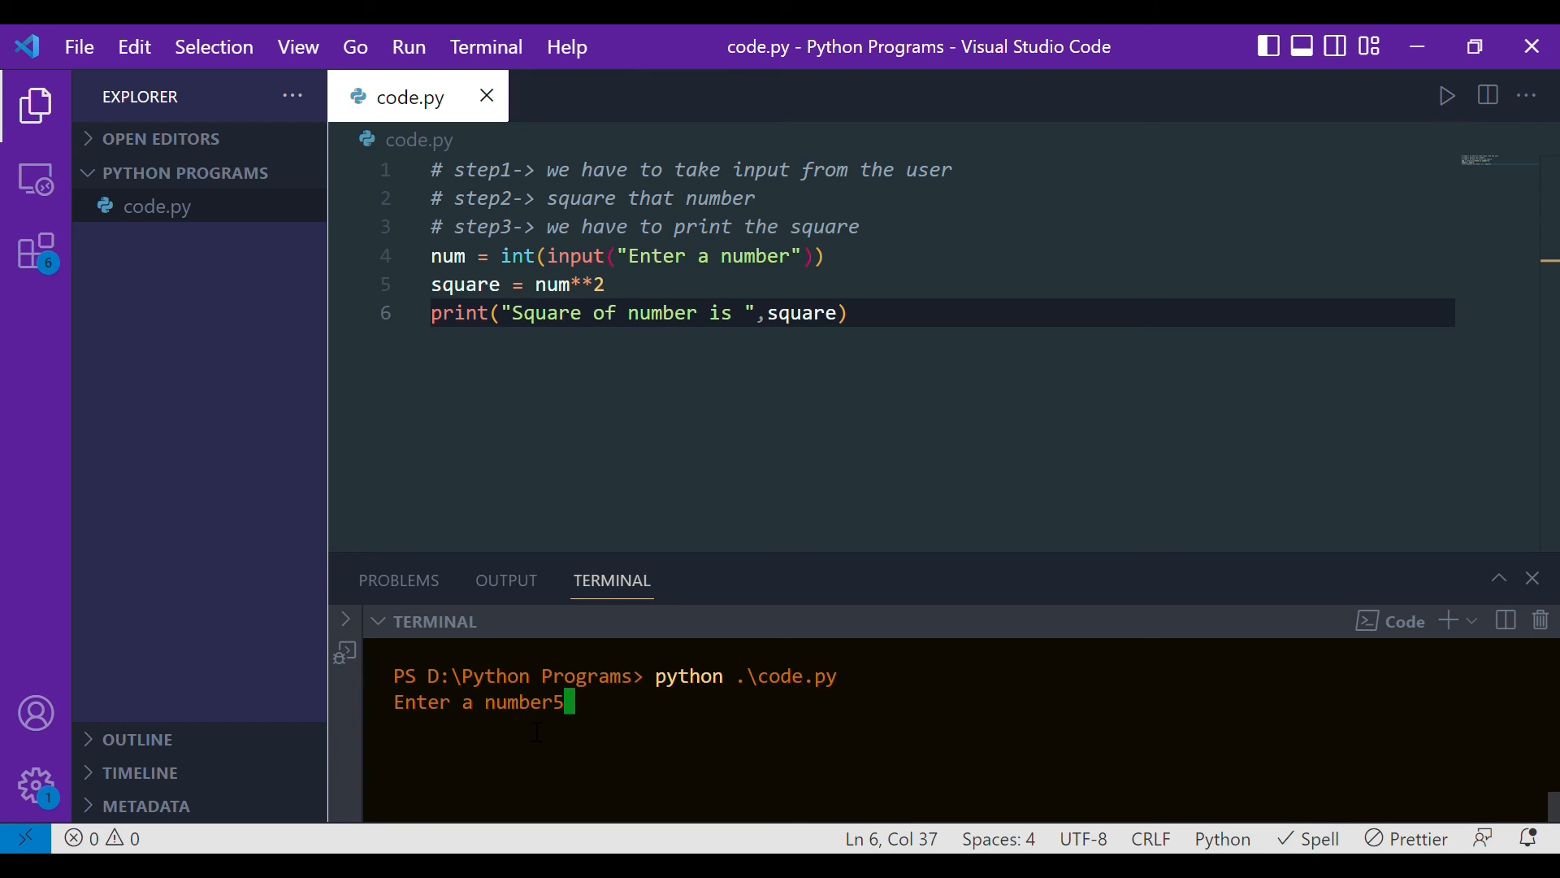
{"action": "key", "text": "Return"}
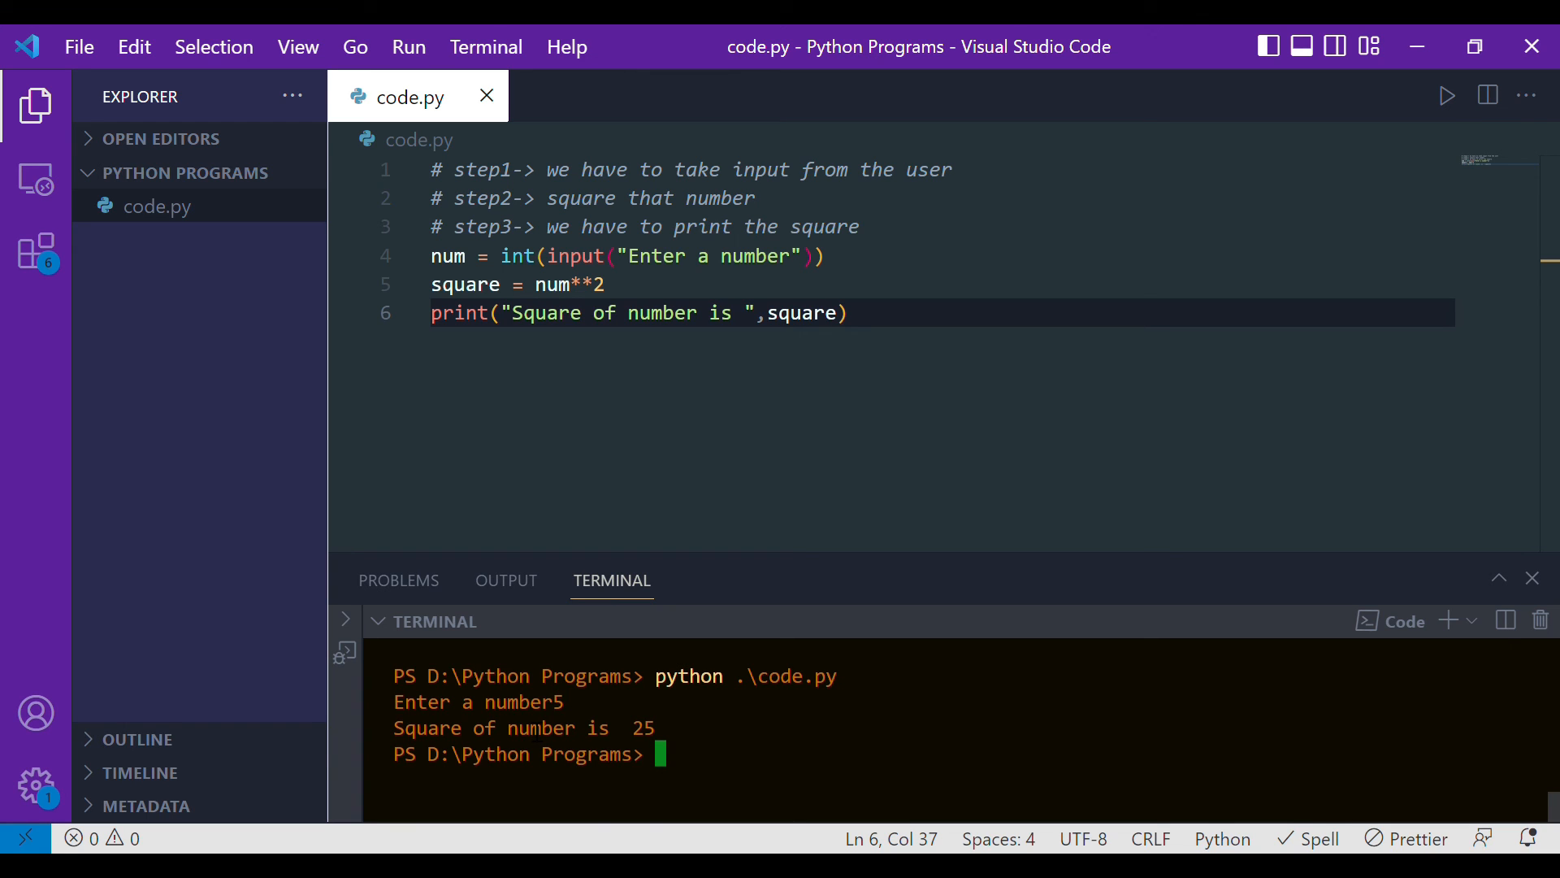
{"action": "double_click", "coordinate": [642, 728]}
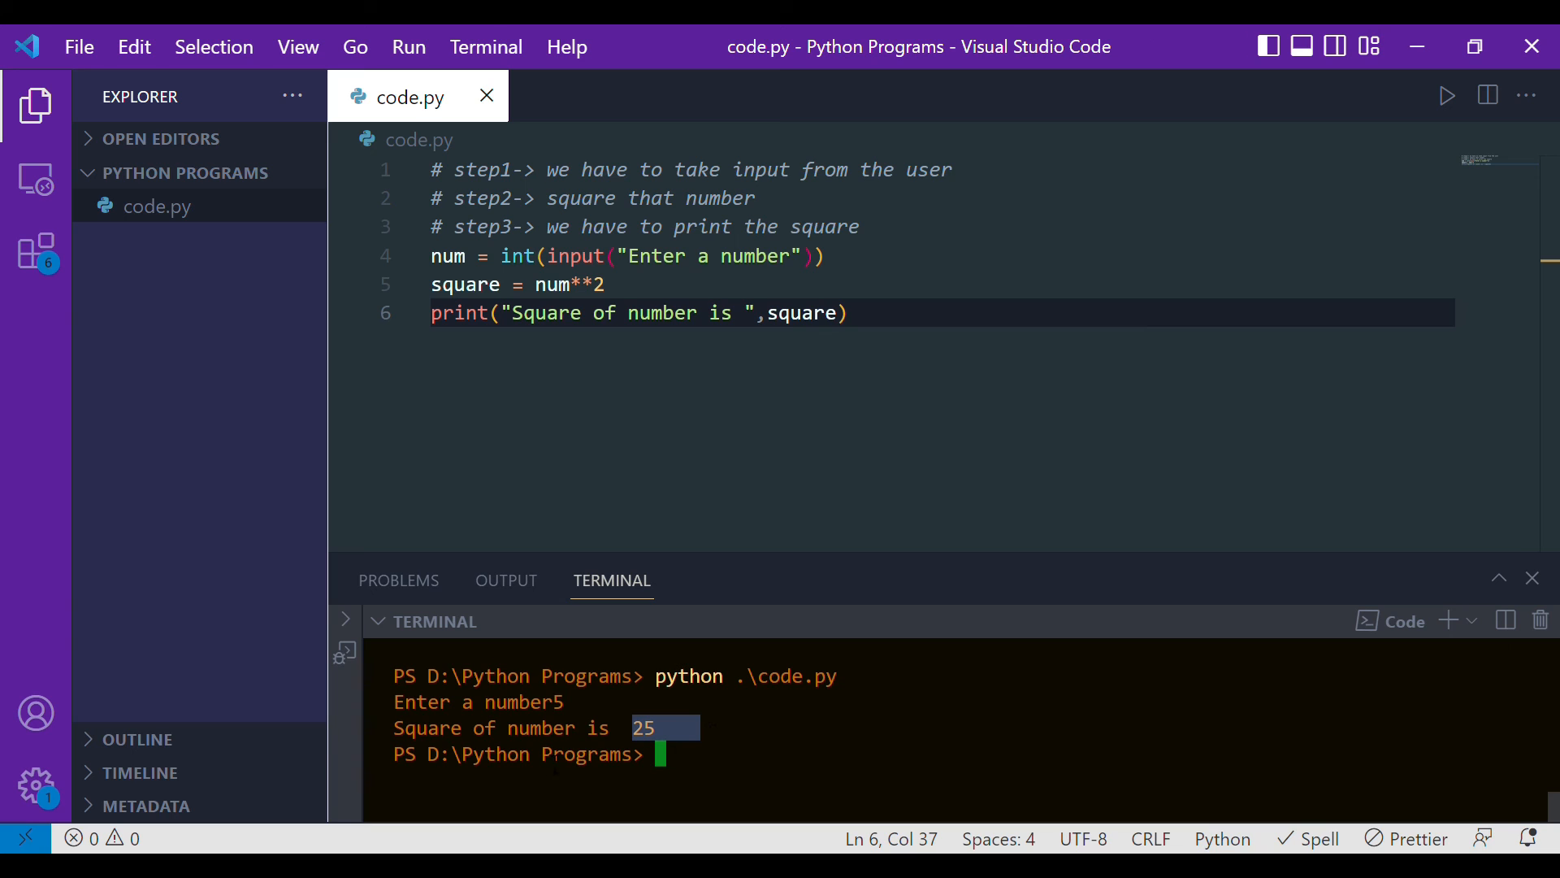
- Run code.py again with input 0, giving 0
{"action": "type", "text": "python .\\code.py"}
{"action": "type", "text": "0"}
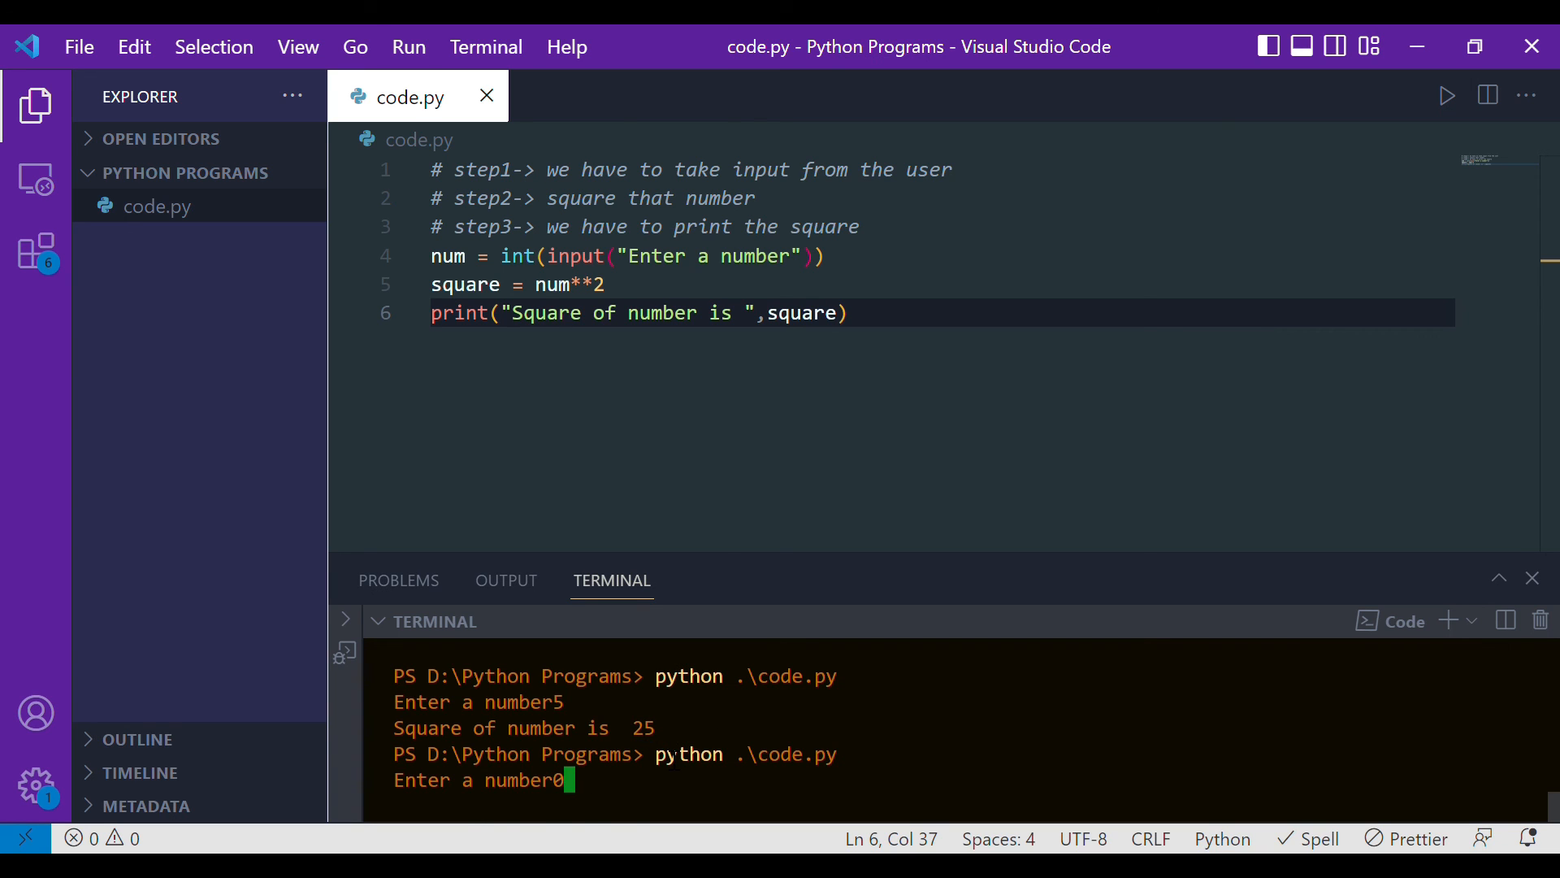
{"action": "key", "text": "Return"}
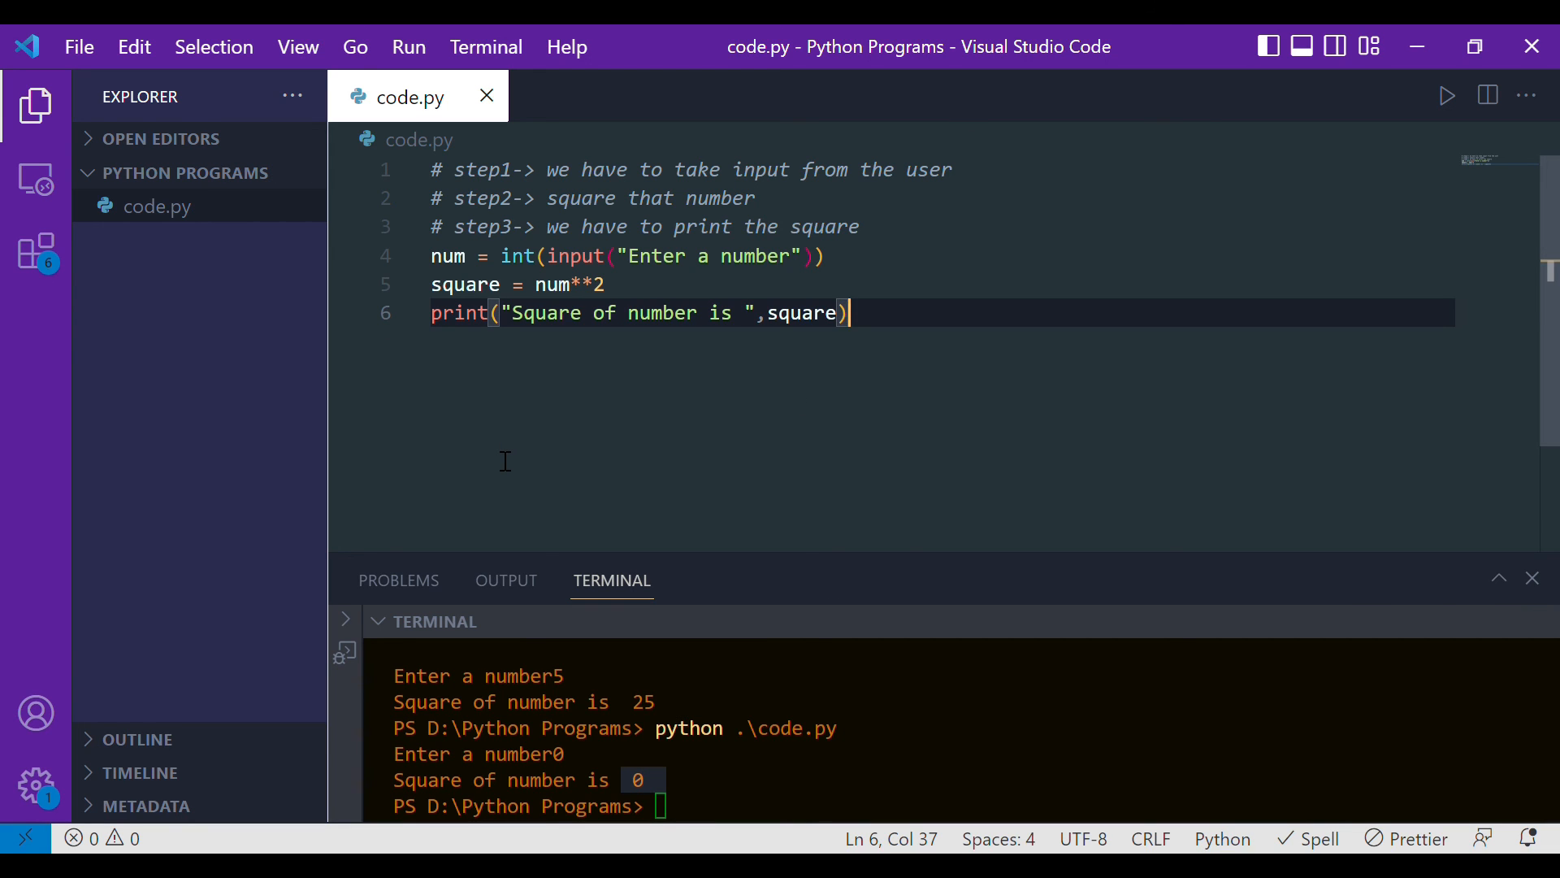
{"action": "mouse_move", "coordinate": [512, 371]}
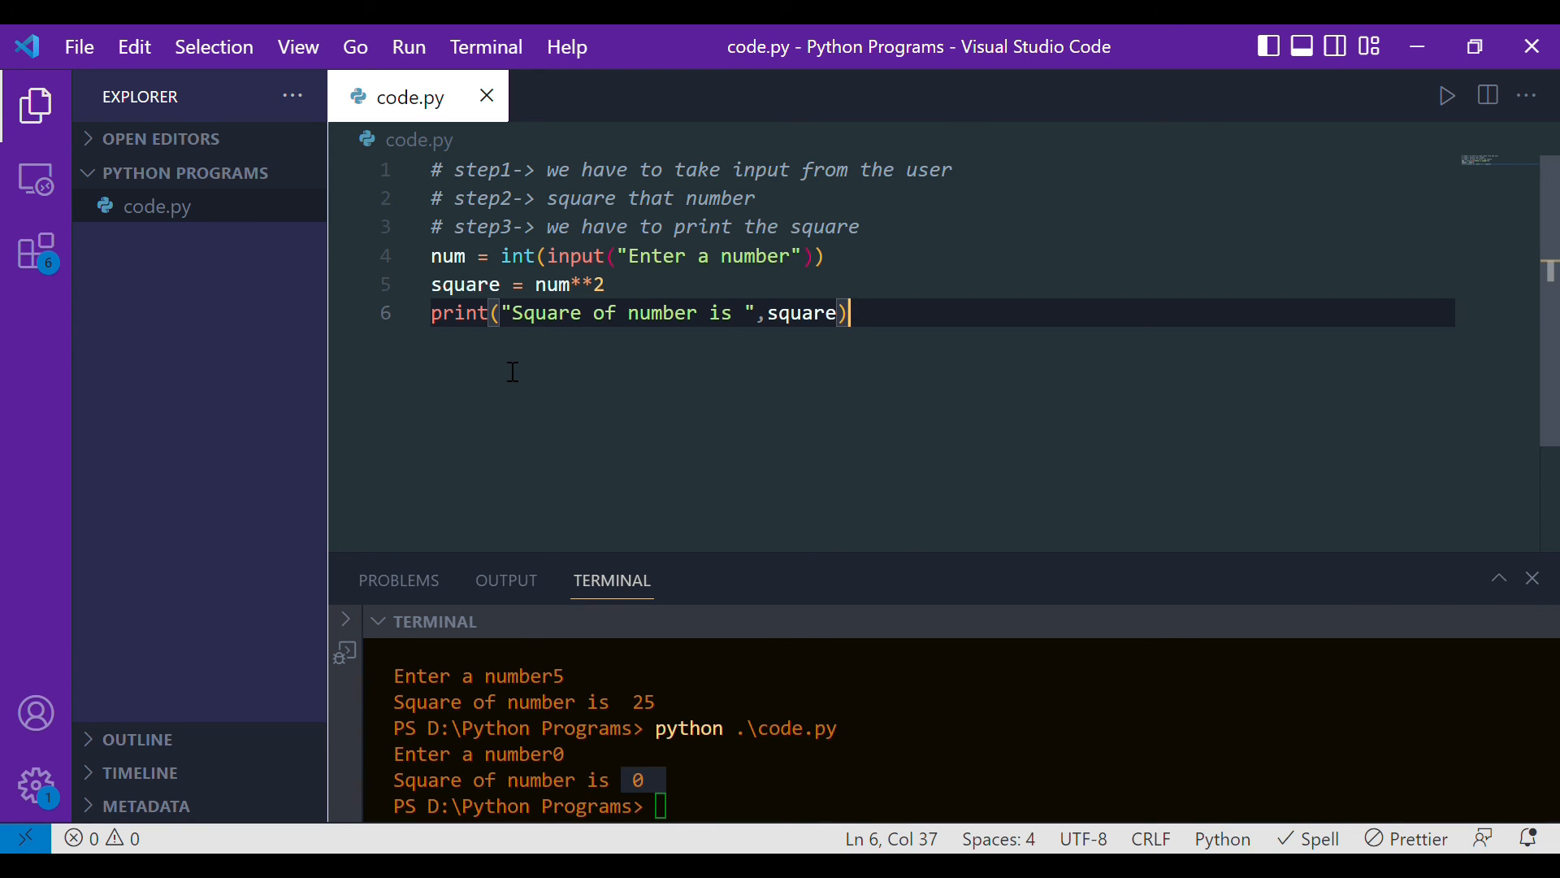
{"action": "mouse_move", "coordinate": [989, 330]}
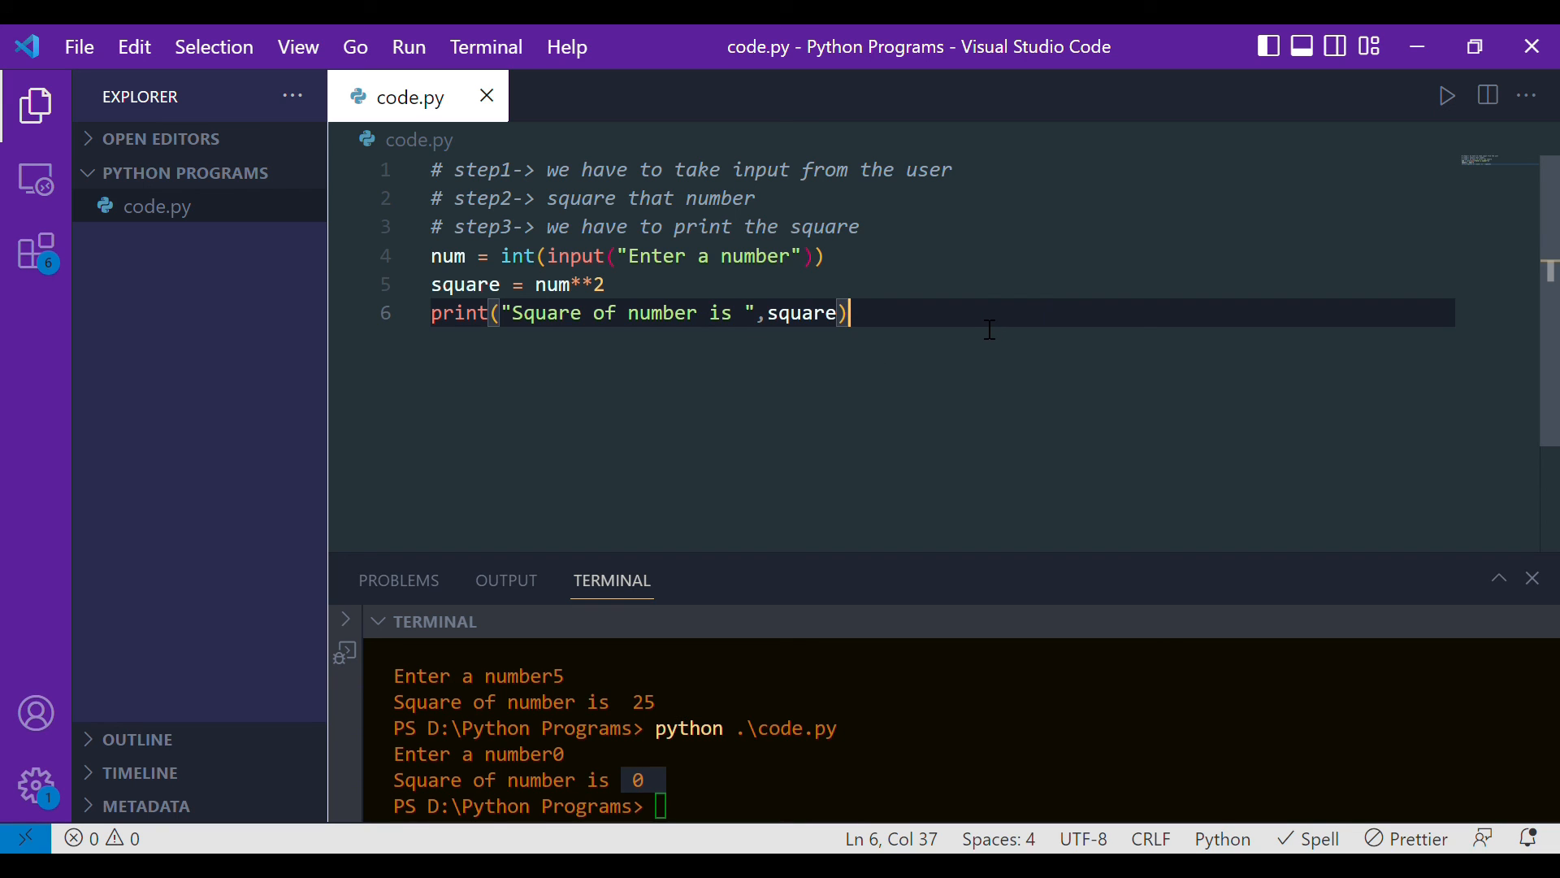
{"action": "mouse_move", "coordinate": [866, 378]}
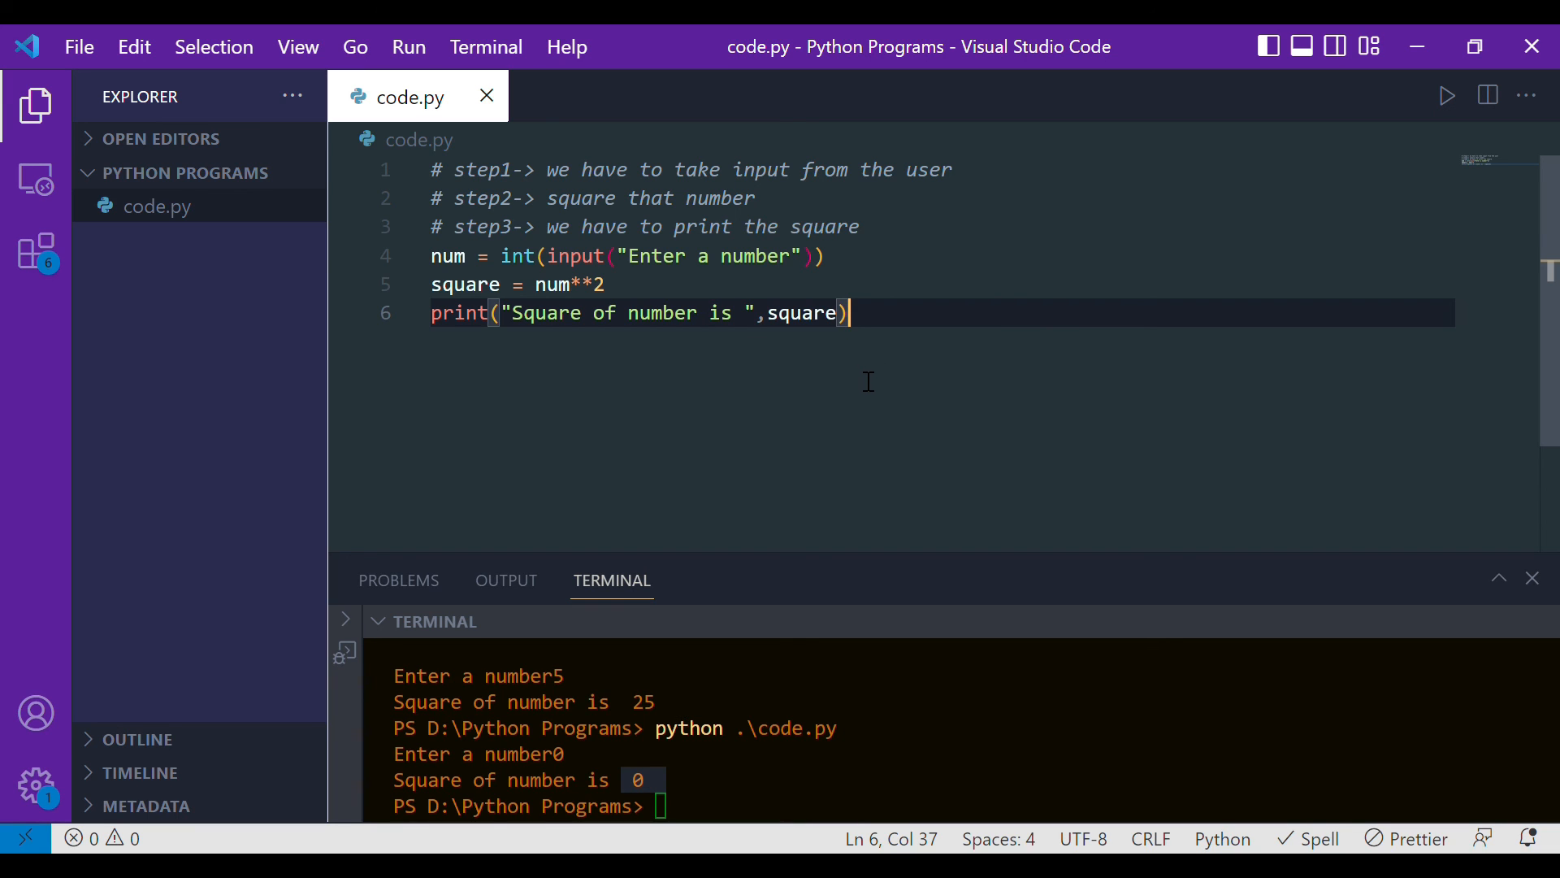
{"action": "mouse_move", "coordinate": [733, 385]}
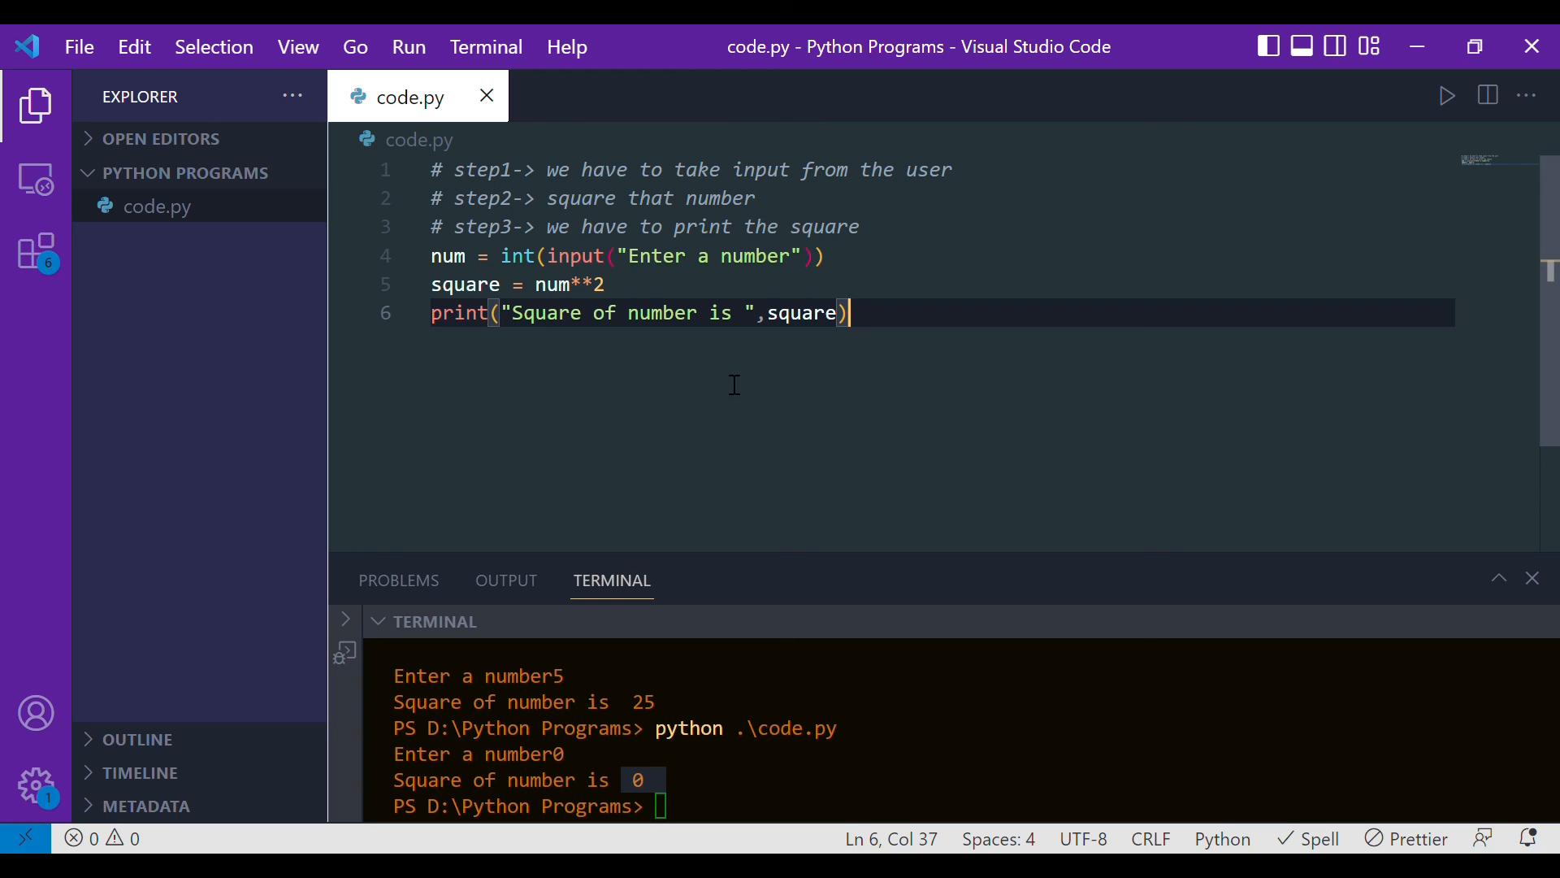
{"action": "mouse_move", "coordinate": [954, 415]}
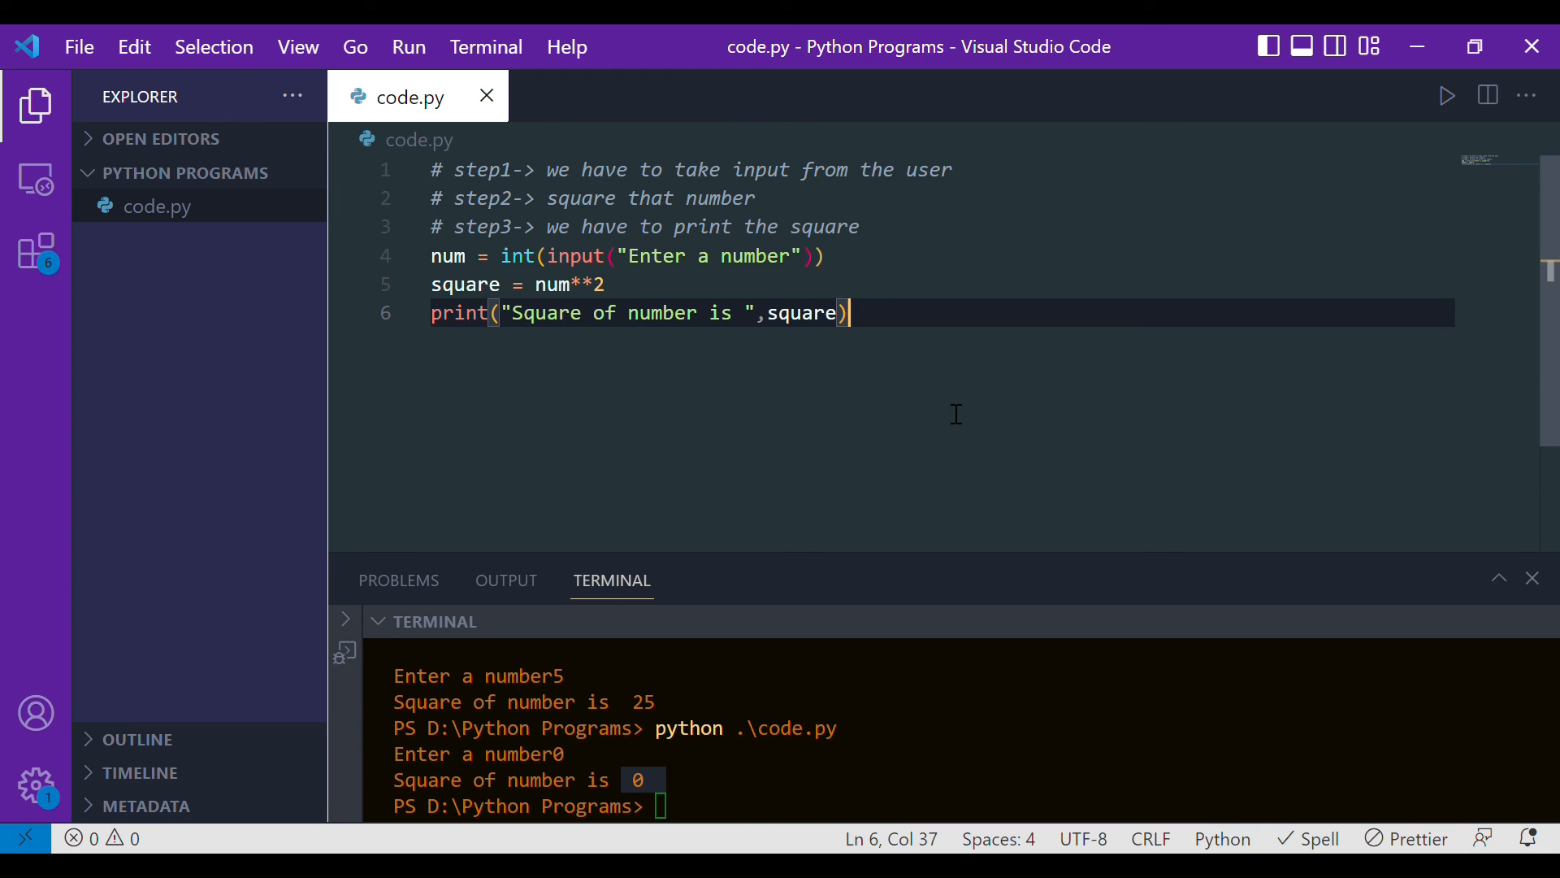